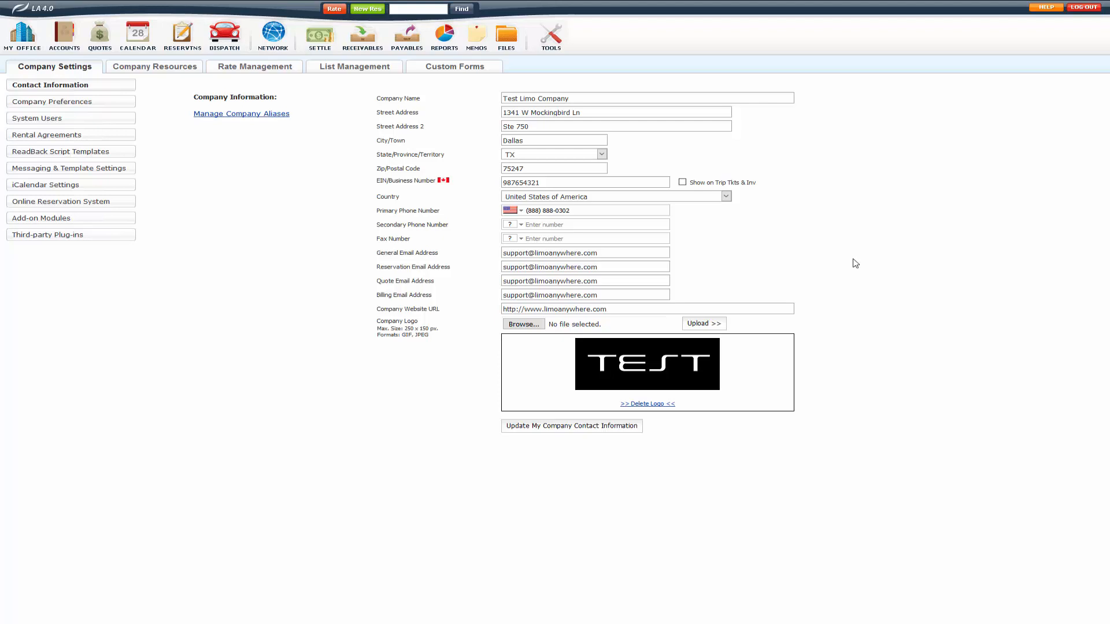
mouse_move(821, 241)
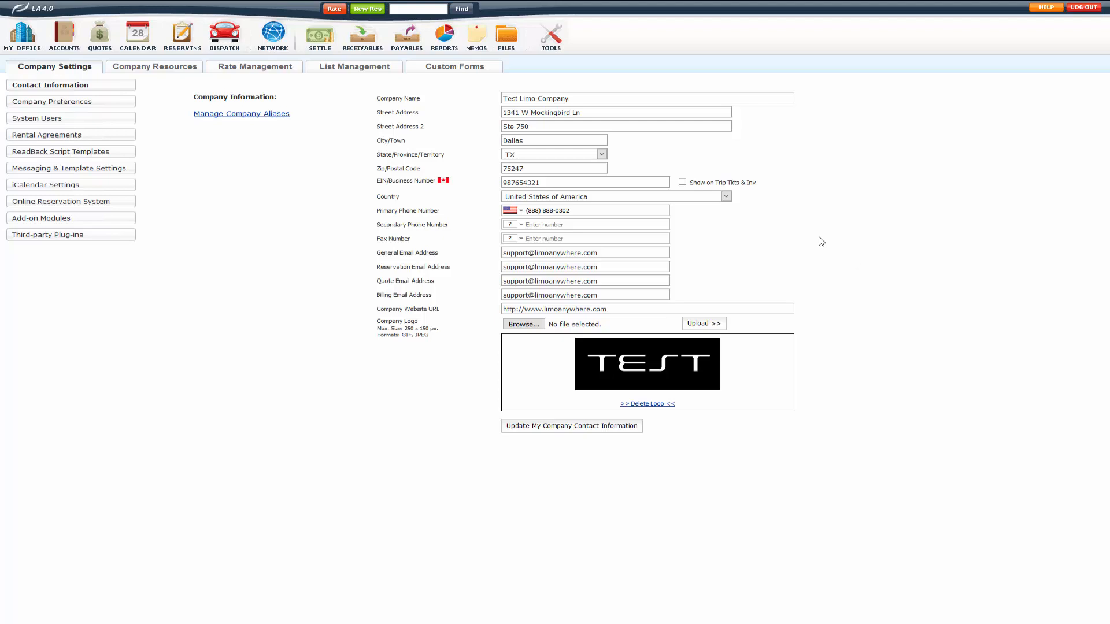
mouse_move(225, 36)
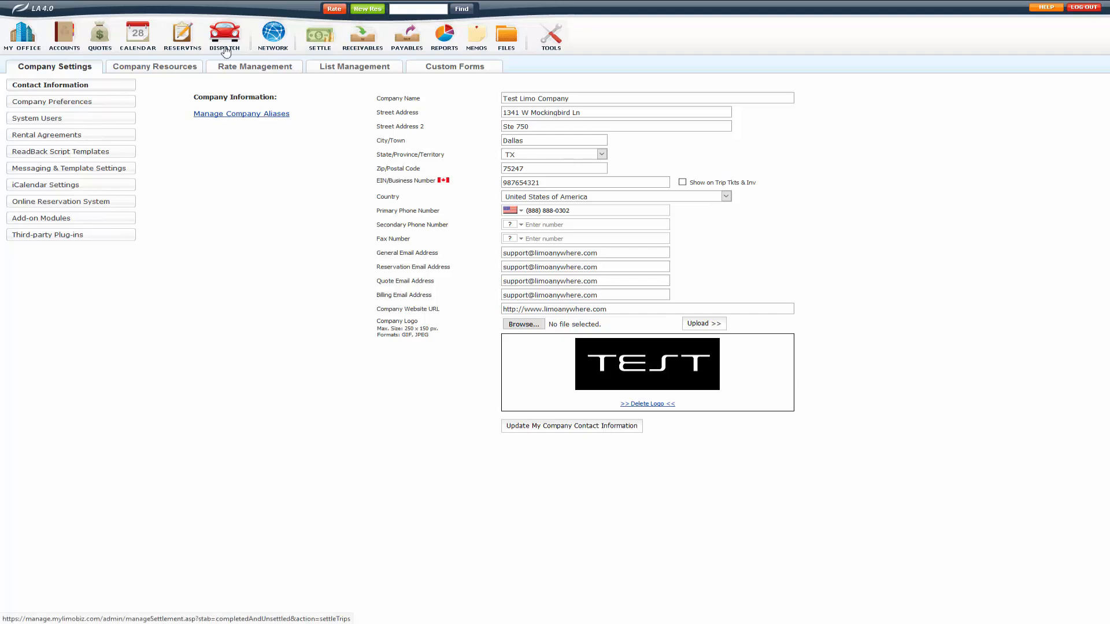
- Start a new reservation and review its secondary rate charges before returning to primary charges
click(366, 8)
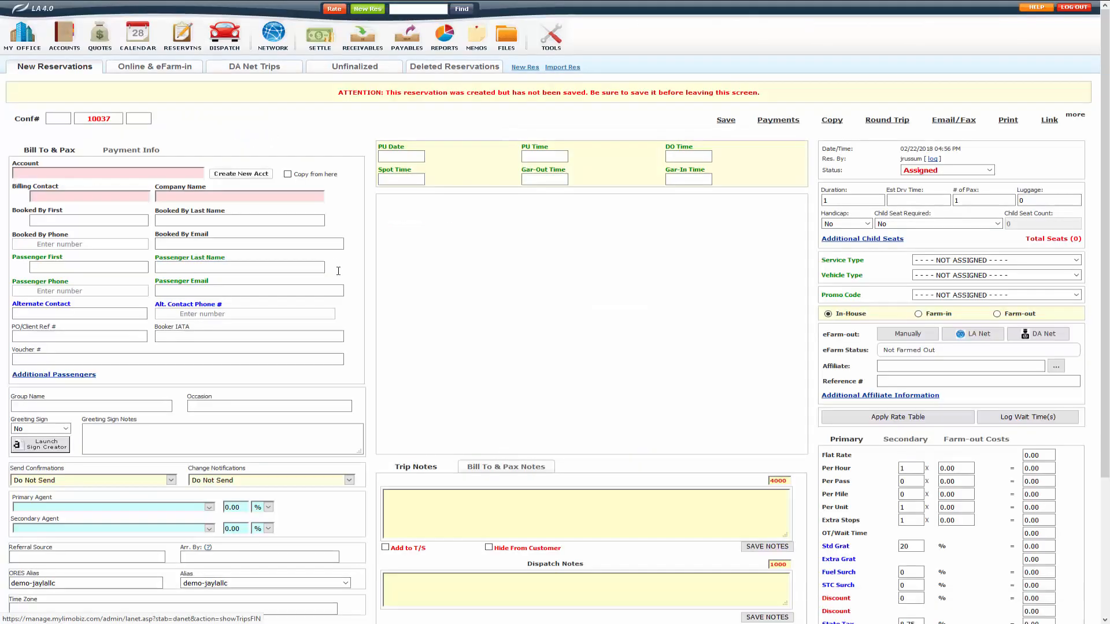
scroll(down, 3)
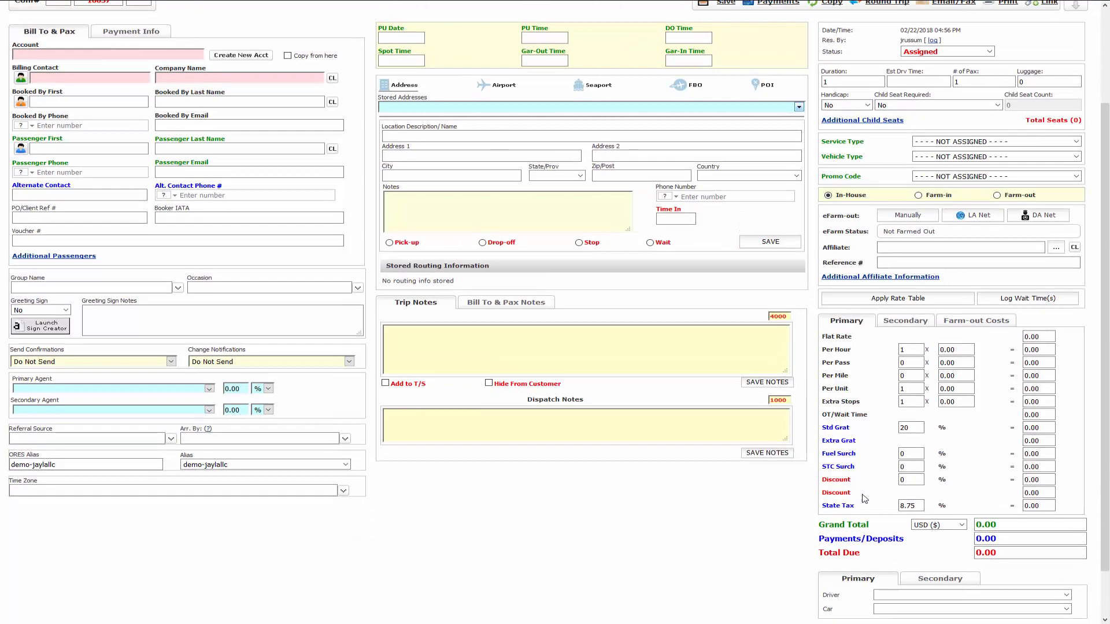
scroll(down, 3)
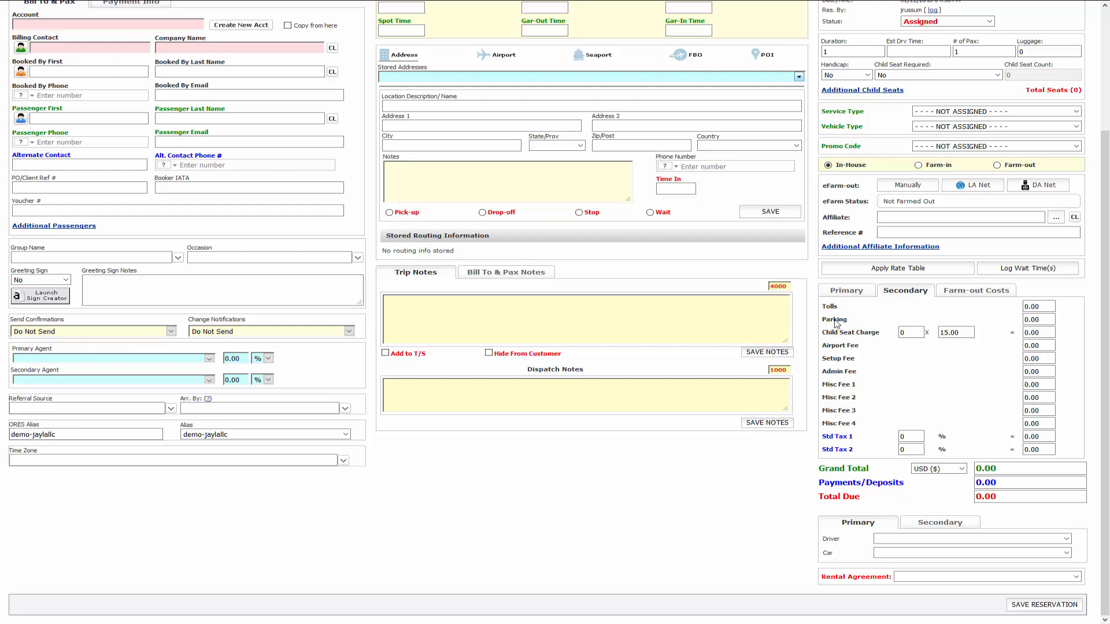
click(845, 290)
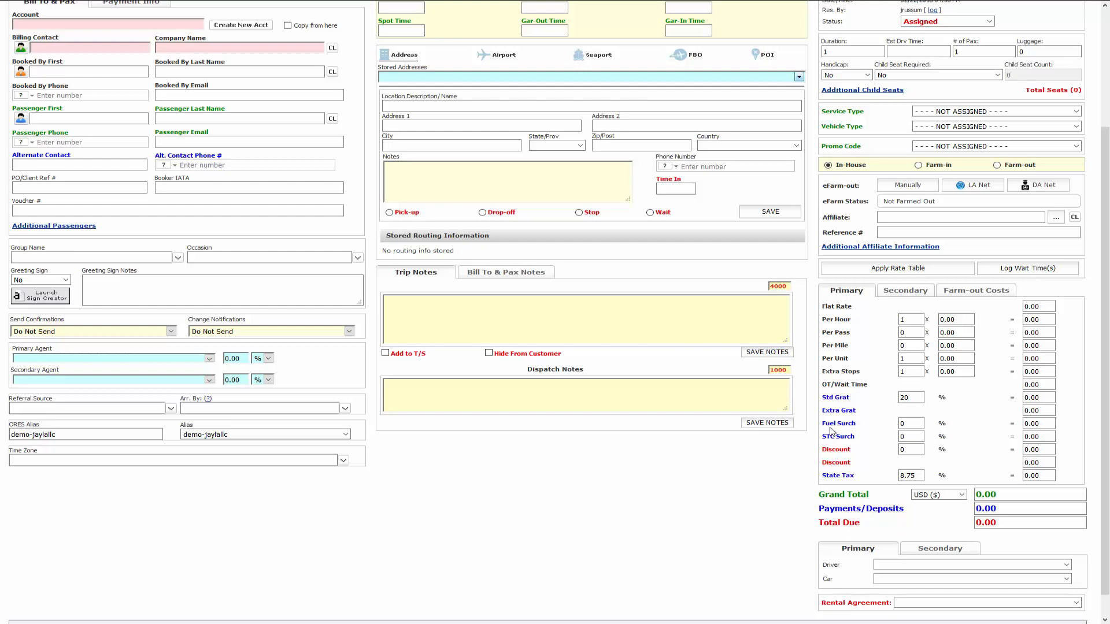
scroll(down, 3)
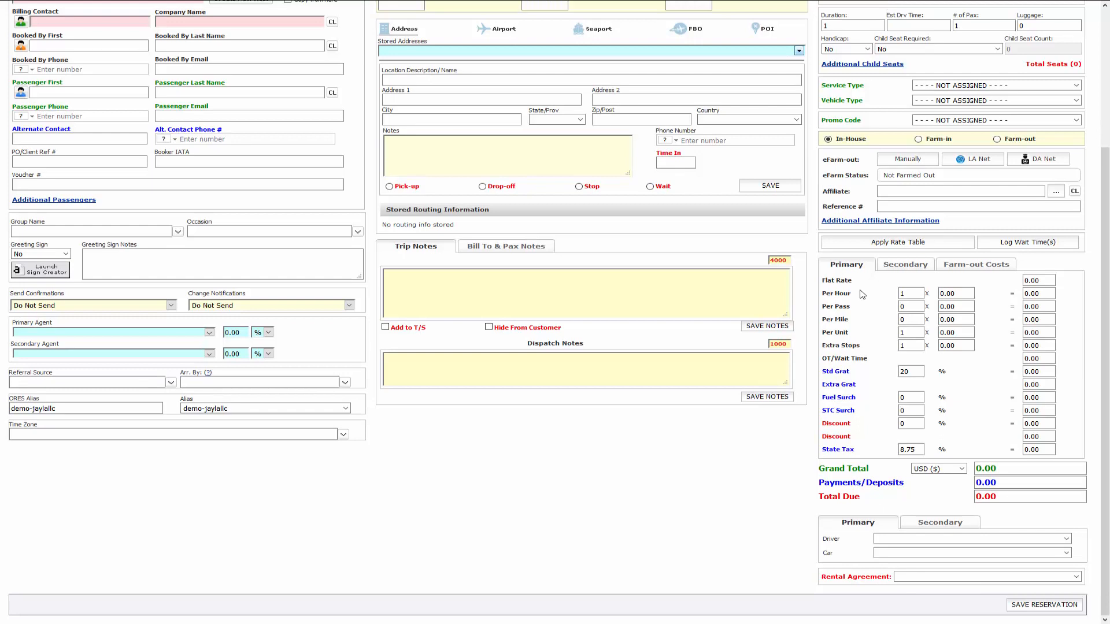
mouse_move(839, 433)
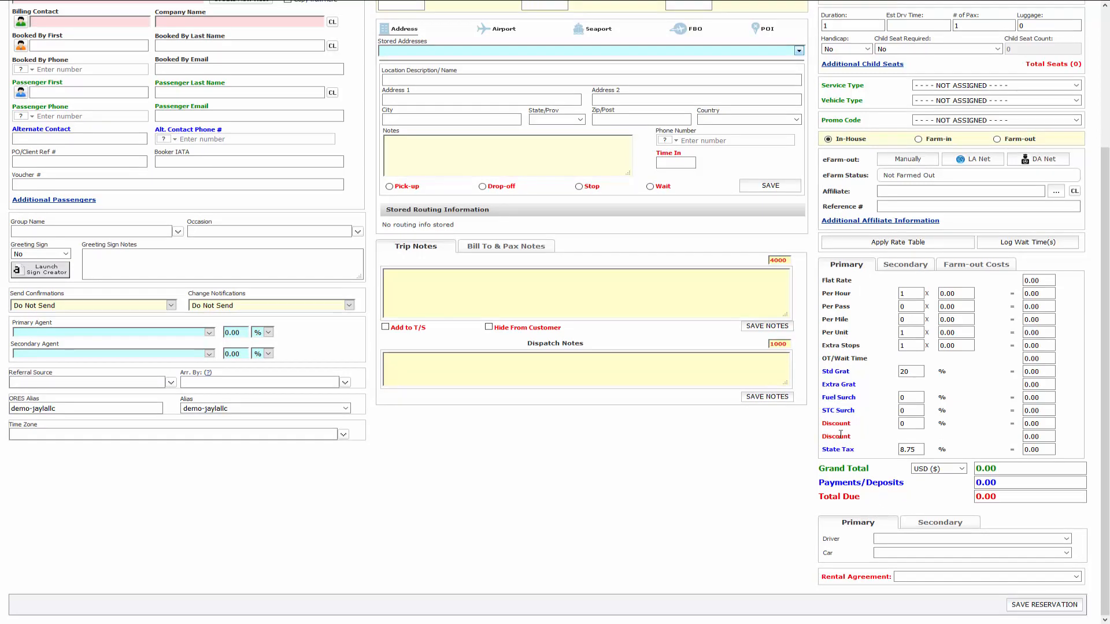
mouse_move(633, 450)
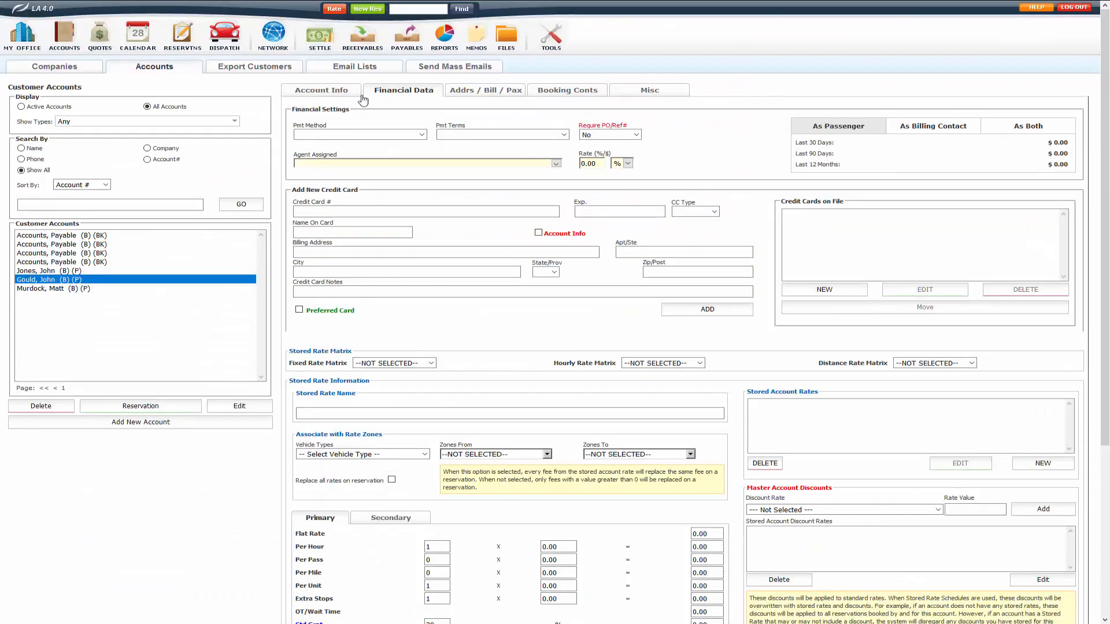
- Leave the reservation and scroll through the company settings pages
scroll(down, 3)
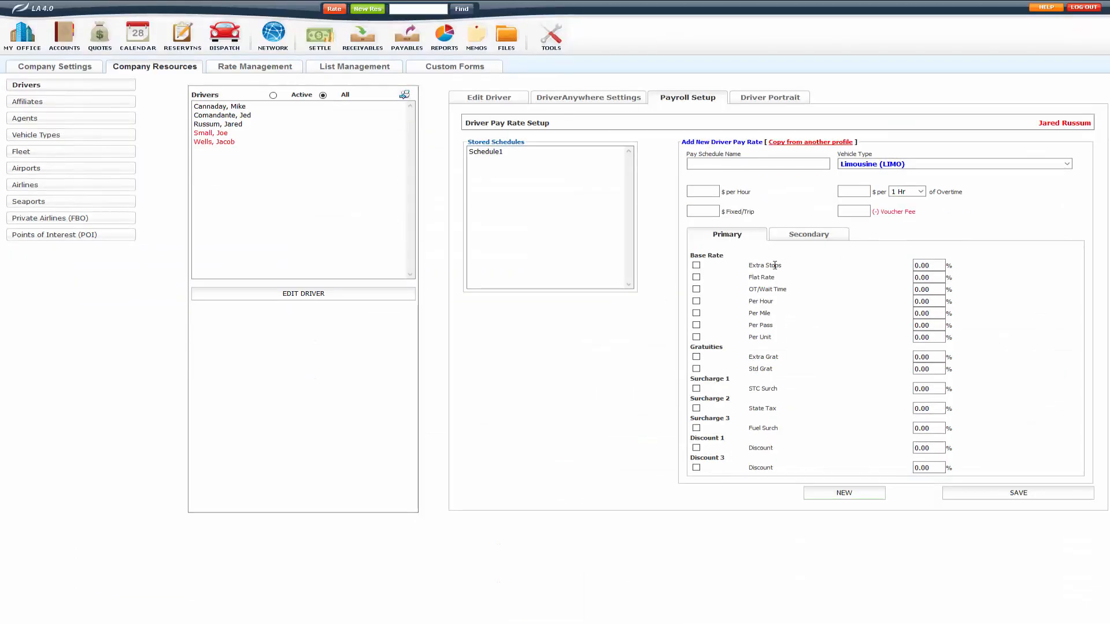
mouse_move(571, 373)
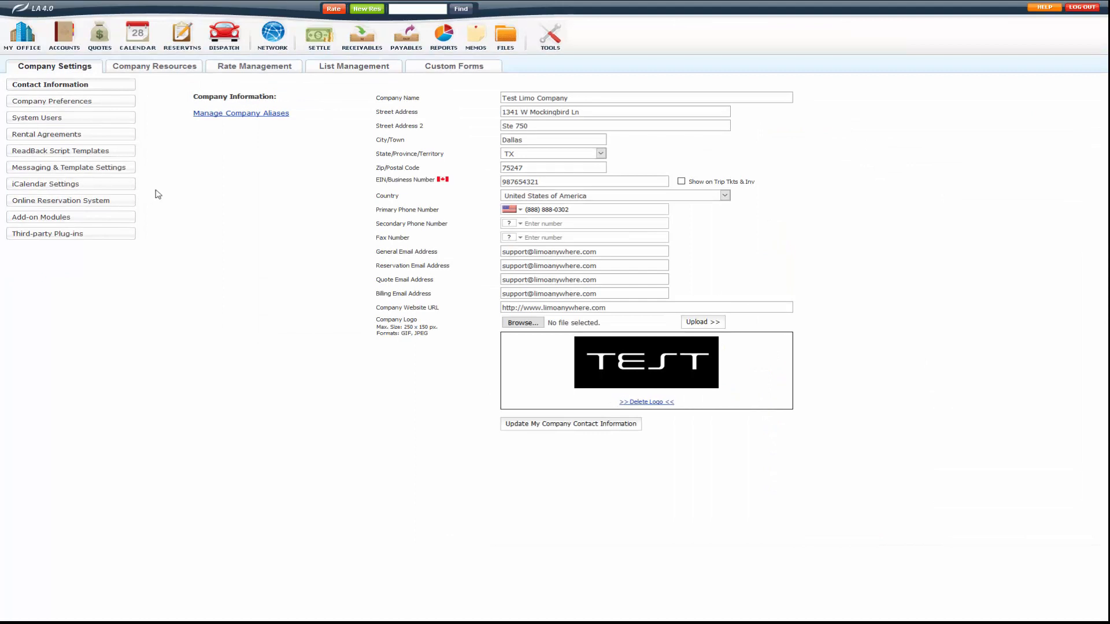
- Open Rate Management to show the empty System Rate Manager
click(22, 34)
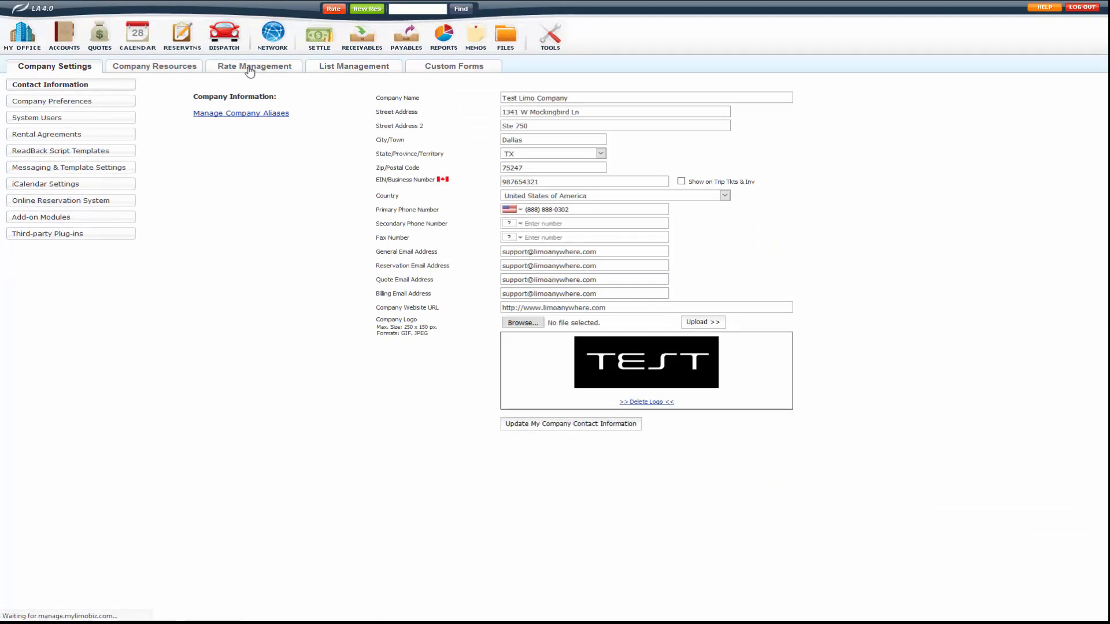
click(253, 66)
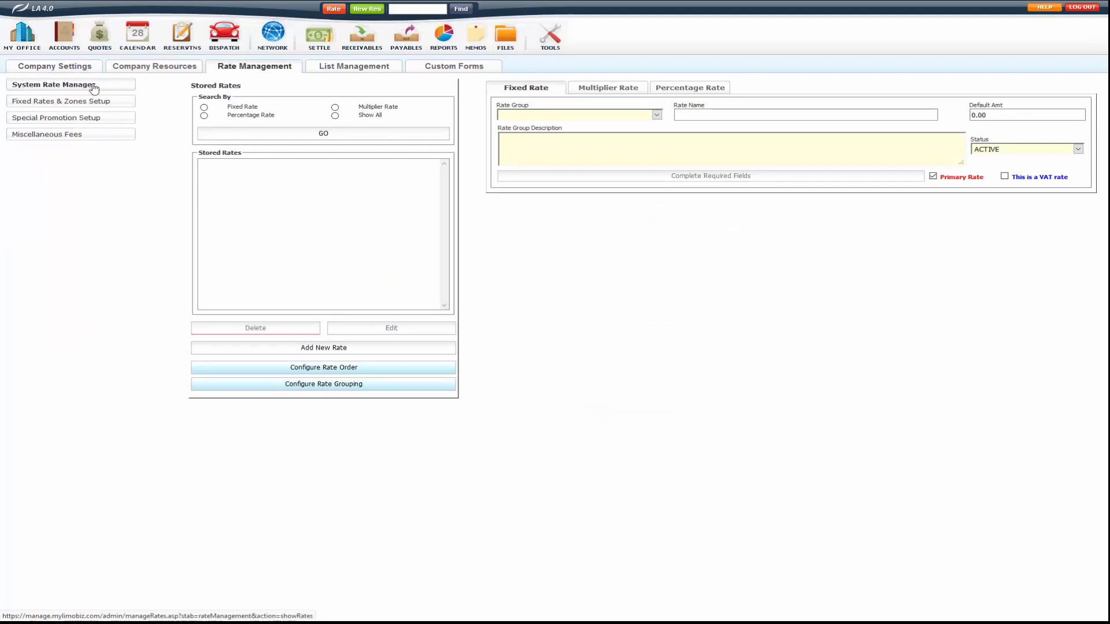
mouse_move(156, 128)
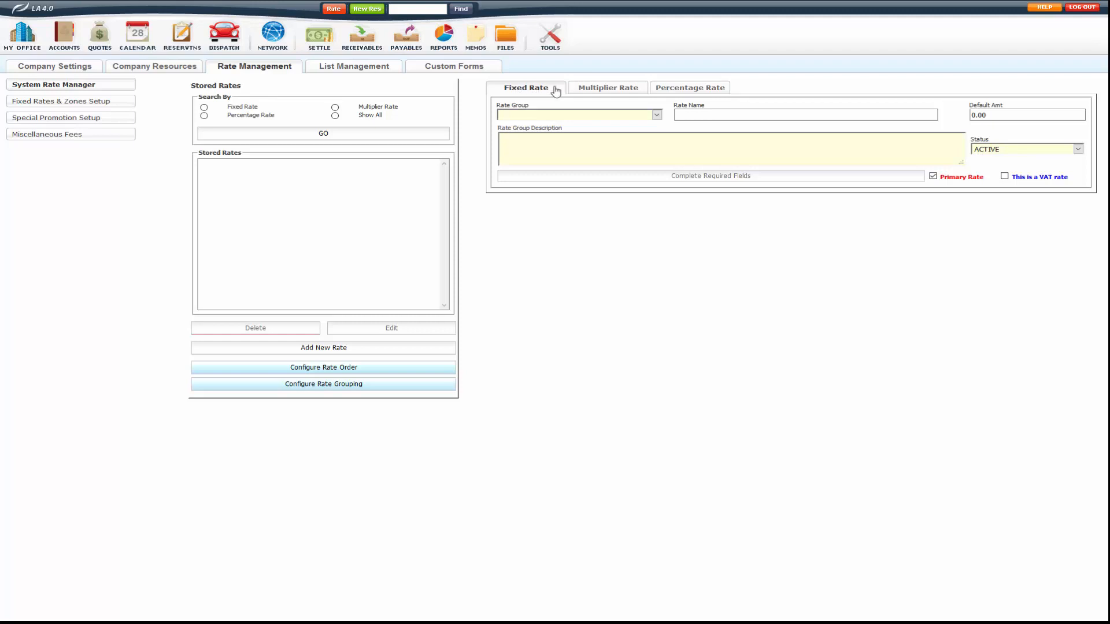
mouse_move(747, 236)
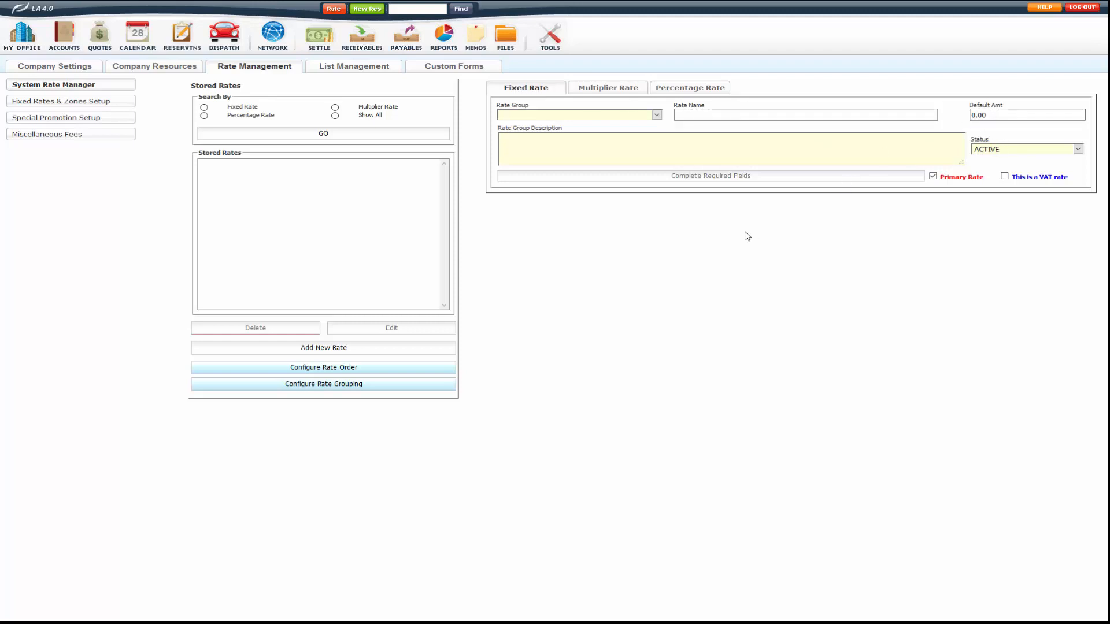
- View the blank multiplier rate form, then the blank percentage rate form
click(607, 87)
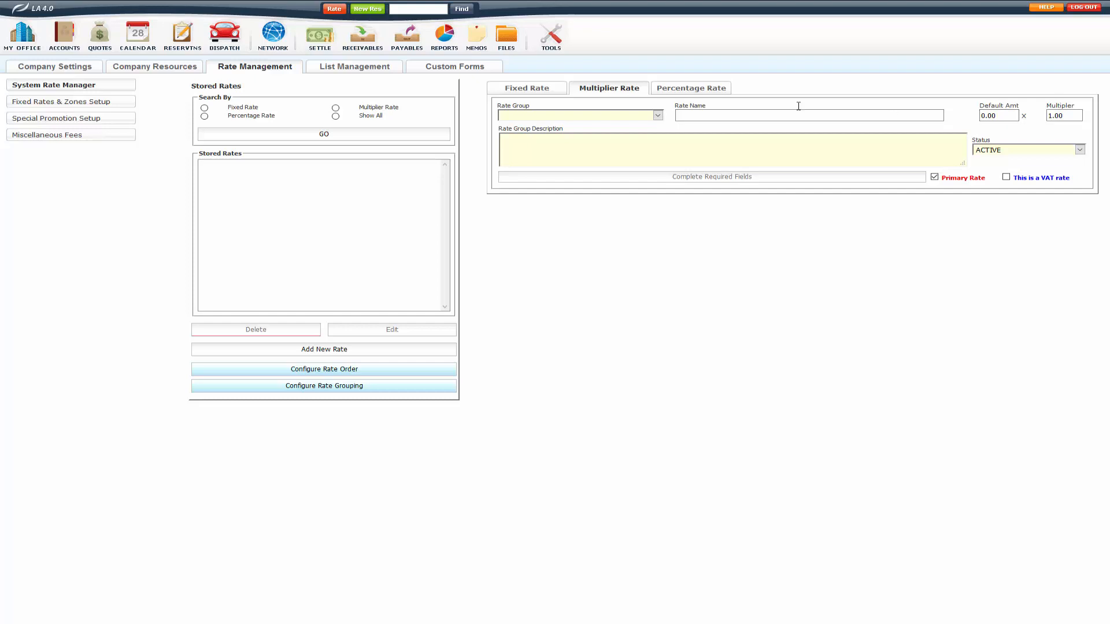
click(691, 88)
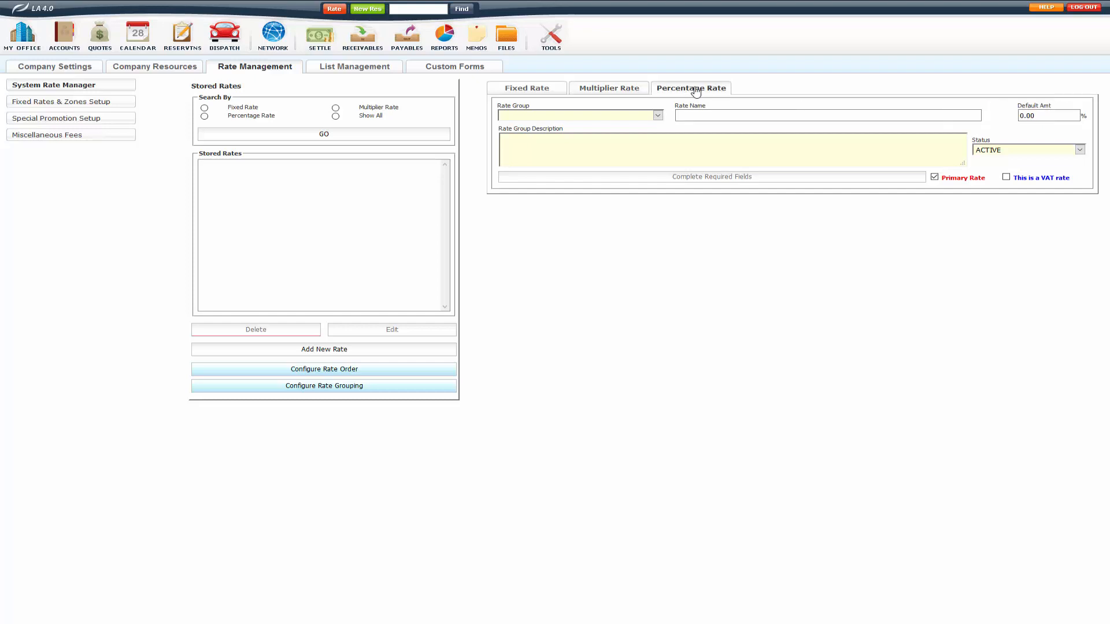
click(1047, 116)
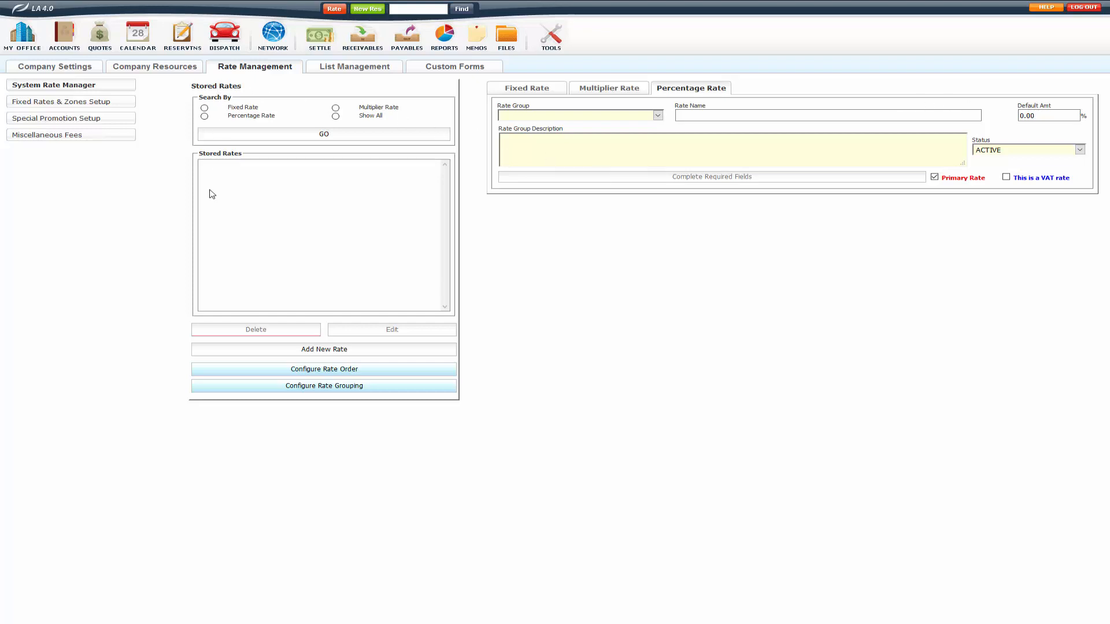
mouse_move(275, 194)
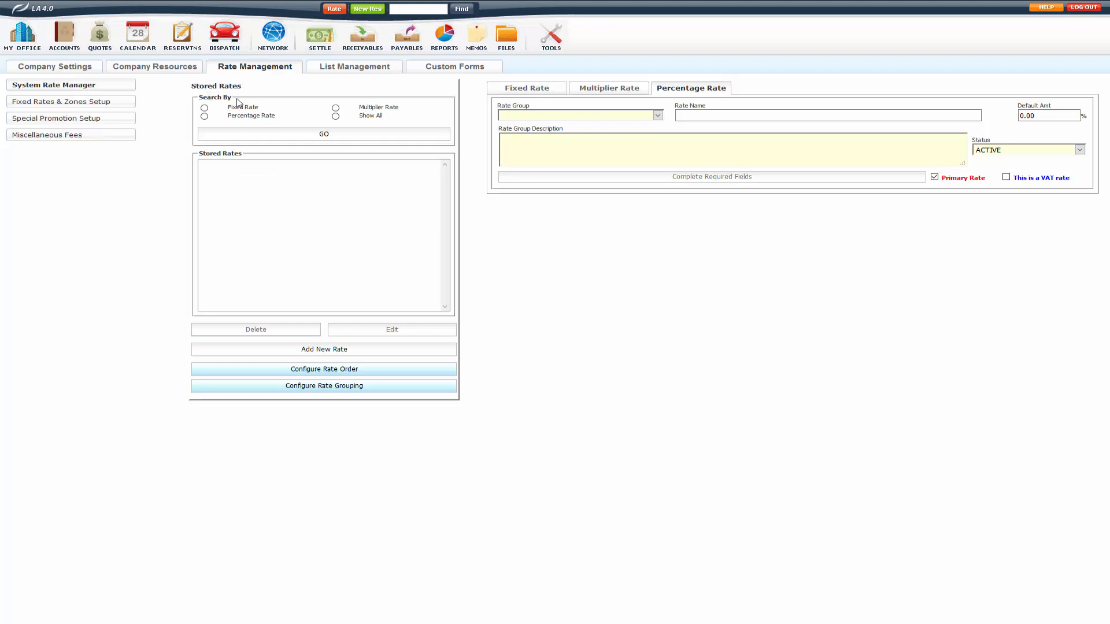
- List every stored rate with the Show All filter and scroll through them
click(204, 108)
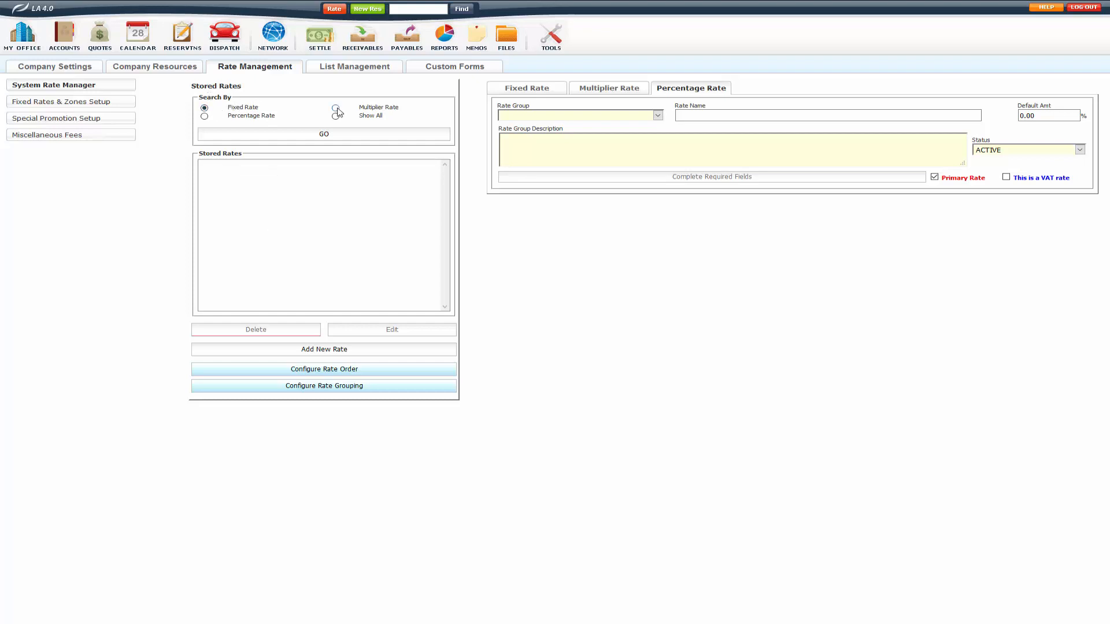
click(205, 116)
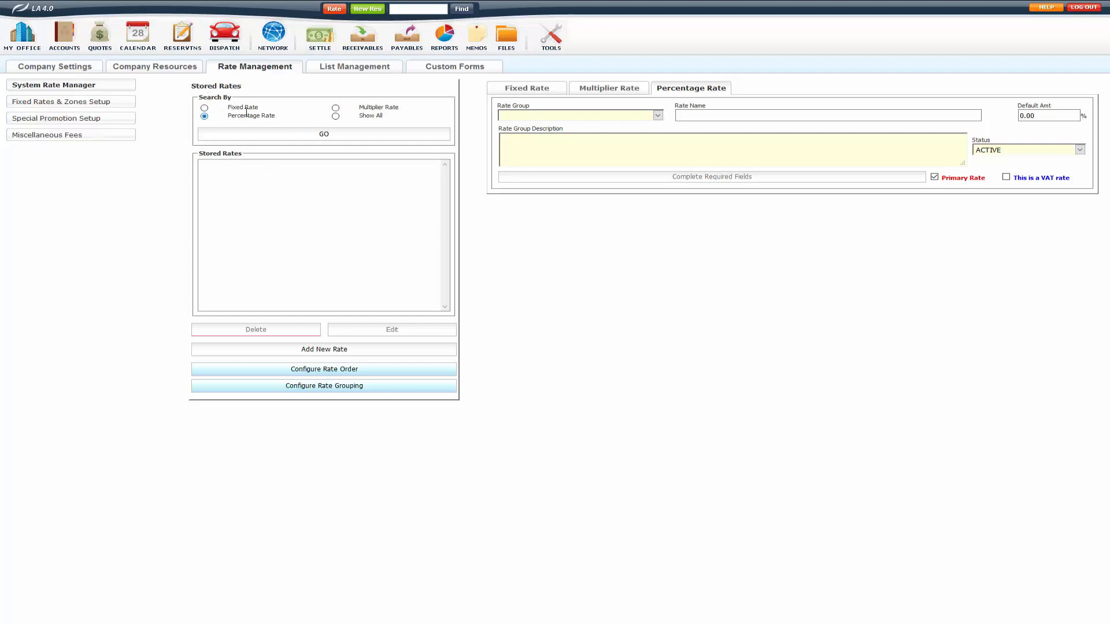
click(335, 116)
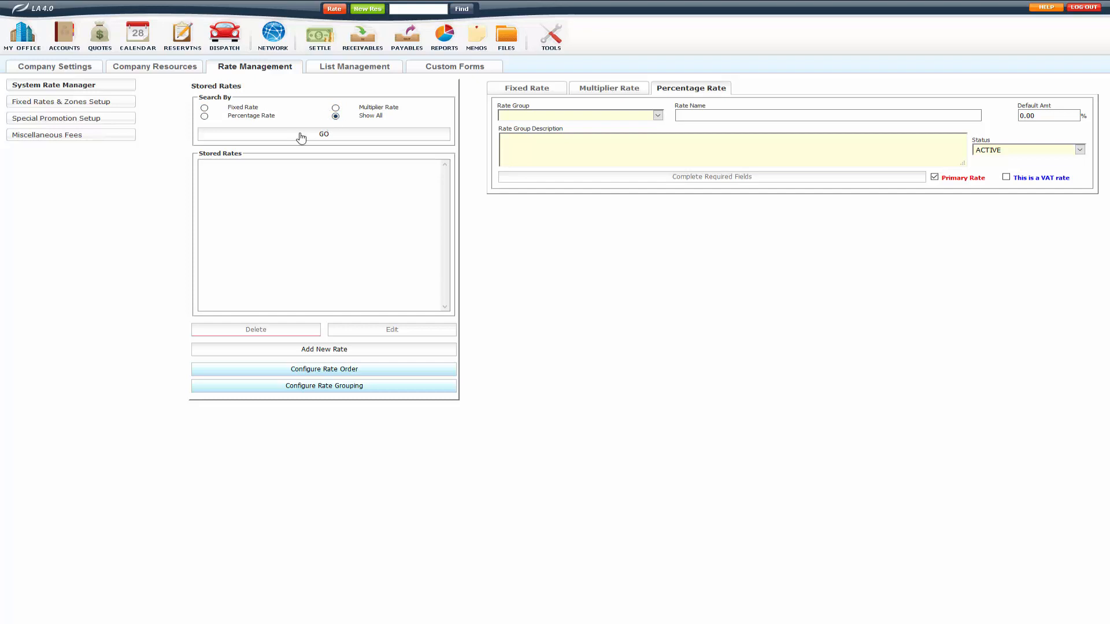
click(324, 133)
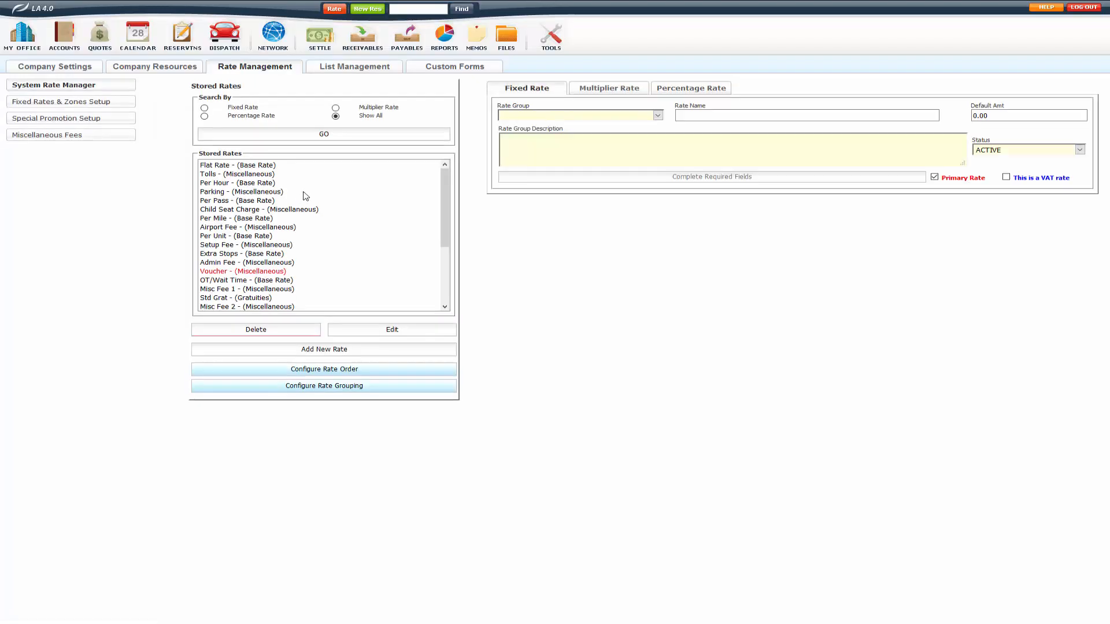
scroll(down, 3)
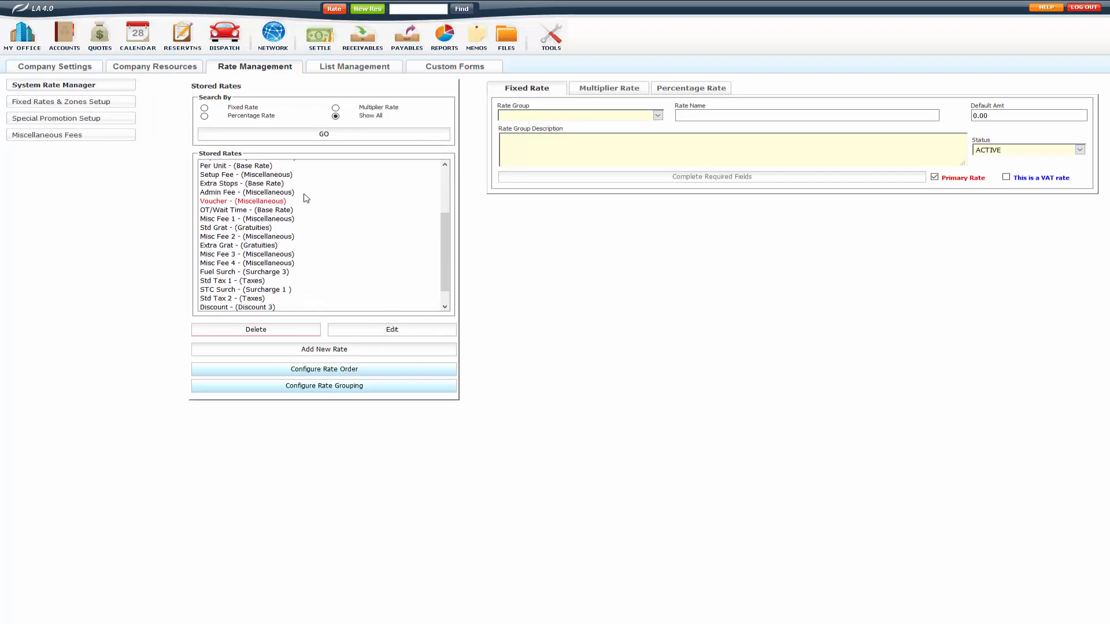
scroll(down, 3)
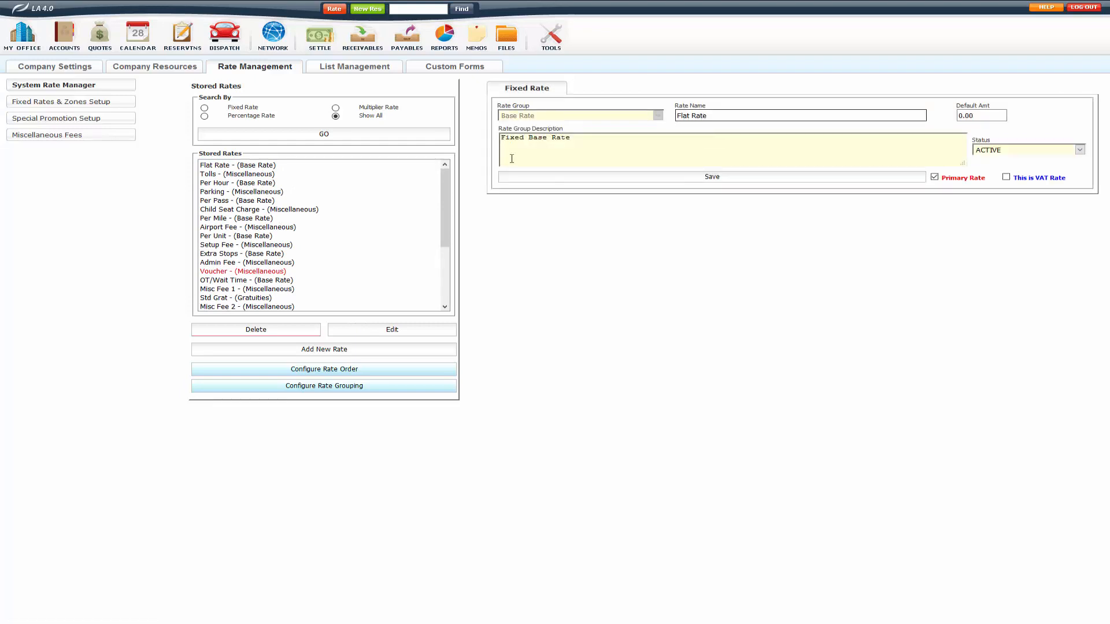
- Load the Std Grat rate's details into the edit form
click(981, 115)
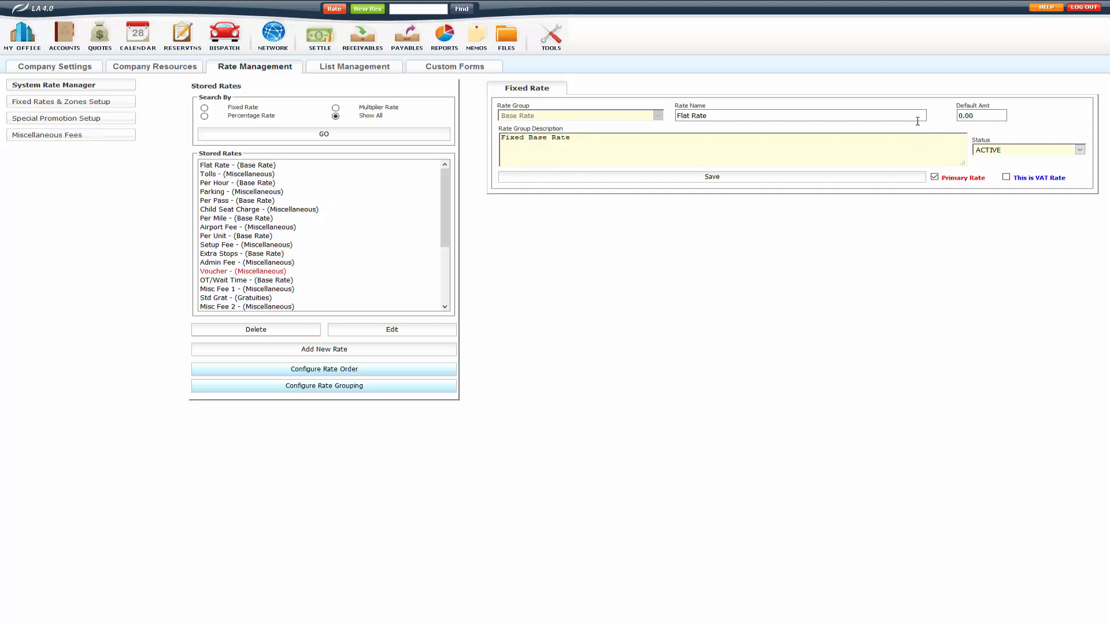
mouse_move(684, 261)
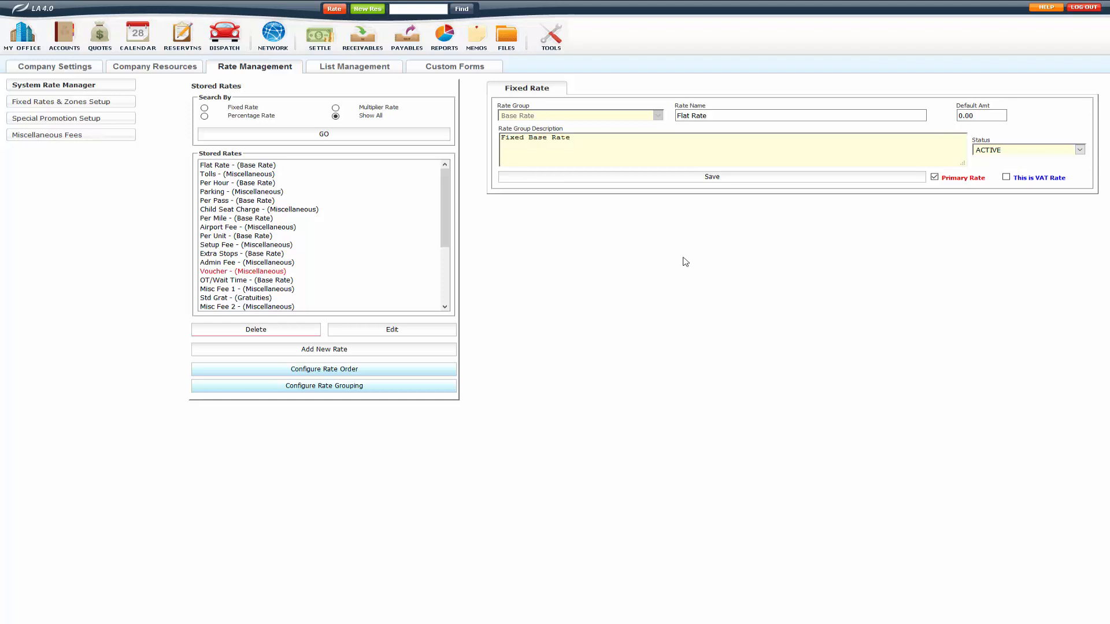
mouse_move(360, 204)
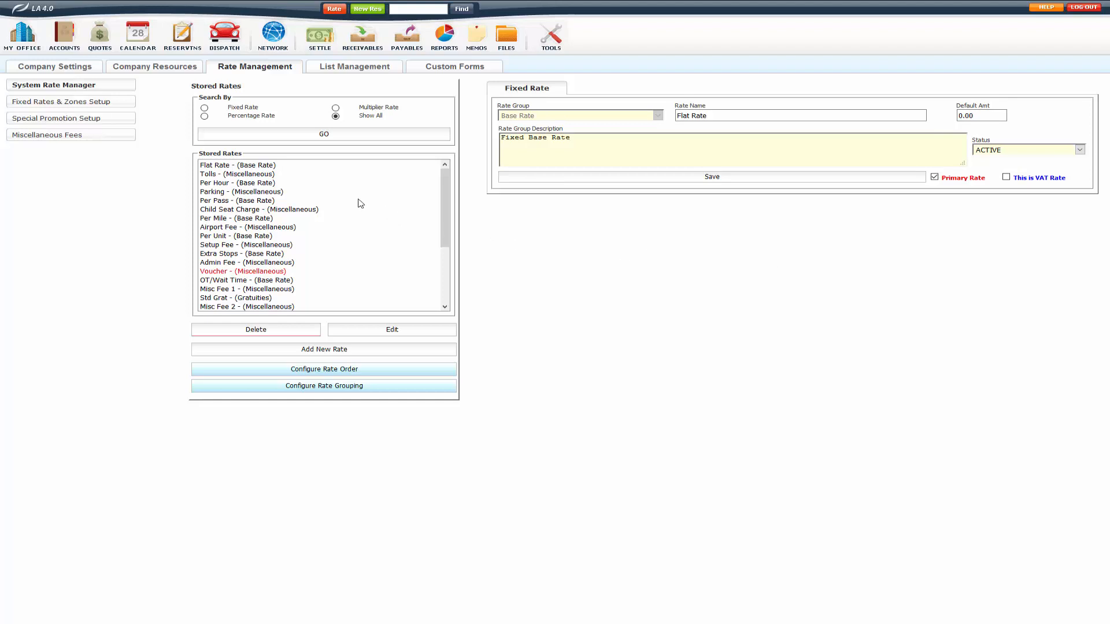
scroll(down, 3)
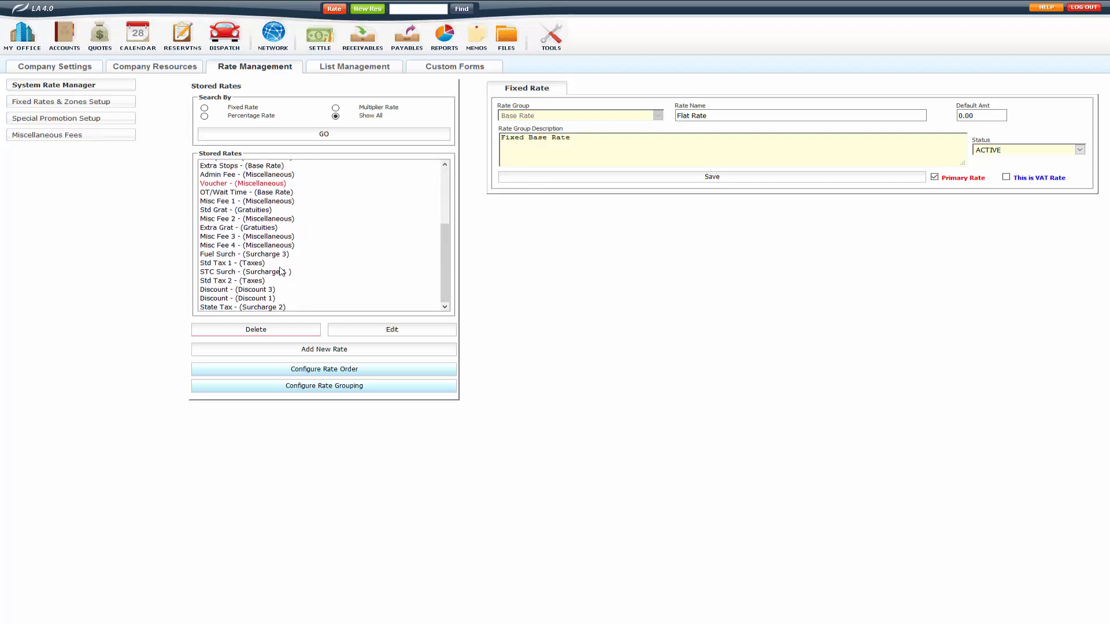
click(236, 210)
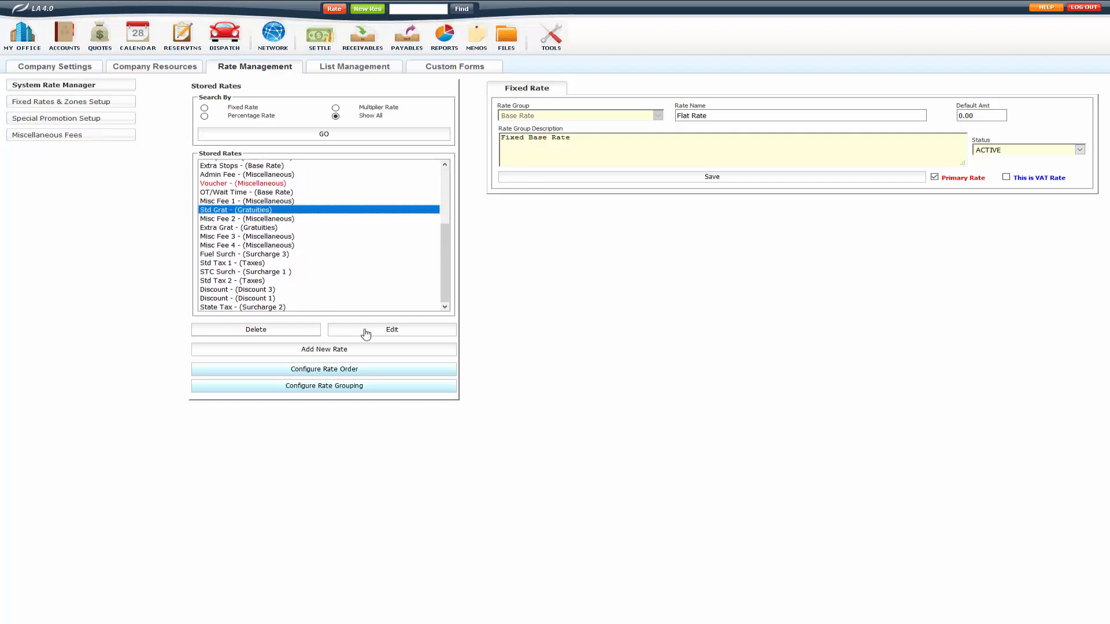
click(391, 329)
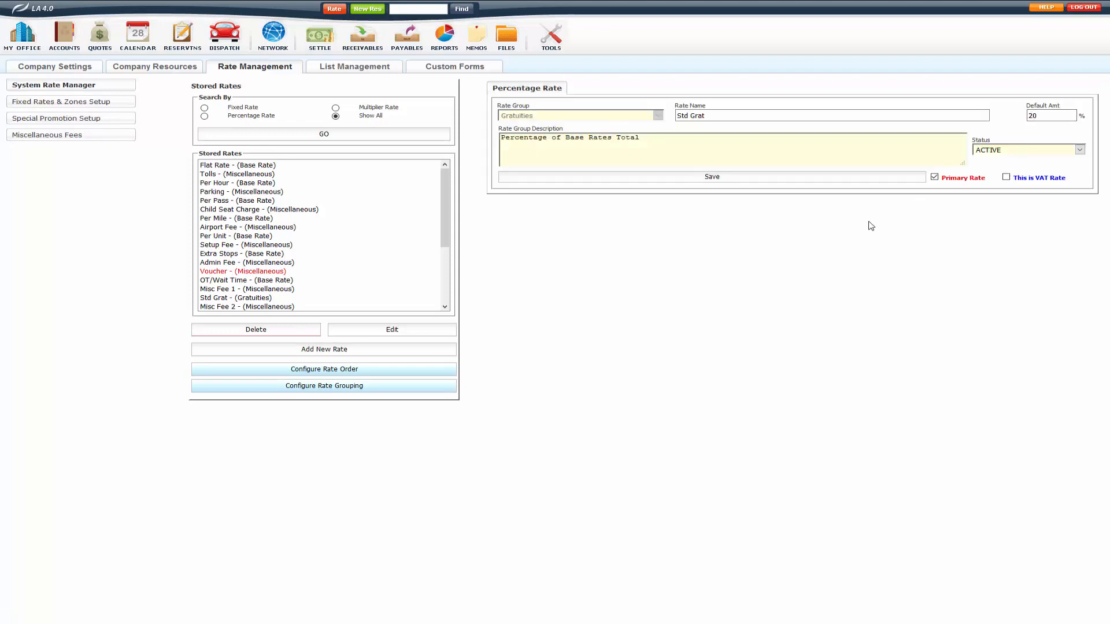
mouse_move(366, 249)
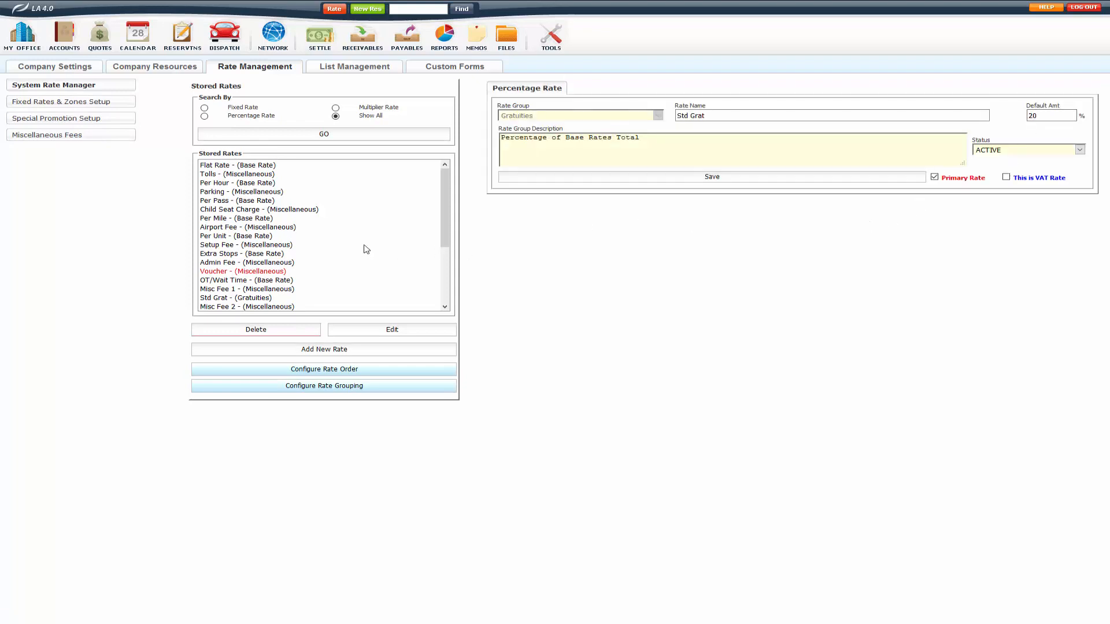
mouse_move(283, 185)
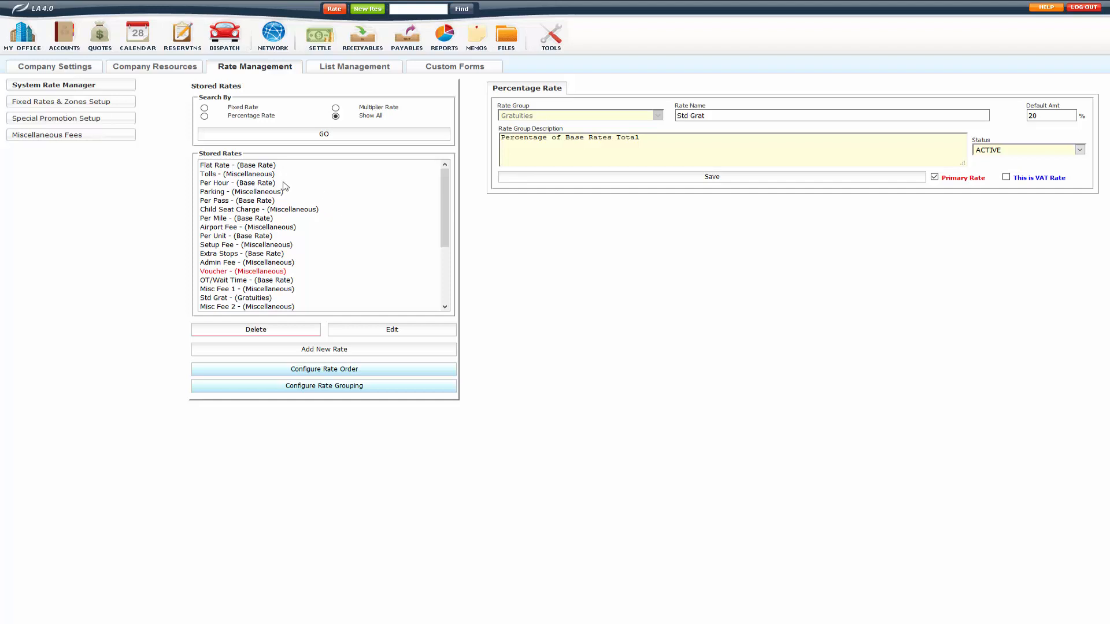
- Load the Tolls miscellaneous rate, showing a 0.00 default amount and active status
click(237, 174)
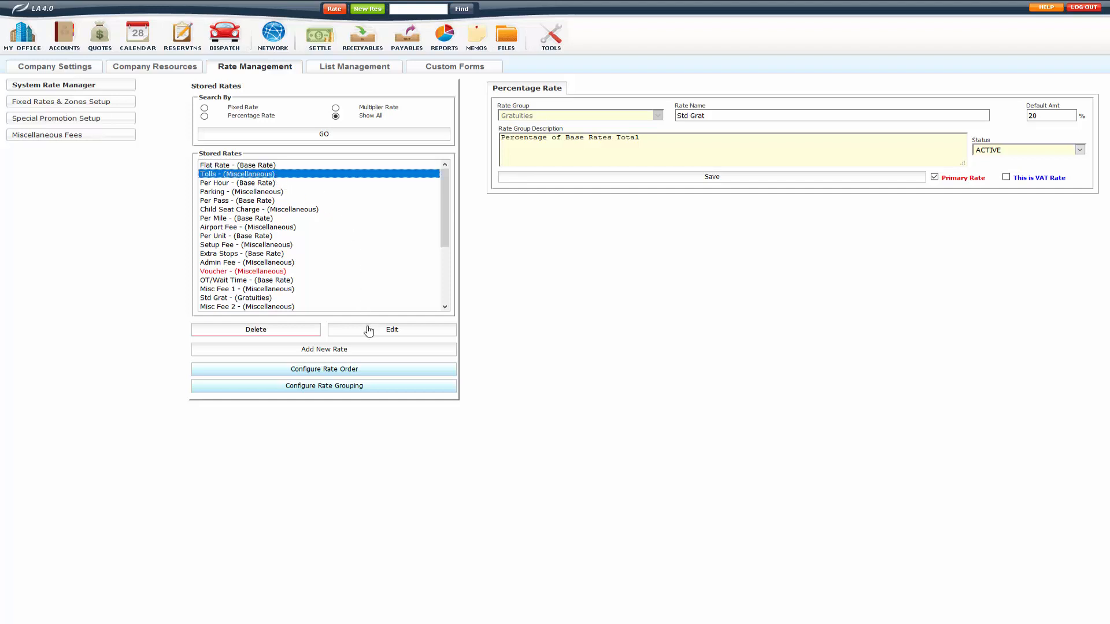
click(237, 173)
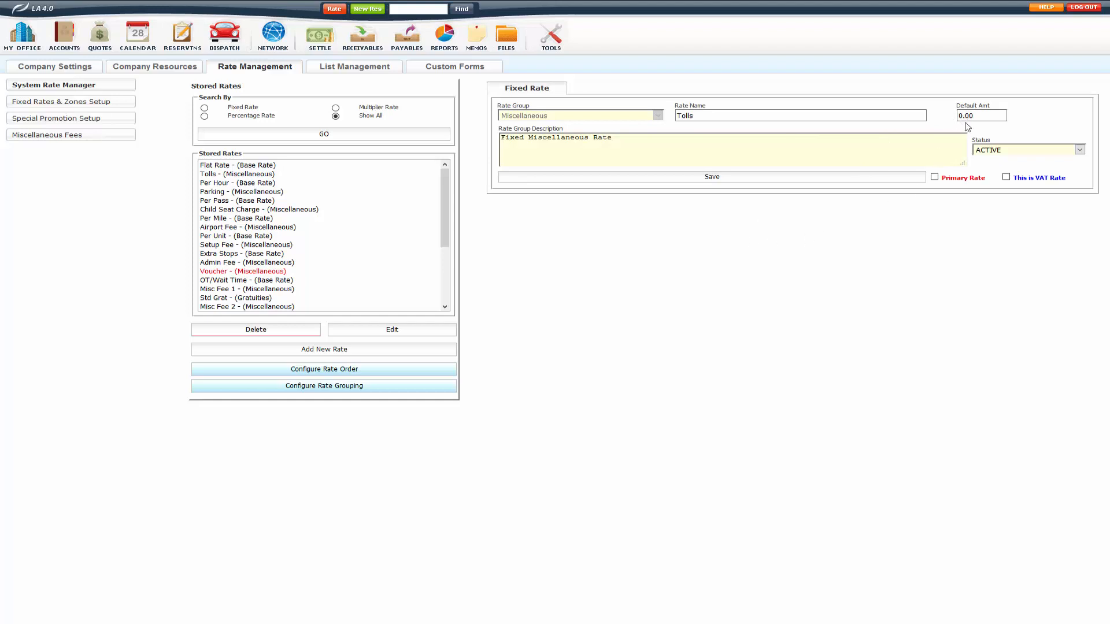
mouse_move(826, 201)
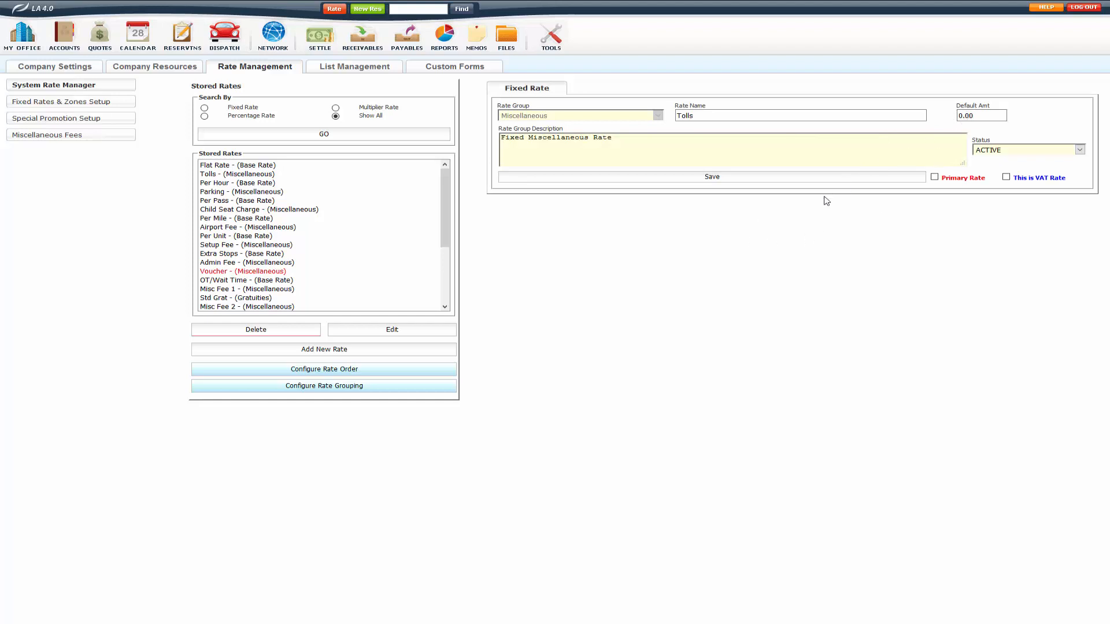
mouse_move(798, 206)
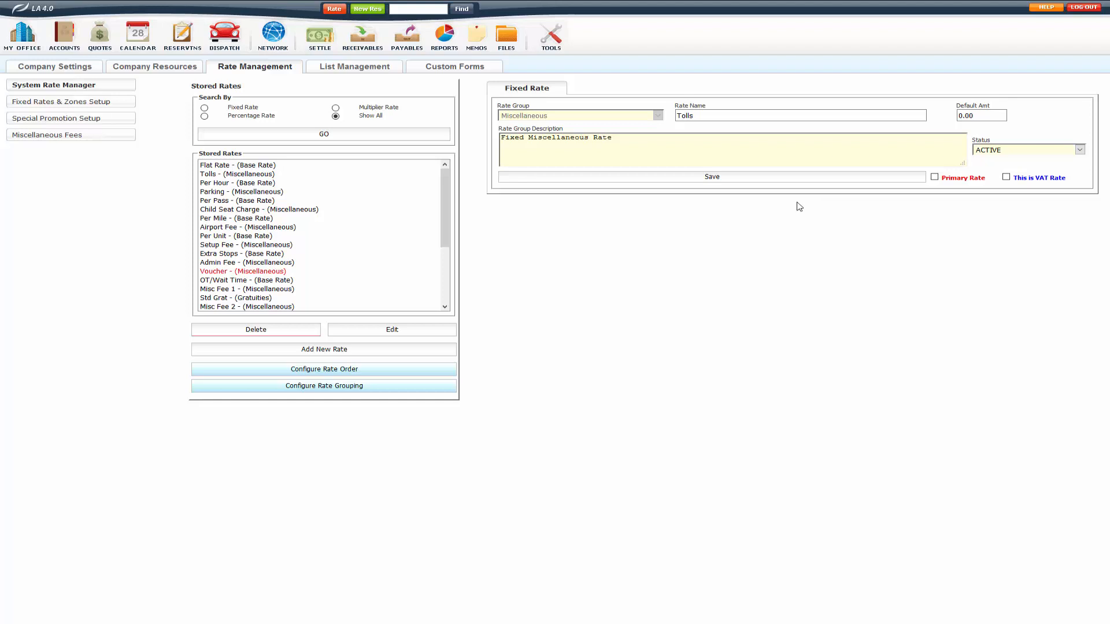
scroll(down, 3)
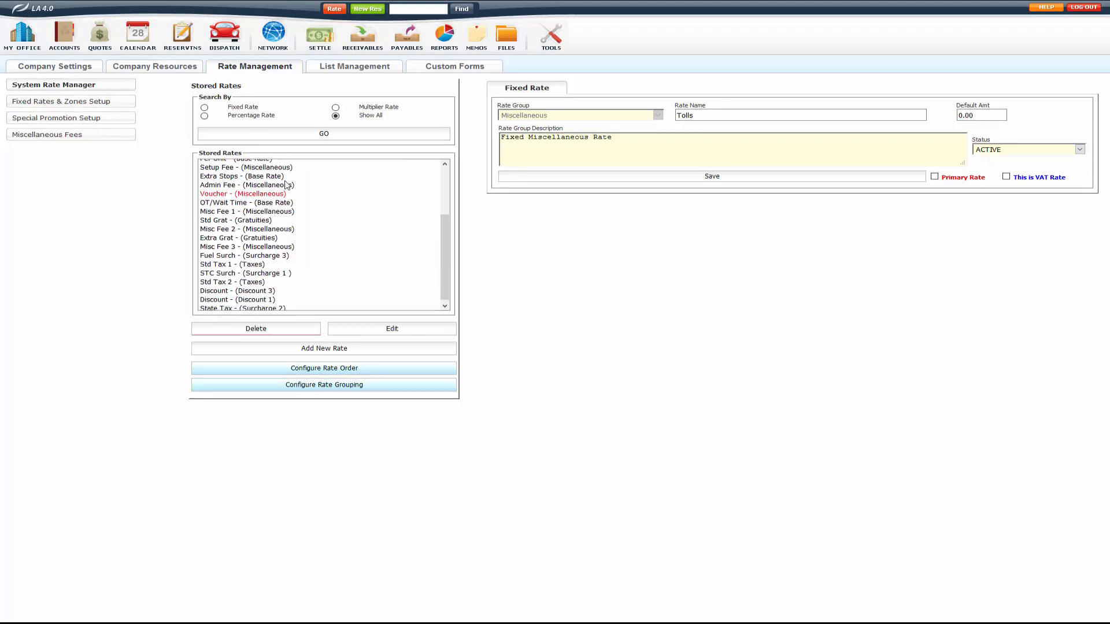
scroll(up, 3)
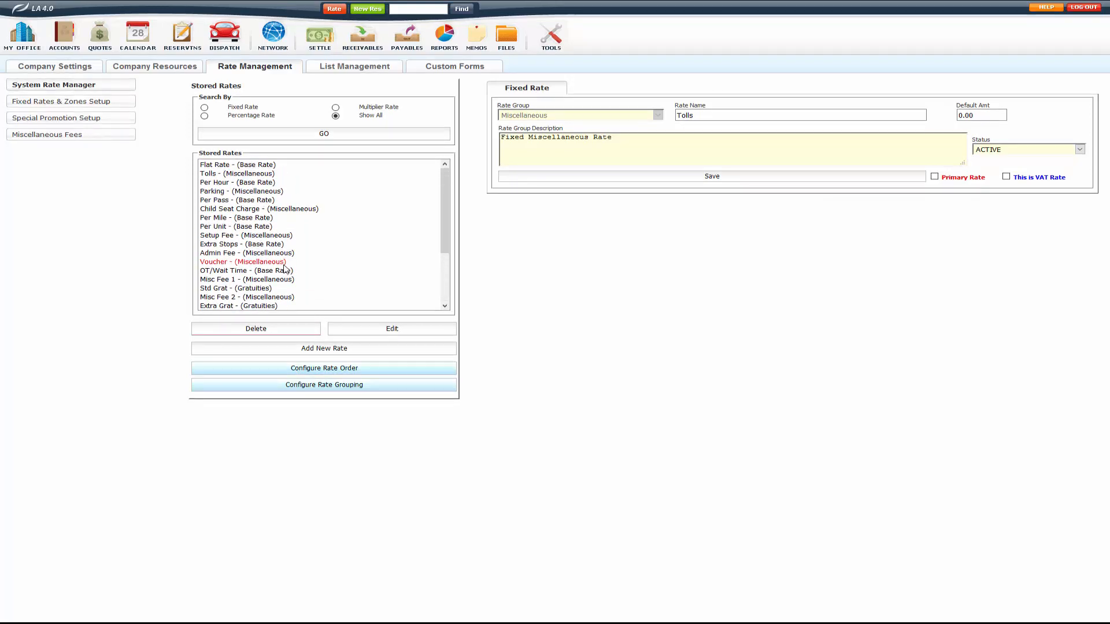
mouse_move(283, 234)
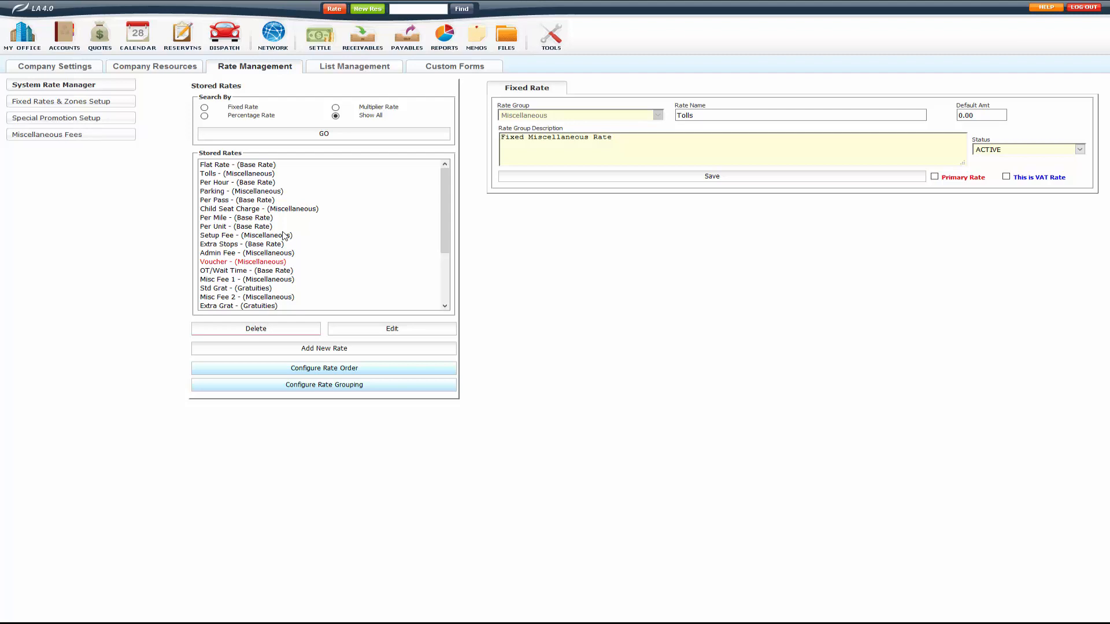
mouse_move(256, 257)
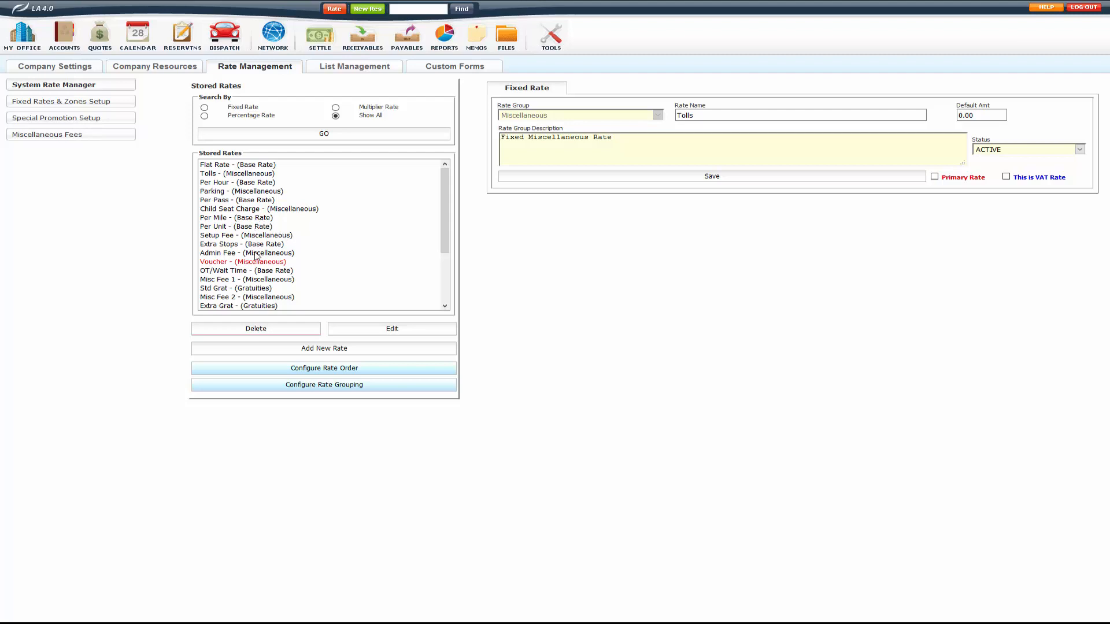
- Save the Per Unit base rate as inactive and refilter the stored rates
click(235, 226)
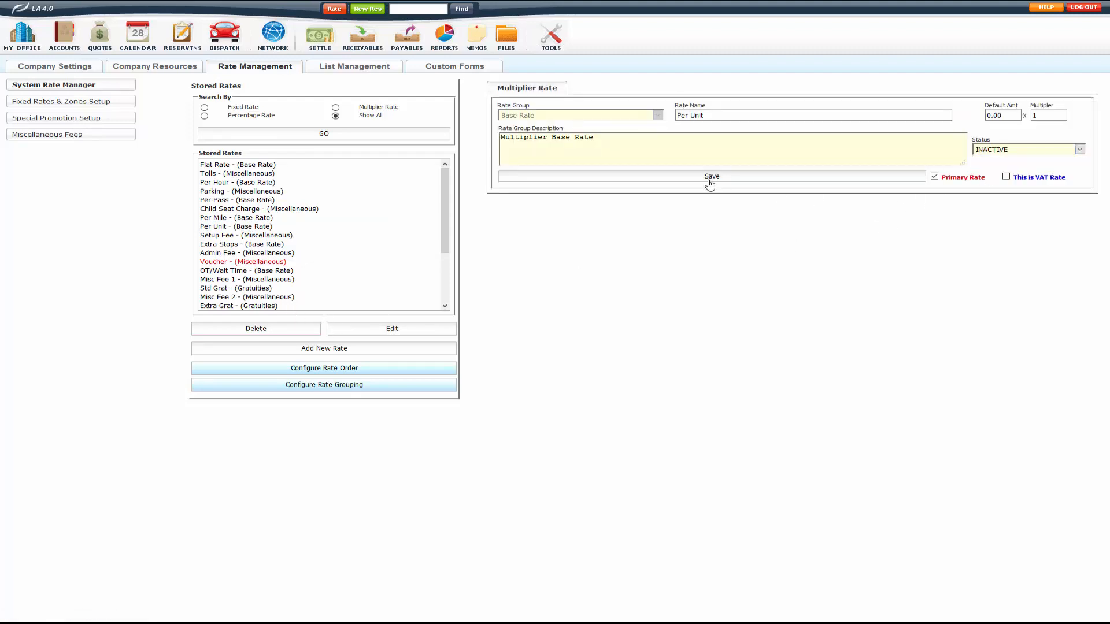
click(712, 176)
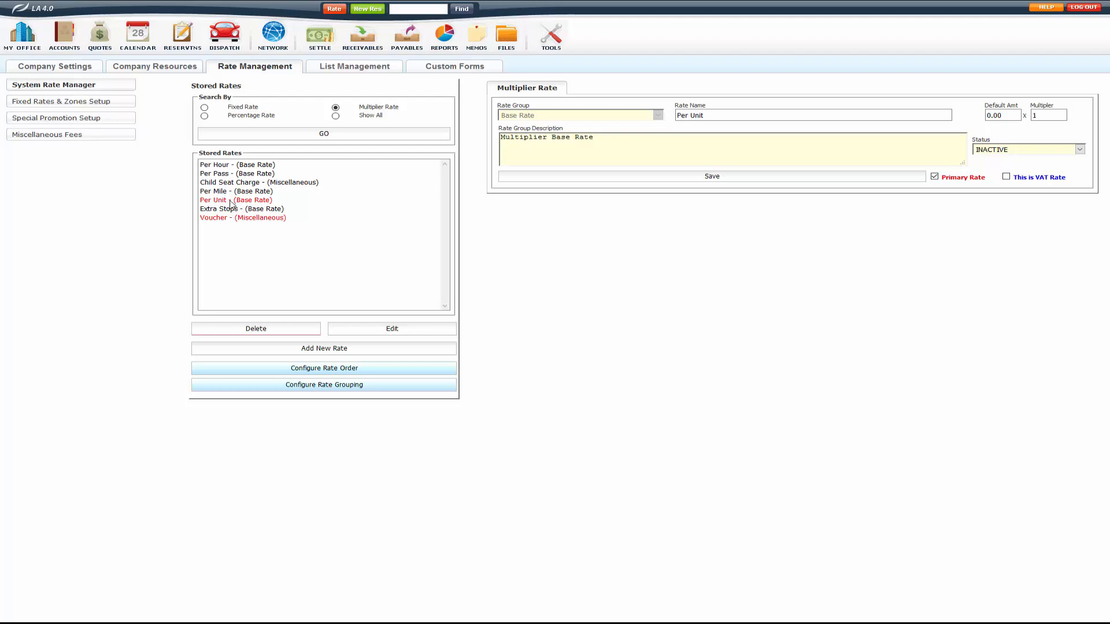
click(235, 199)
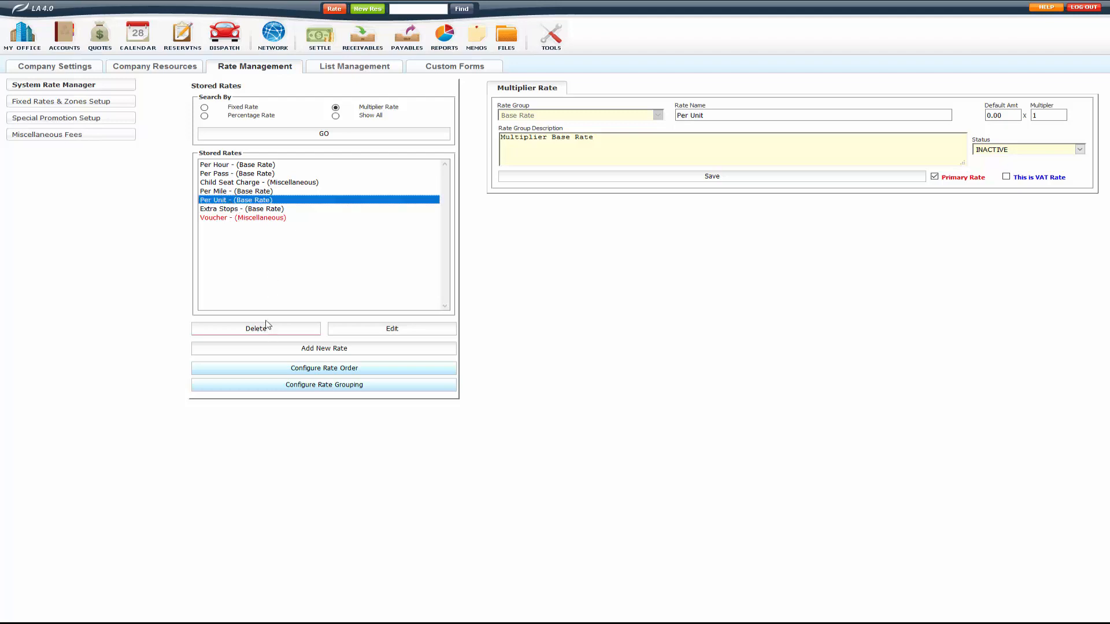
mouse_move(258, 239)
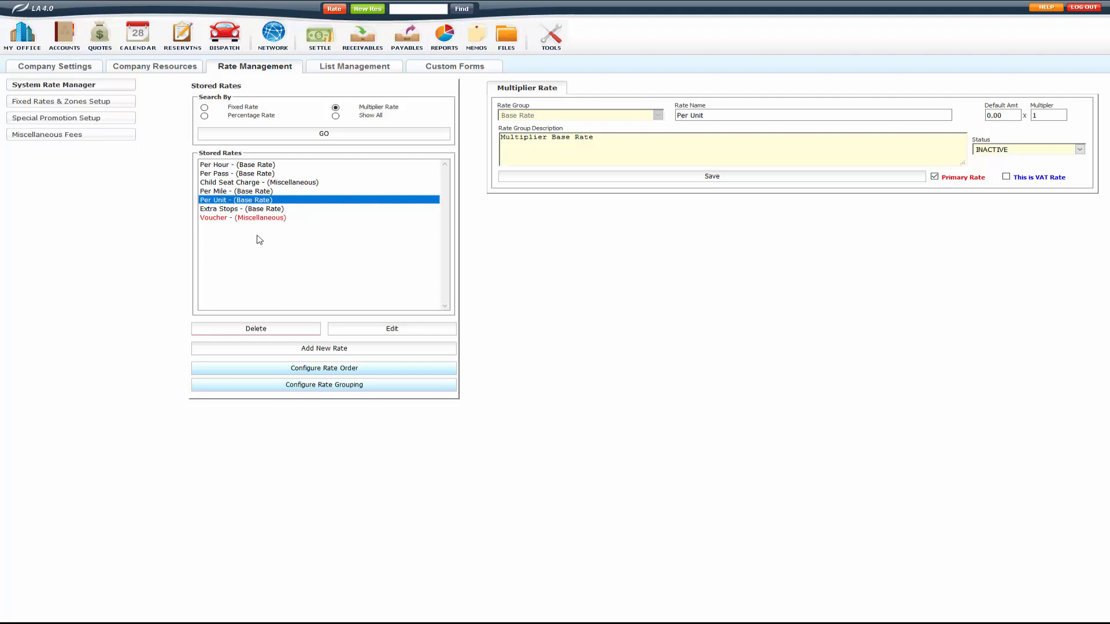
click(335, 116)
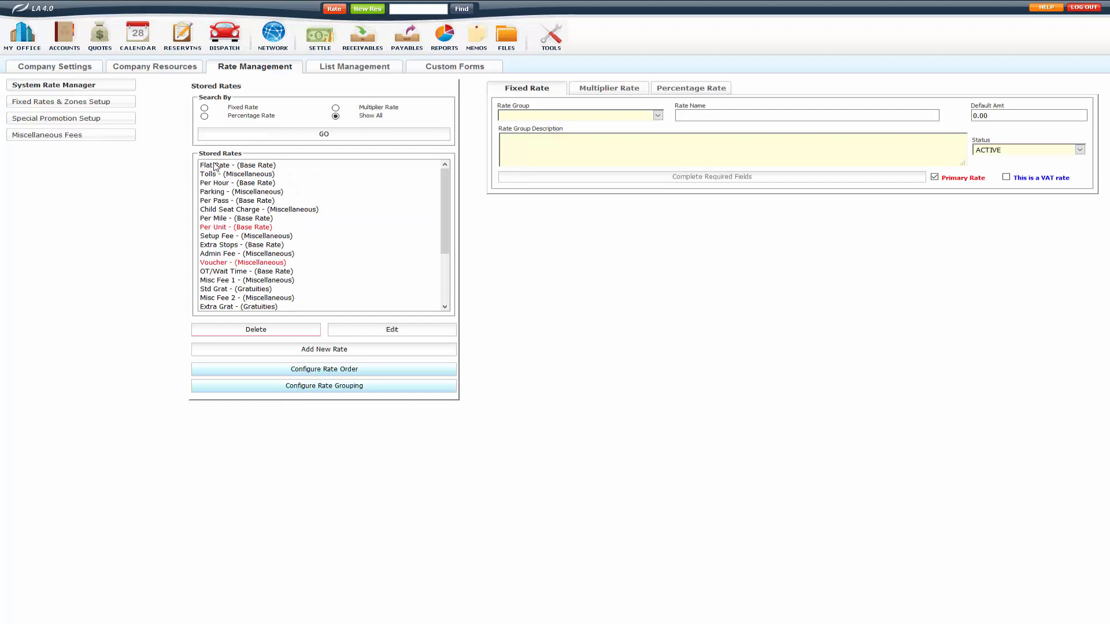
mouse_move(268, 170)
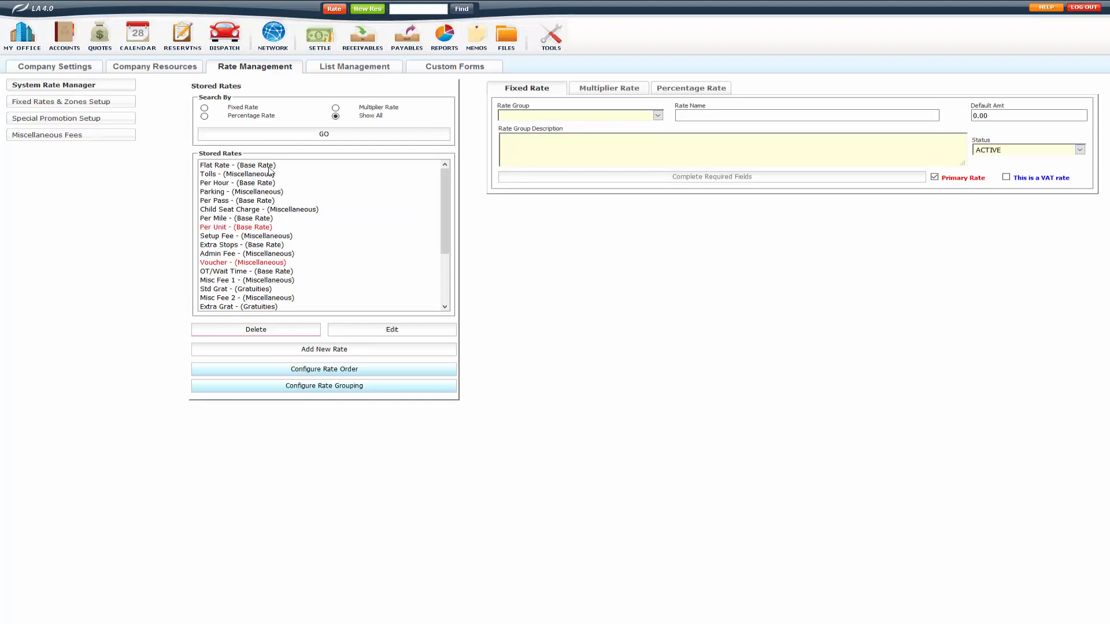
mouse_move(788, 180)
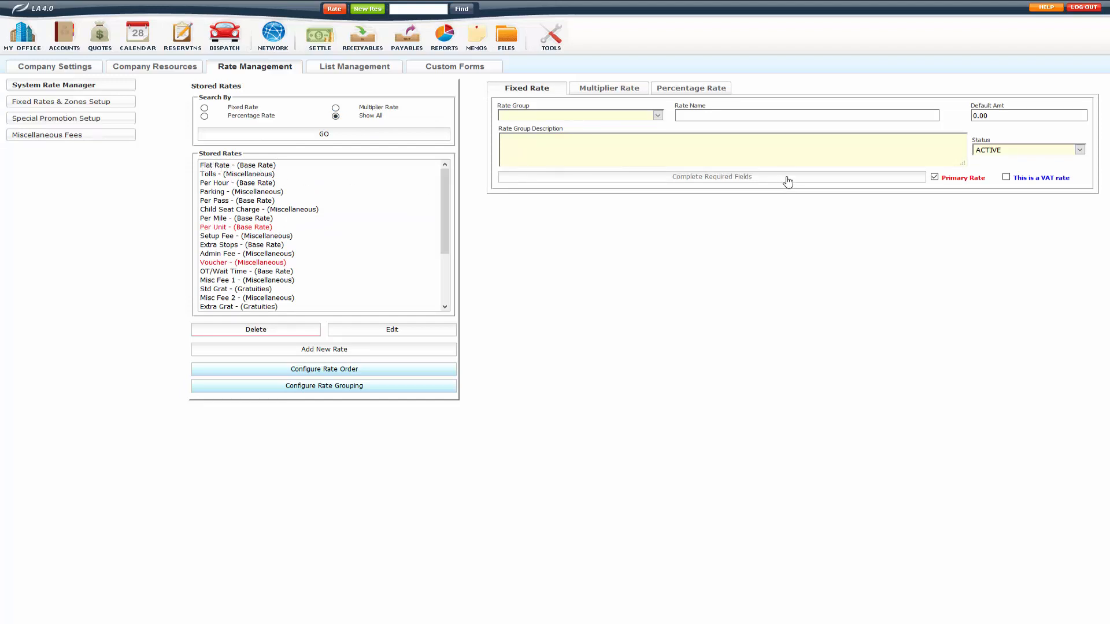
mouse_move(644, 233)
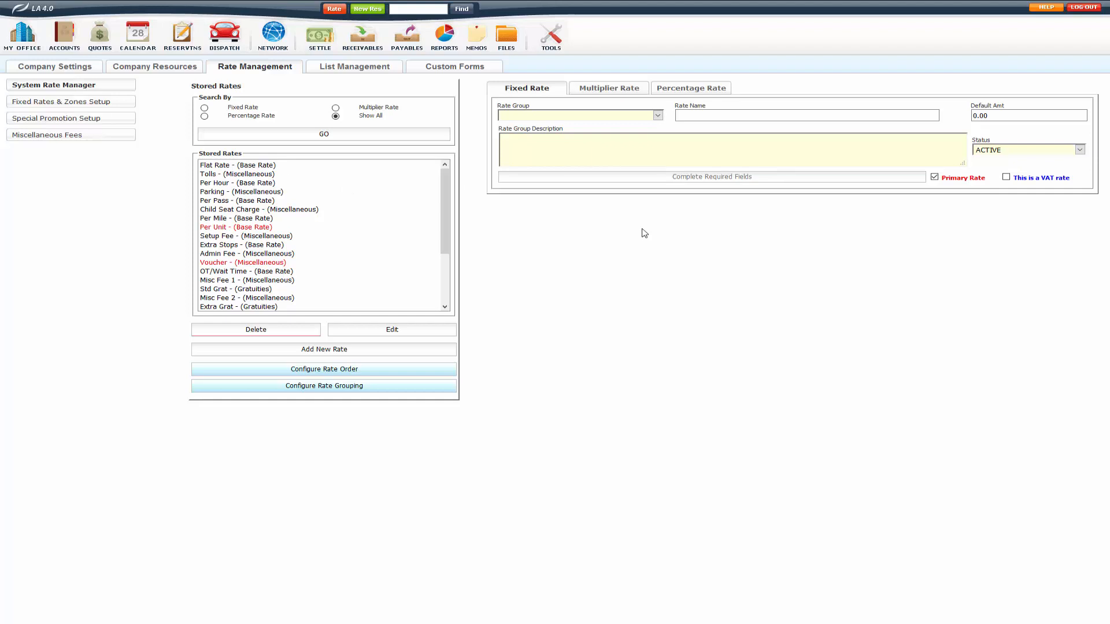
mouse_move(636, 207)
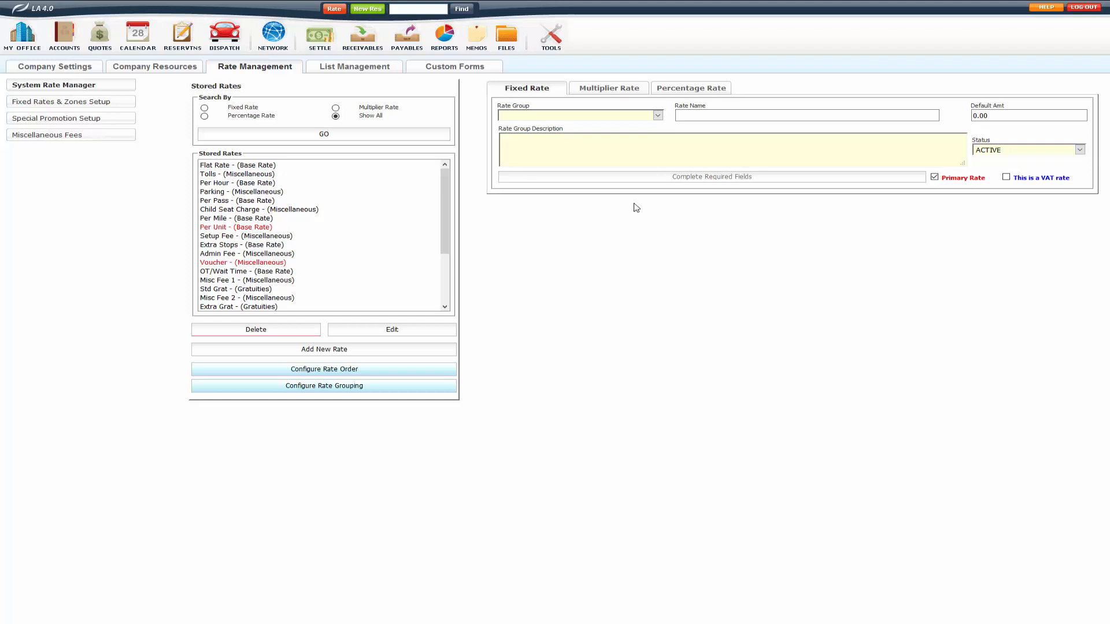
mouse_move(524, 93)
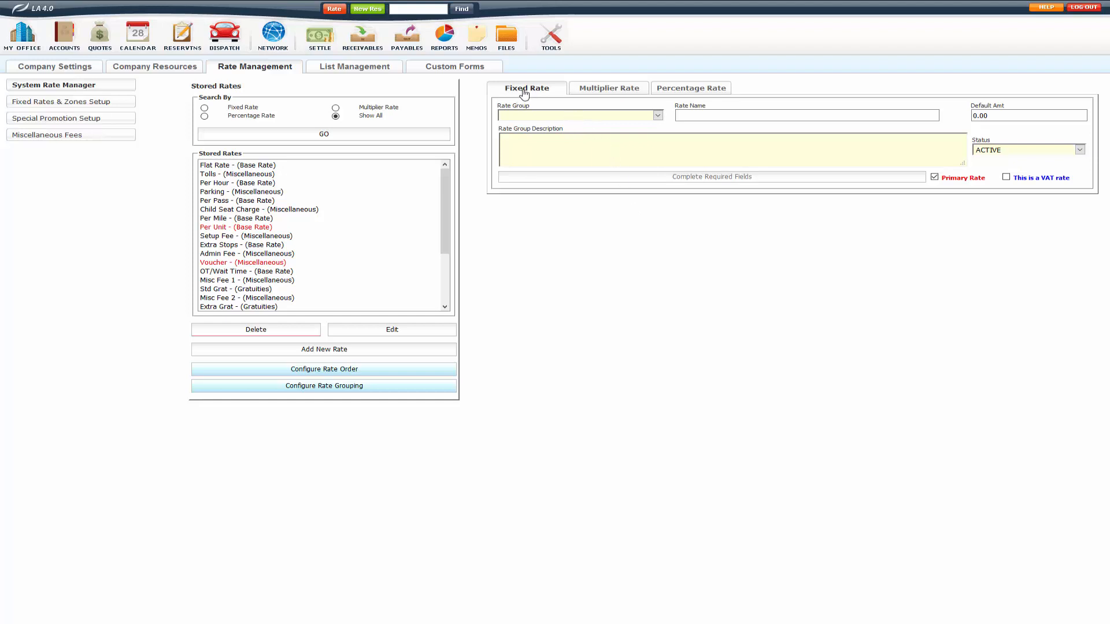
- Review rate groups Base Rate to Surcharge 5 while switching between multiplier and percentage types
click(656, 114)
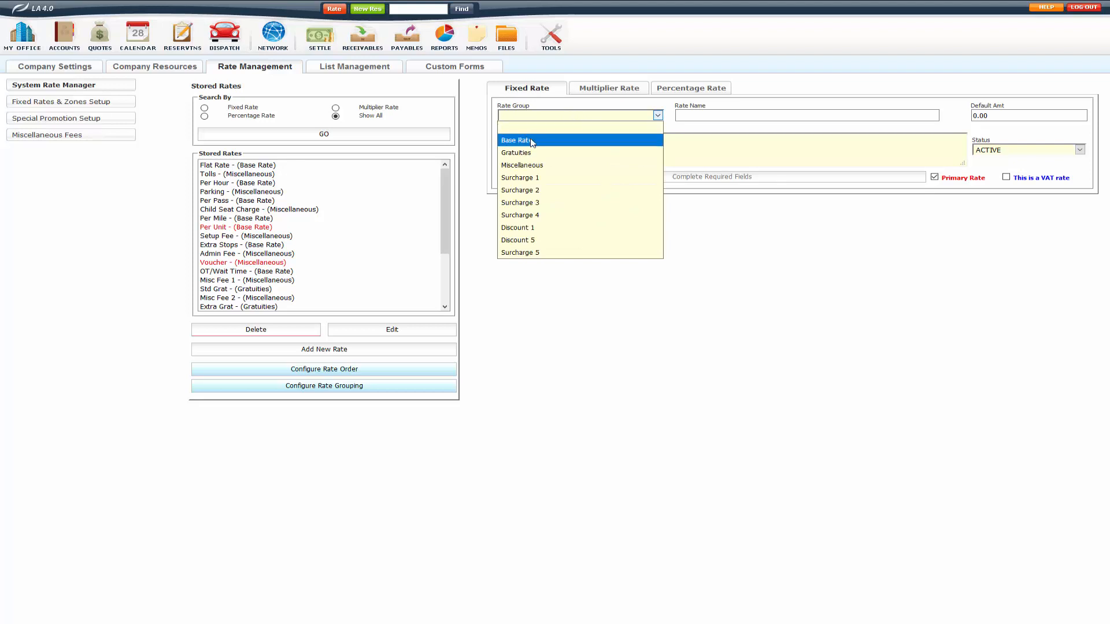
mouse_move(527, 165)
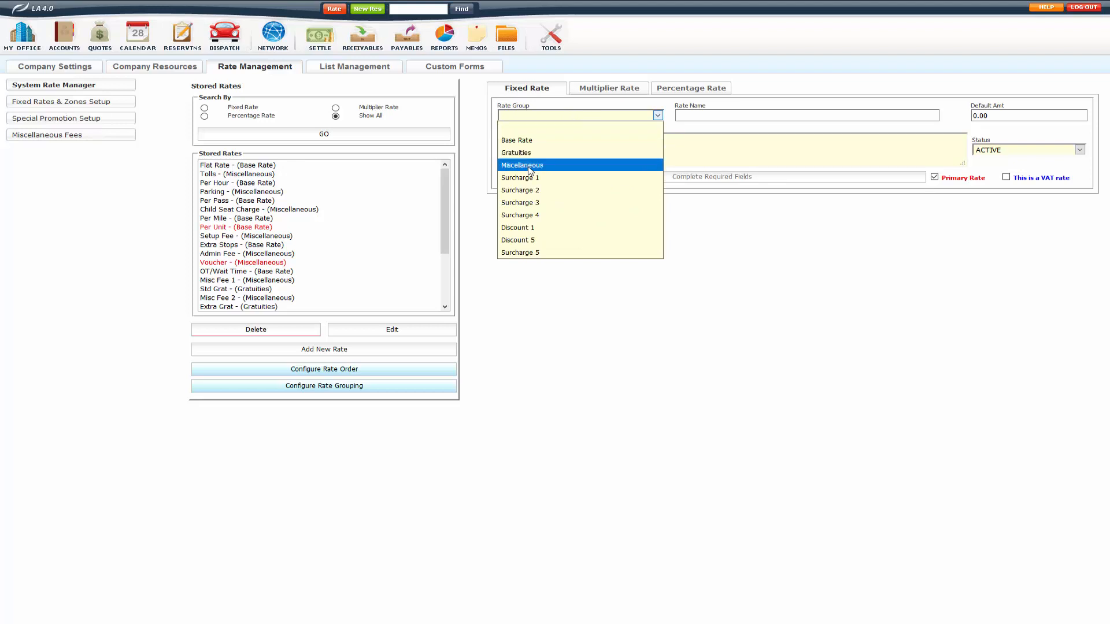
mouse_move(584, 103)
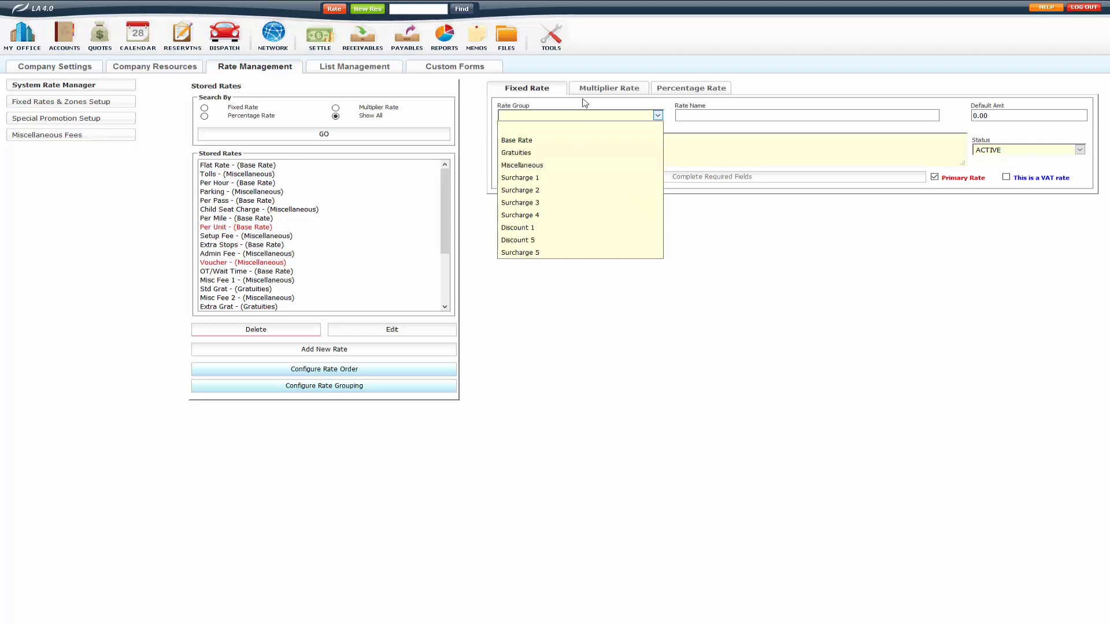
click(608, 88)
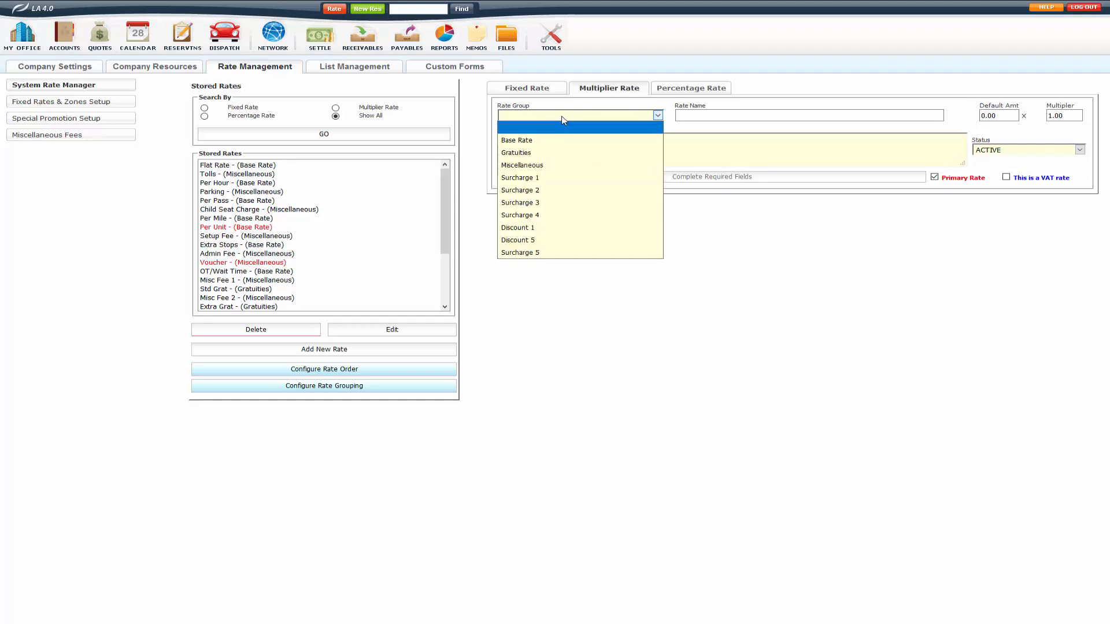
mouse_move(552, 165)
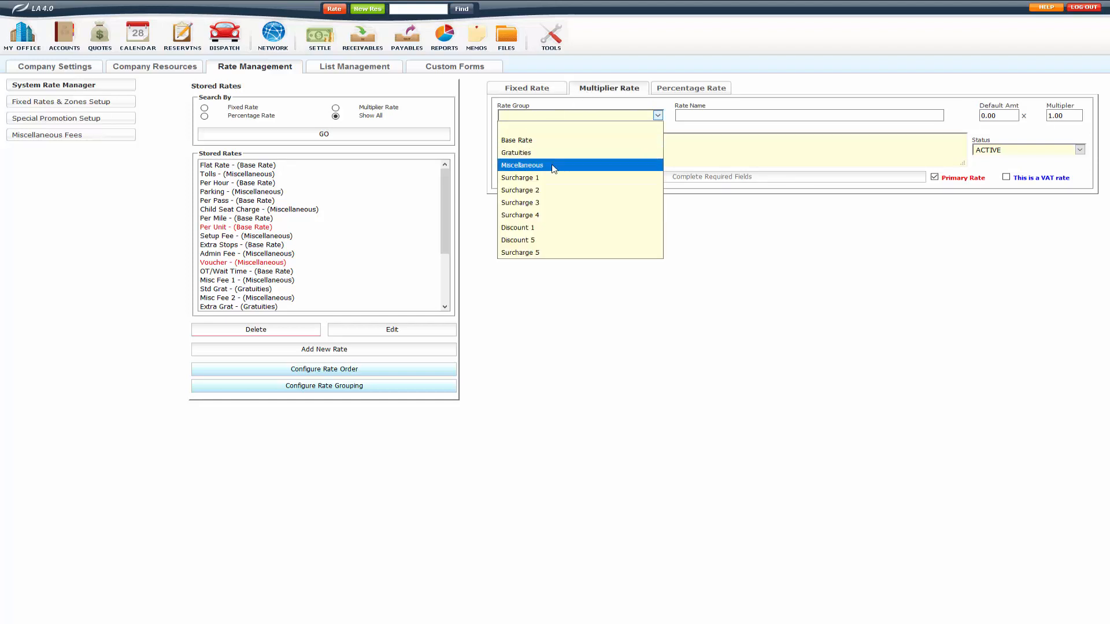
mouse_move(536, 239)
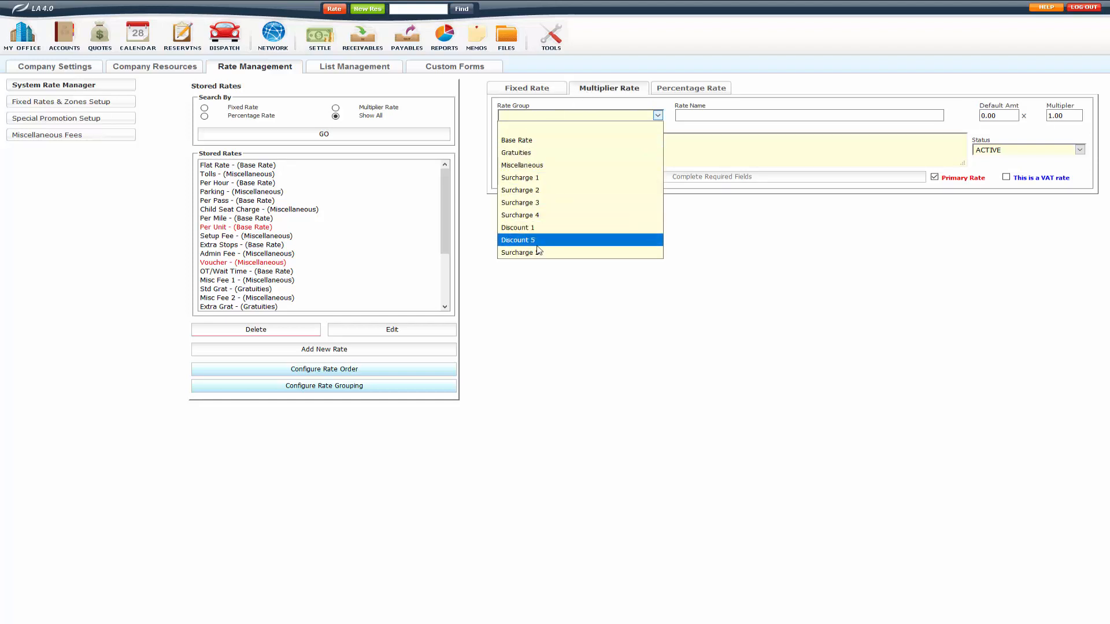
click(690, 88)
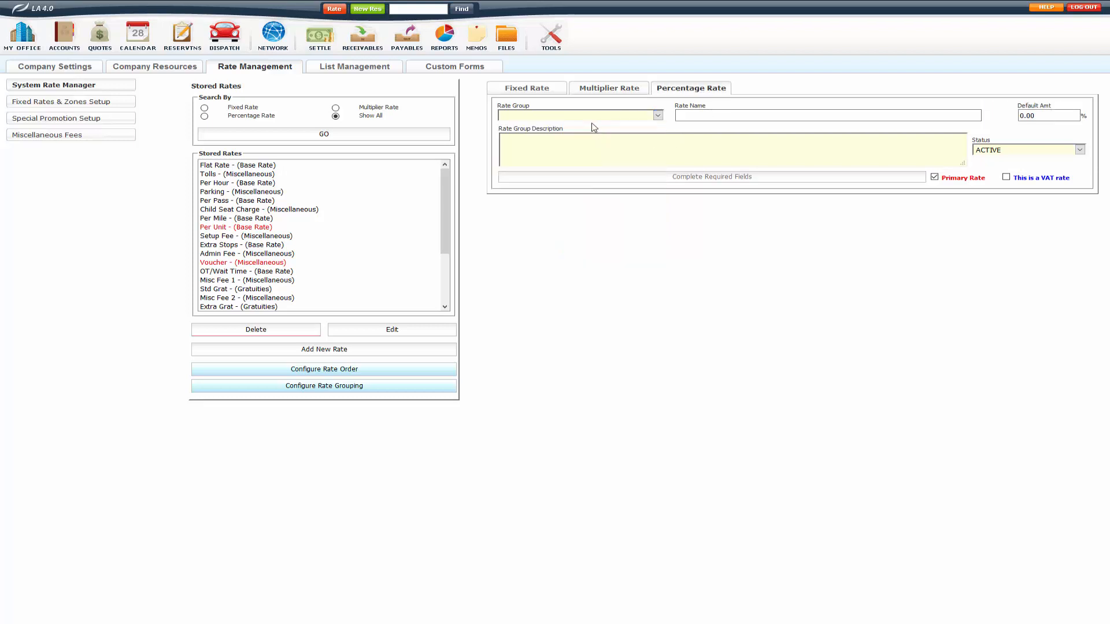
click(656, 116)
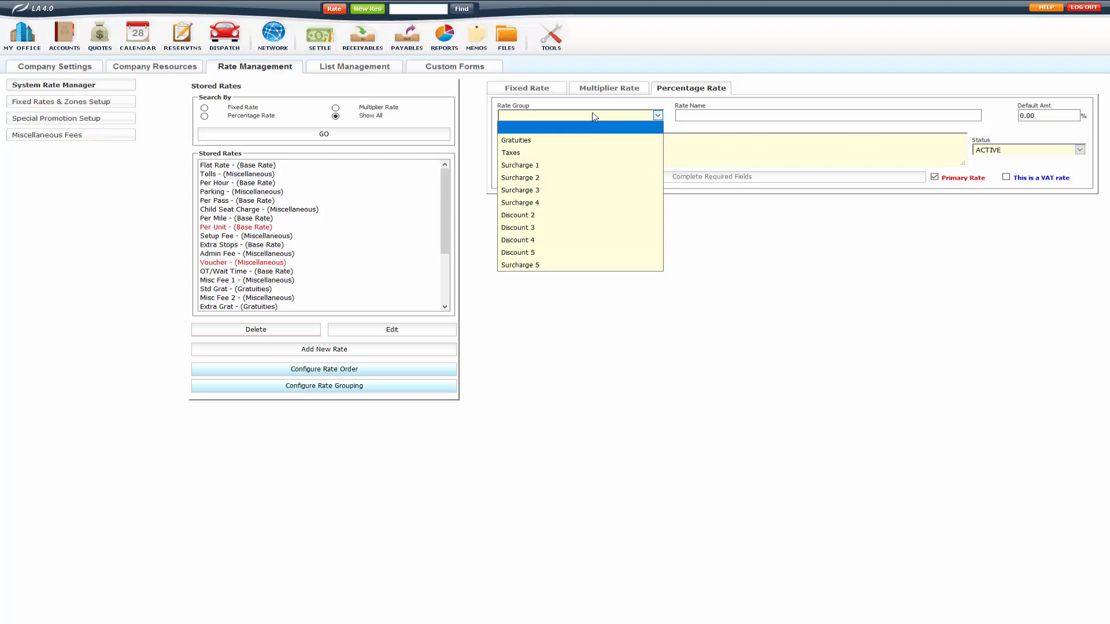
mouse_move(571, 143)
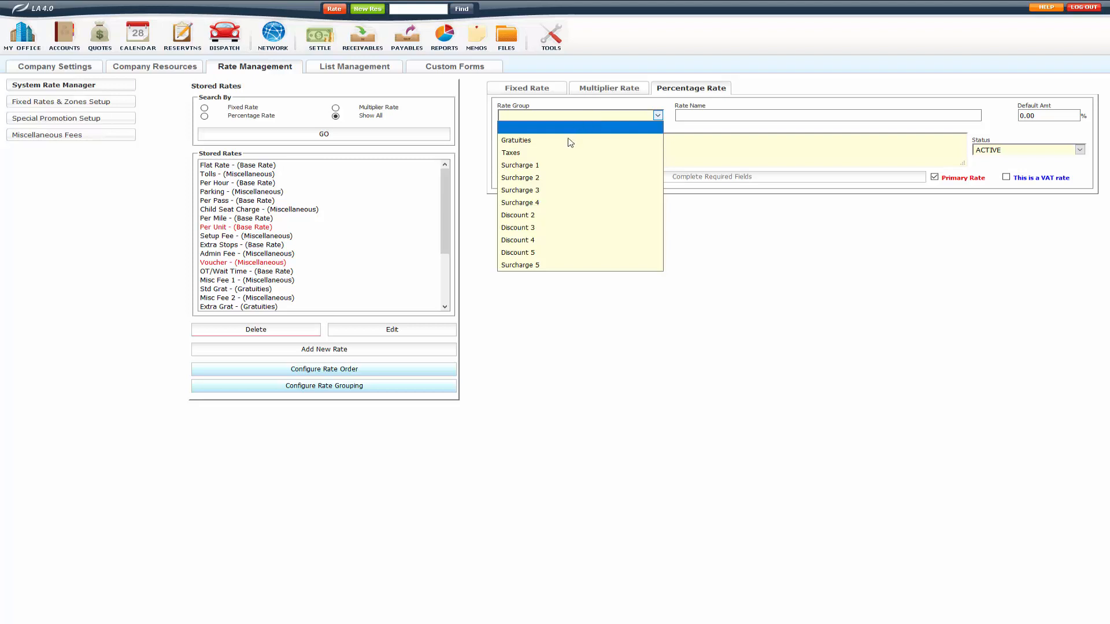
click(515, 140)
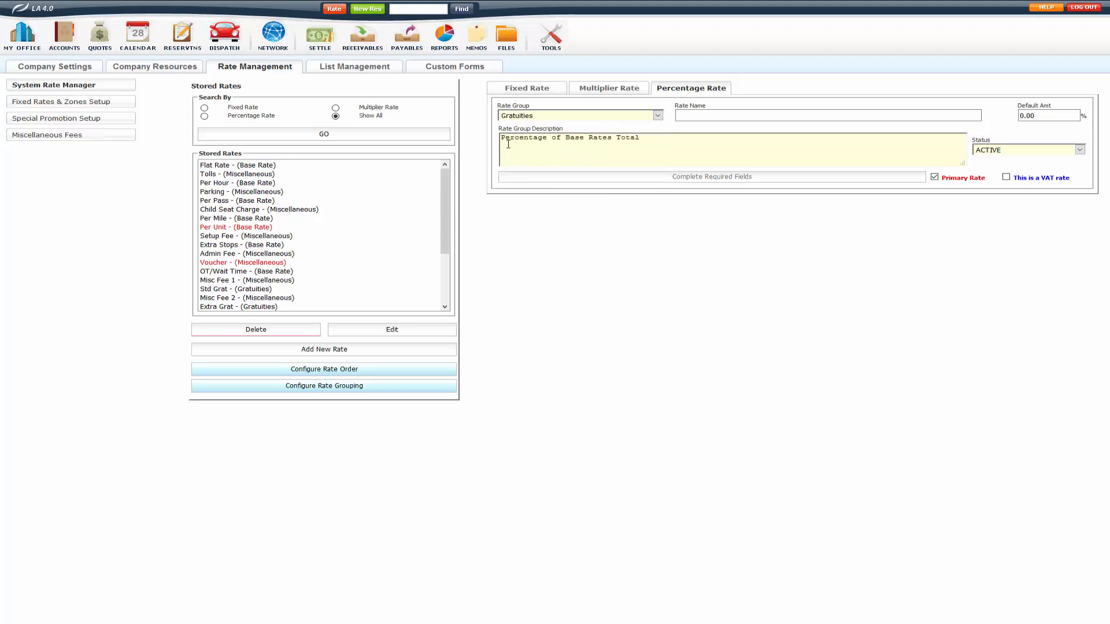
triple_click(567, 138)
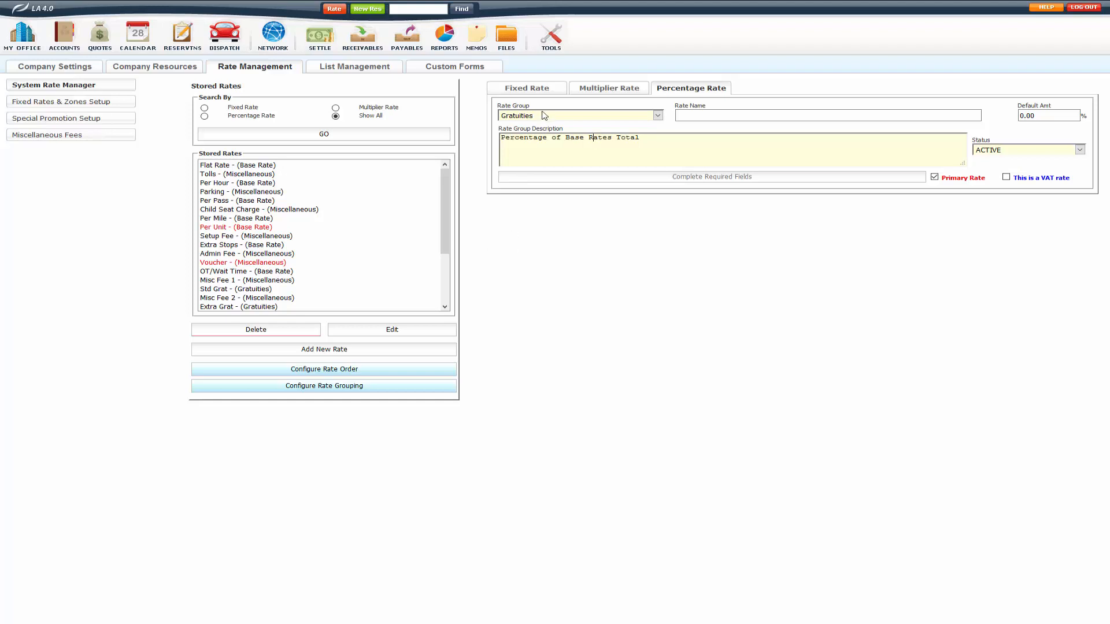
click(655, 115)
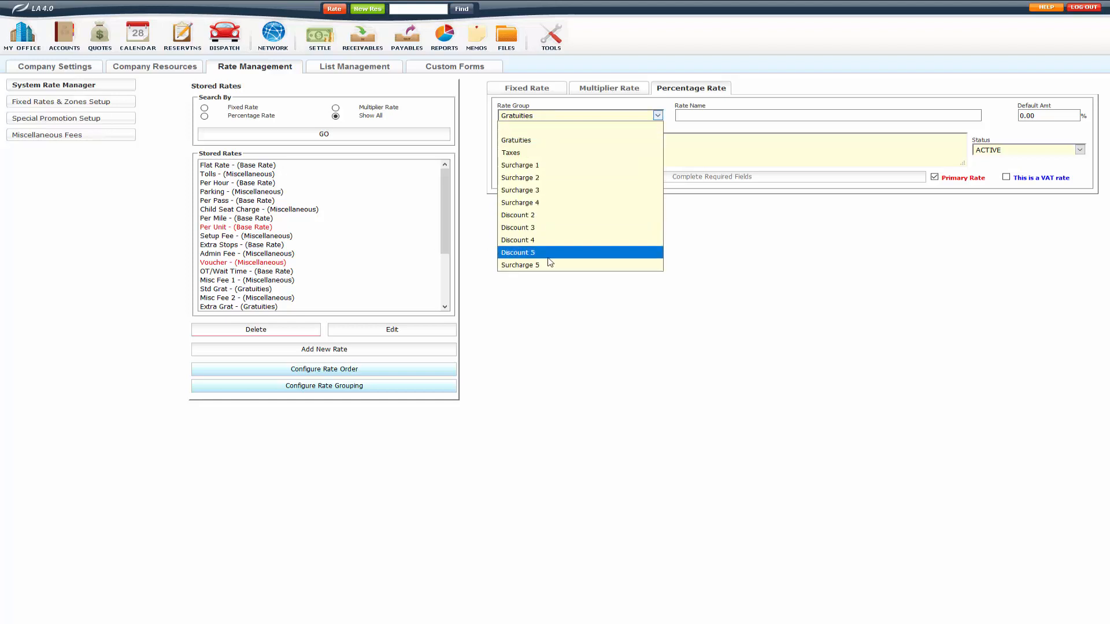
mouse_move(552, 177)
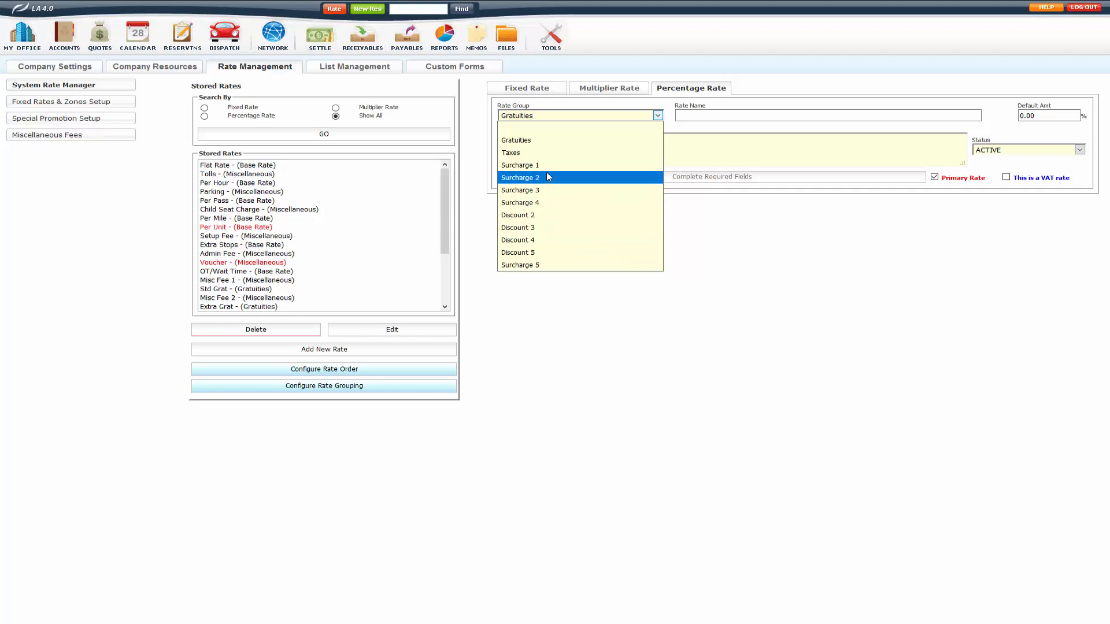
click(520, 165)
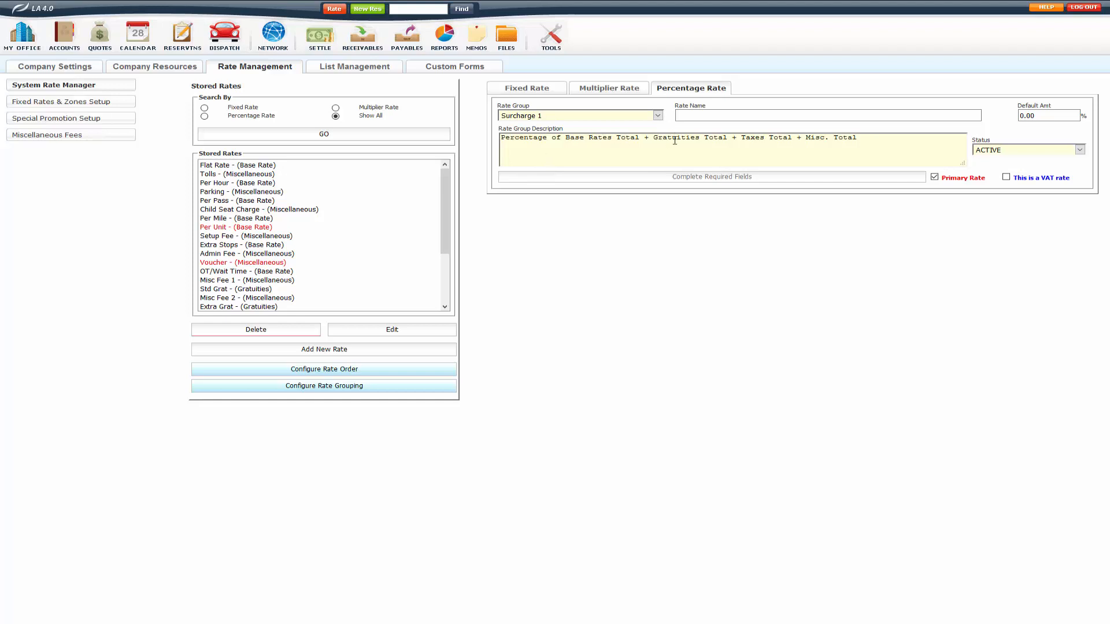
click(656, 115)
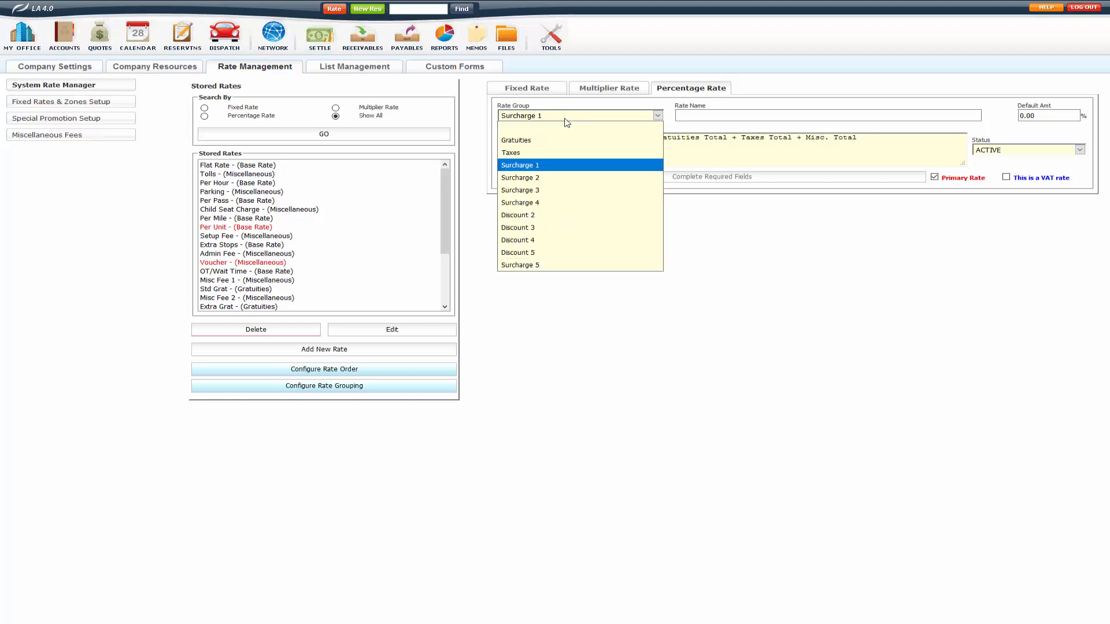
click(520, 202)
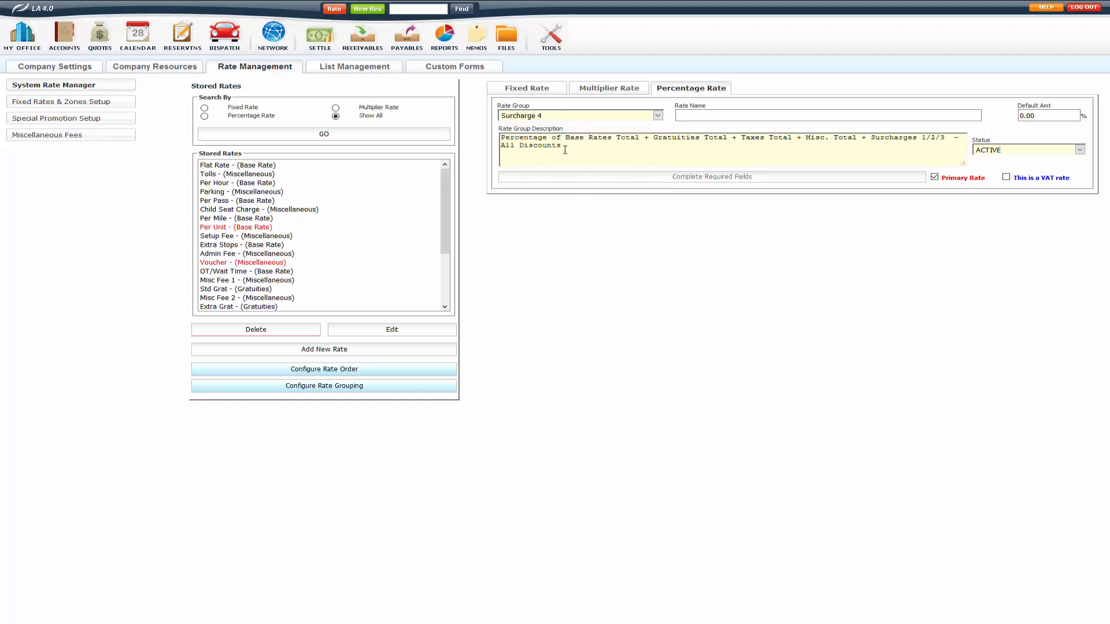
mouse_move(696, 130)
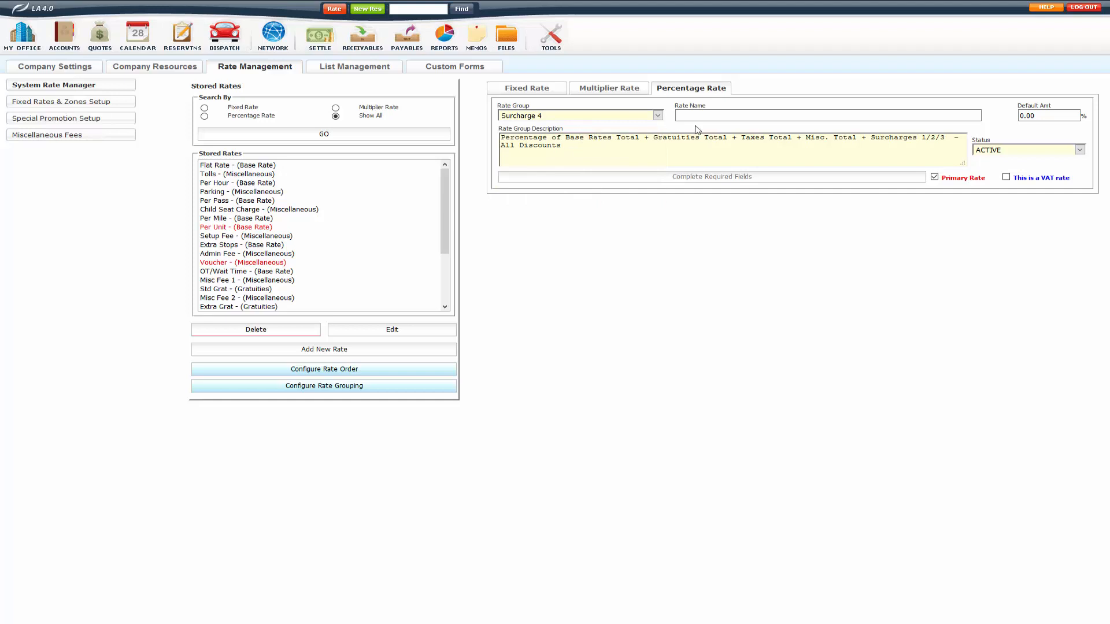
mouse_move(889, 137)
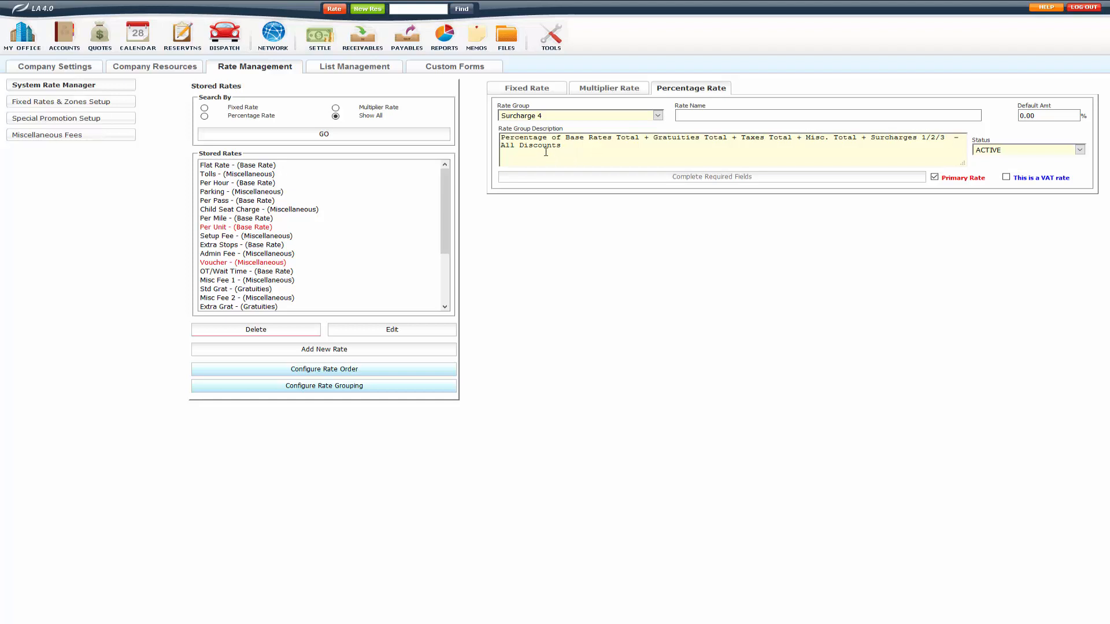
mouse_move(358, 214)
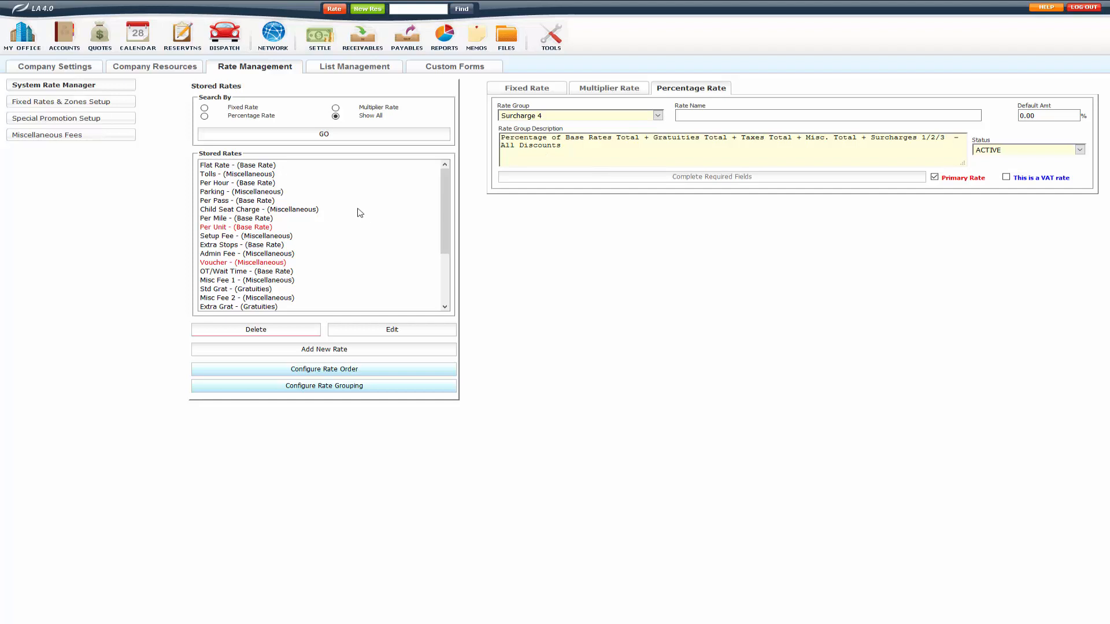
click(655, 116)
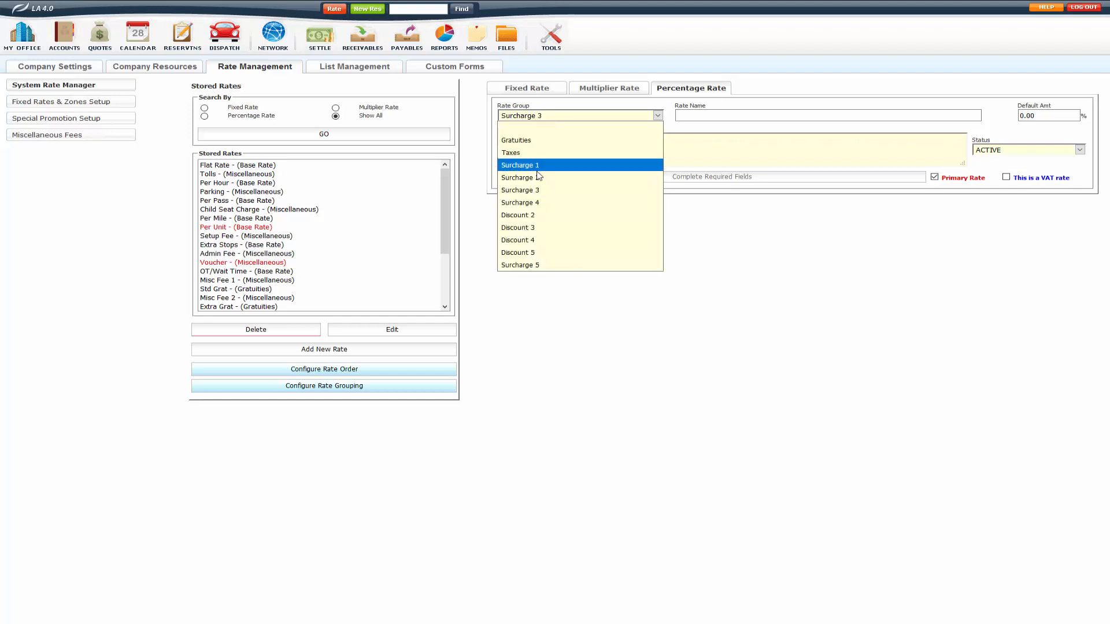
click(520, 177)
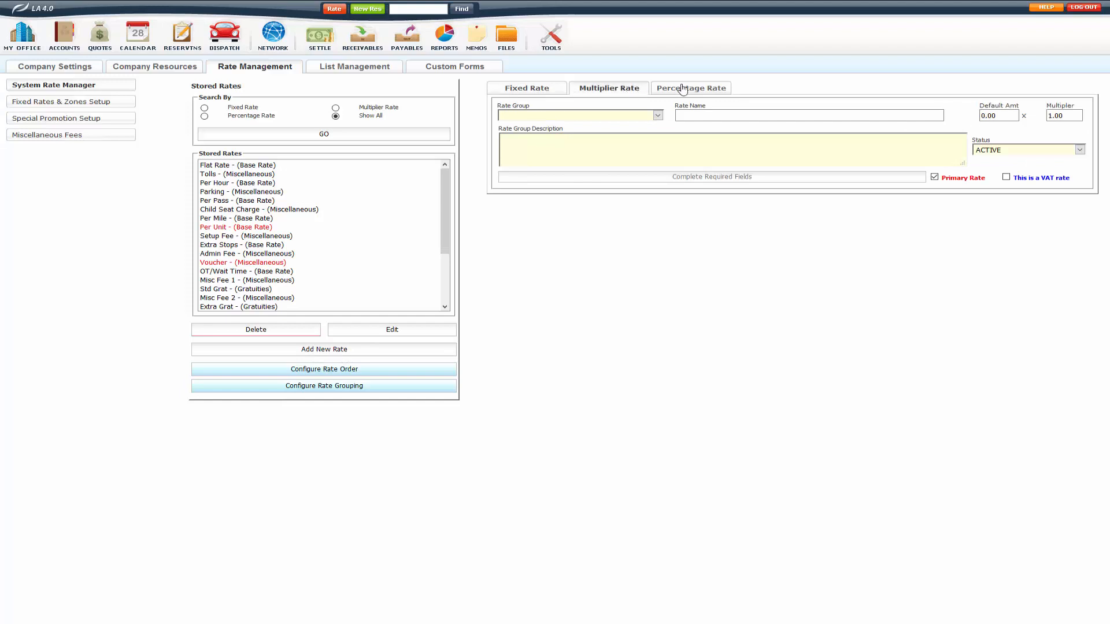
- Set up a fixed Miscellaneous rate named Airport Fee
click(526, 88)
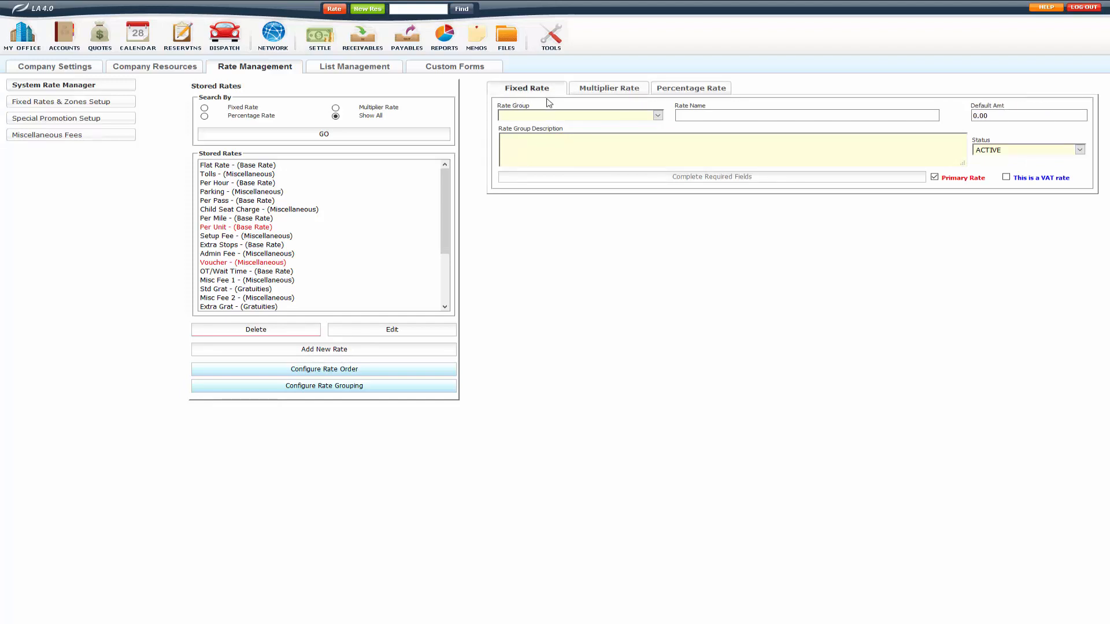
click(656, 115)
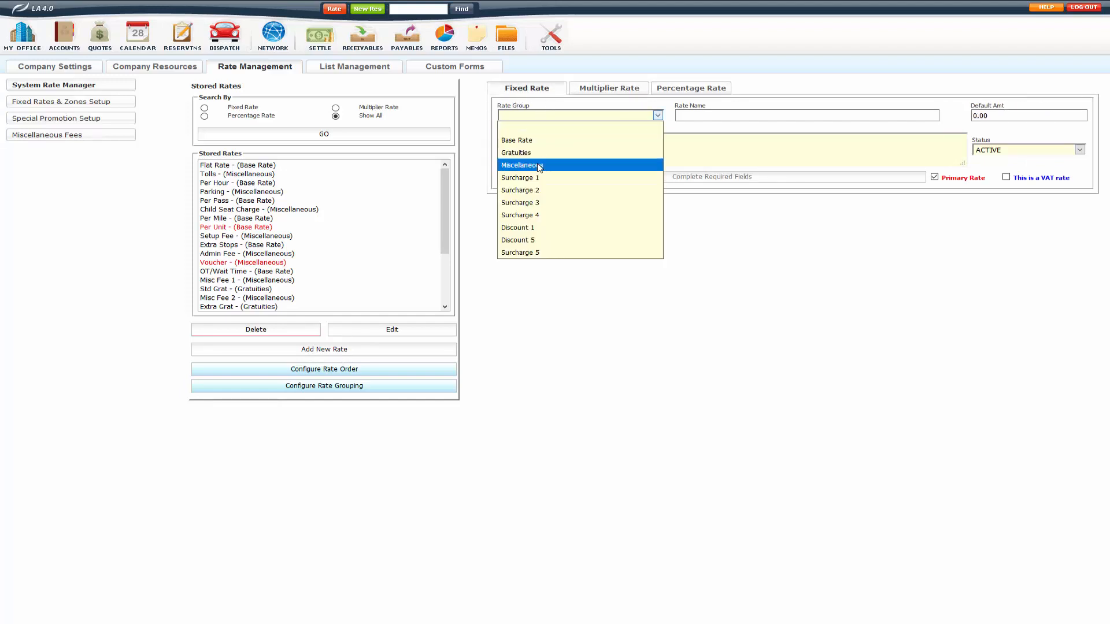
click(521, 165)
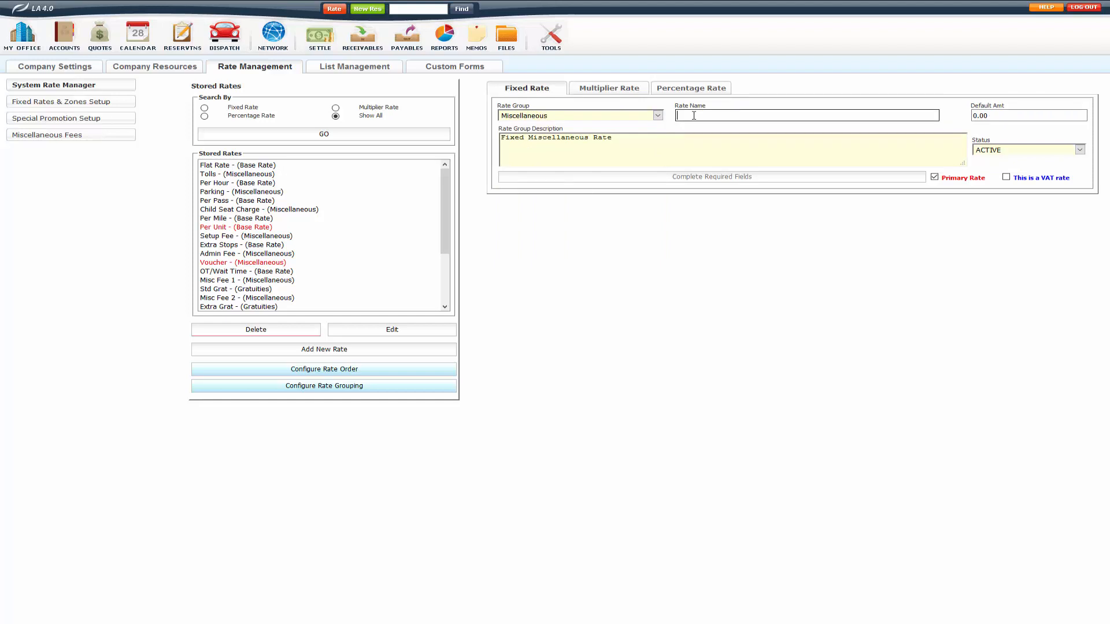
text(Air)
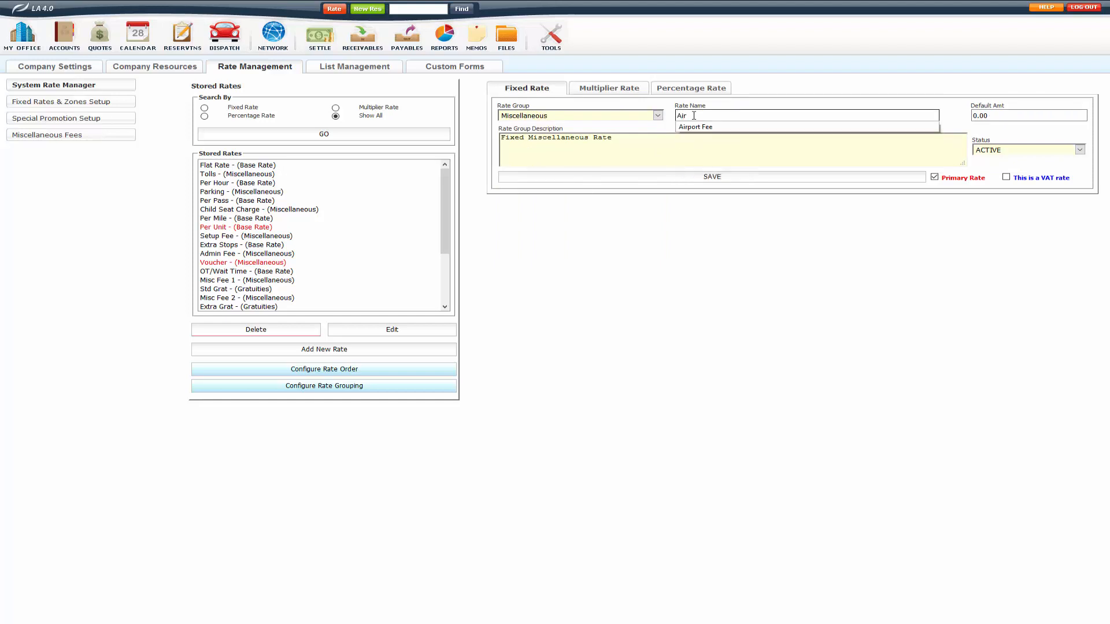
click(695, 127)
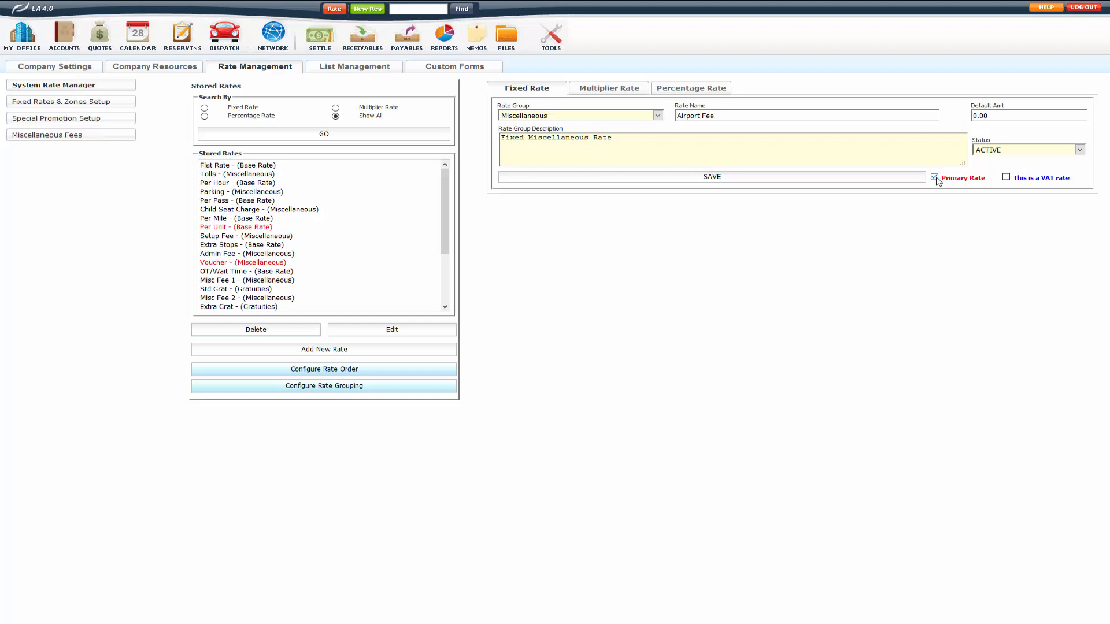
- Unmark Airport Fee as a primary rate, save it, and close the add window
click(807, 116)
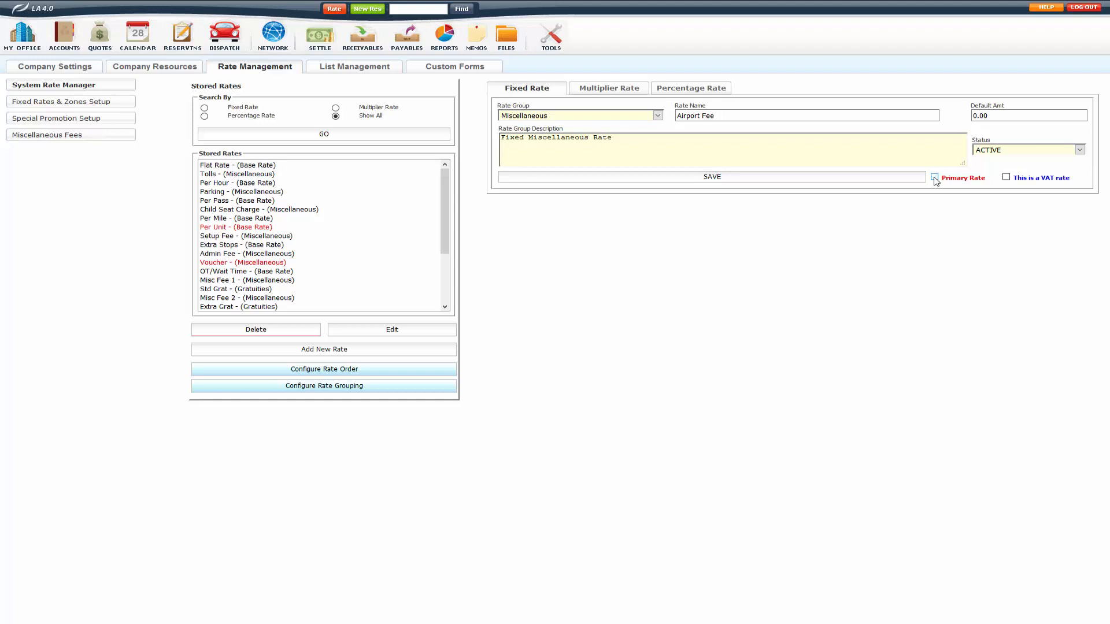
click(934, 178)
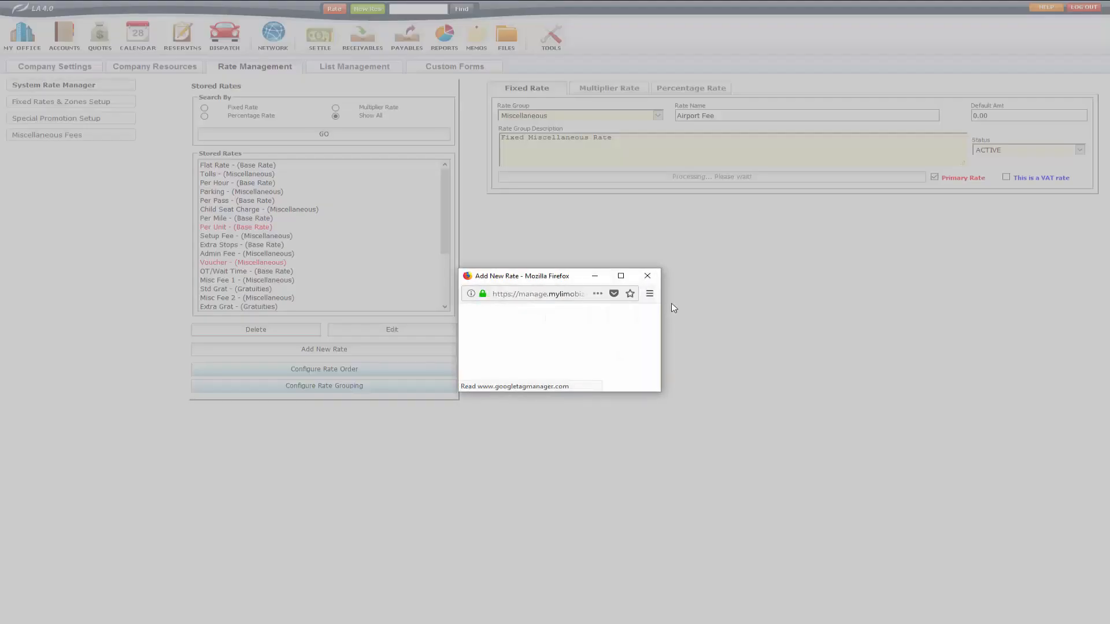
click(645, 276)
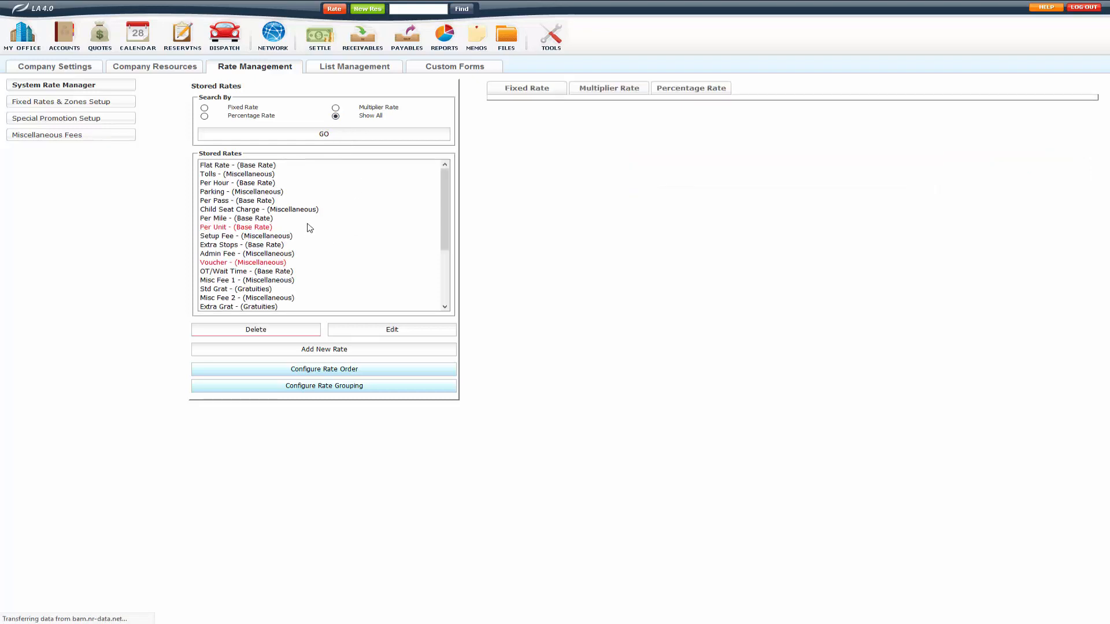
click(323, 349)
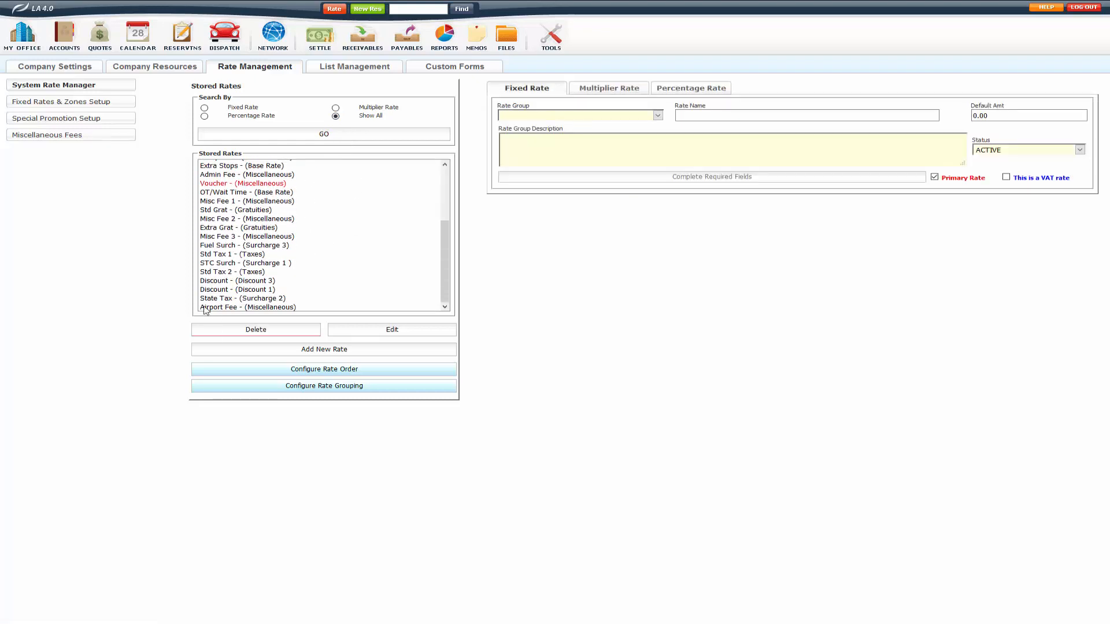
mouse_move(262, 312)
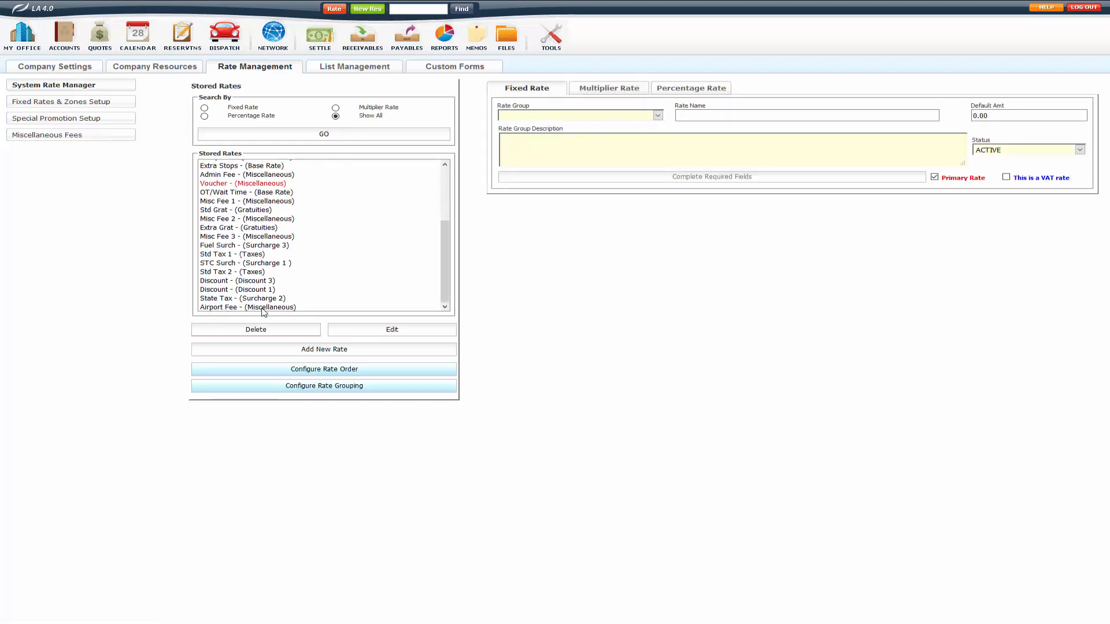
mouse_move(280, 416)
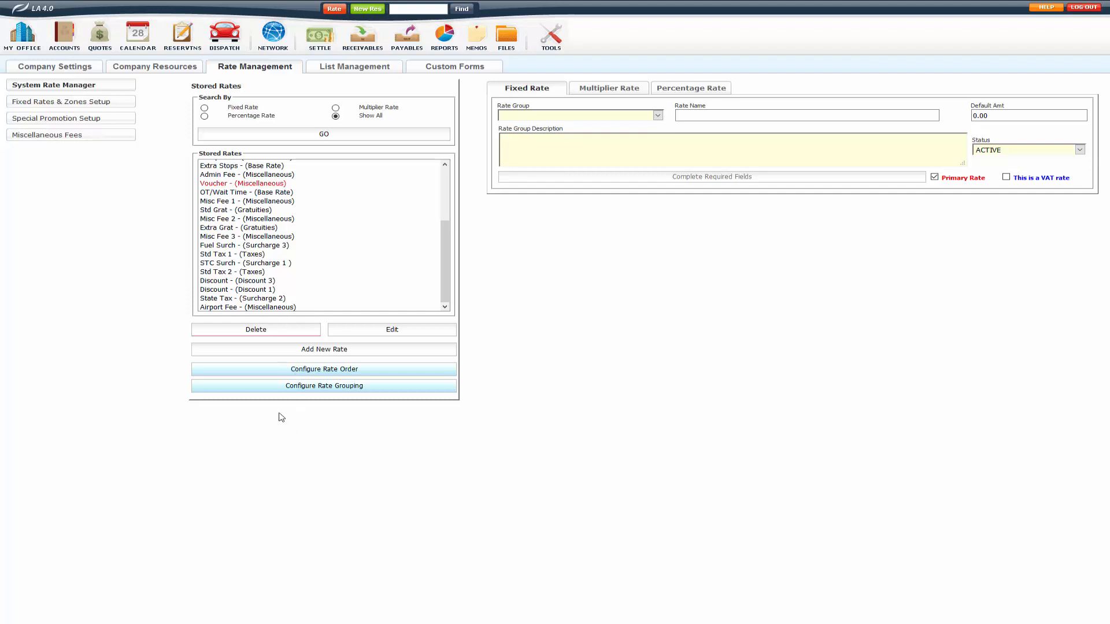
- Drag Airport Fee under Parking in secondary rates and Std Grat below Flat Rate
click(324, 368)
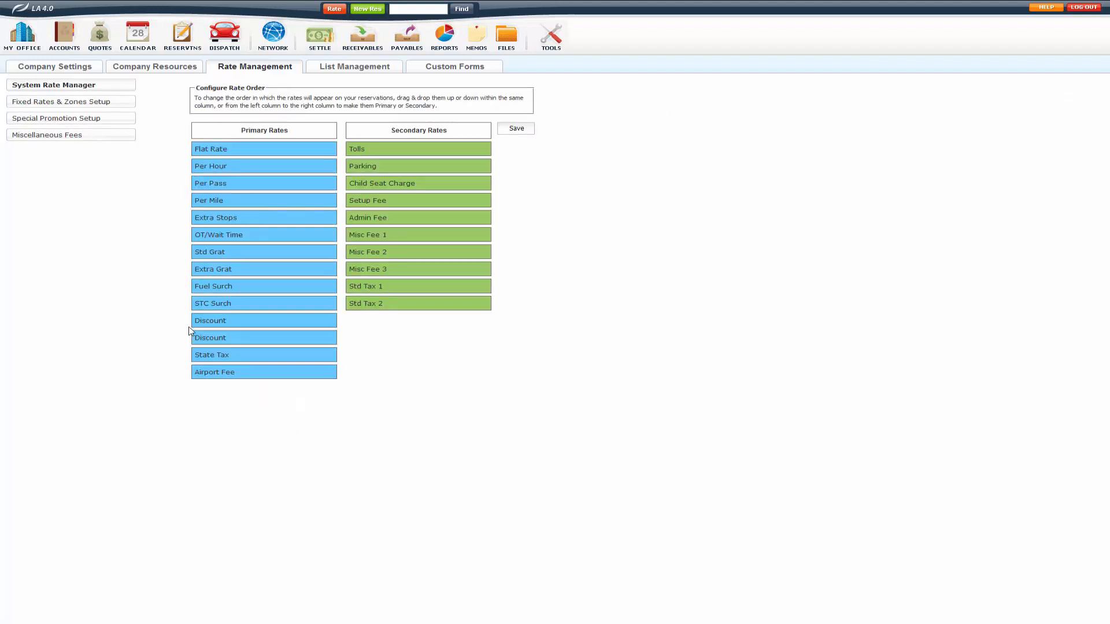
mouse_move(225, 372)
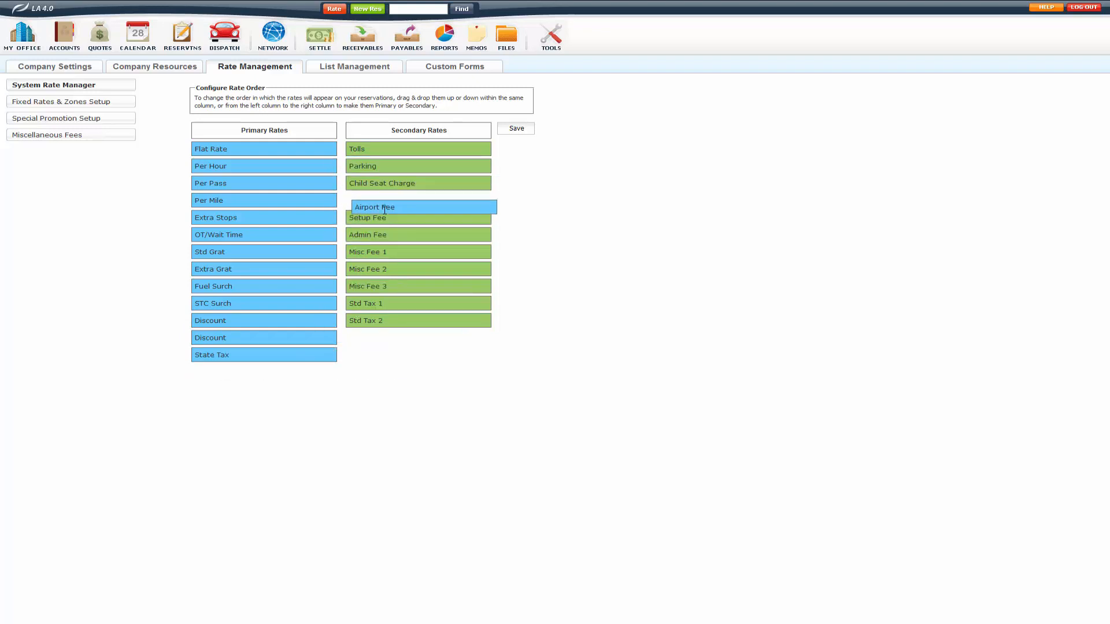
drag(374, 206, 419, 183)
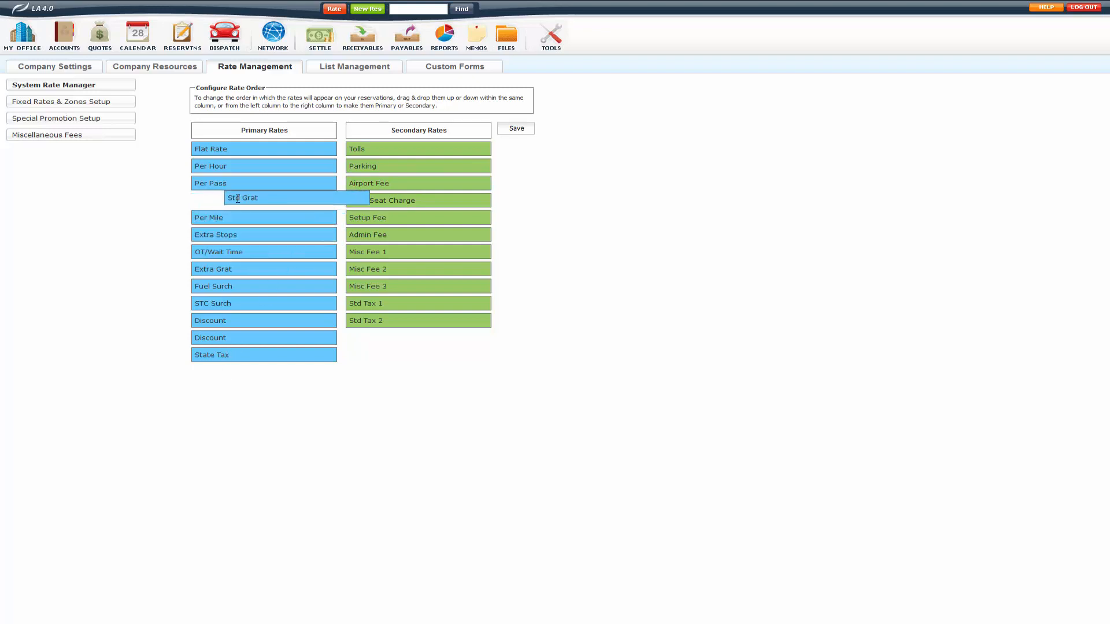
drag(241, 197, 264, 166)
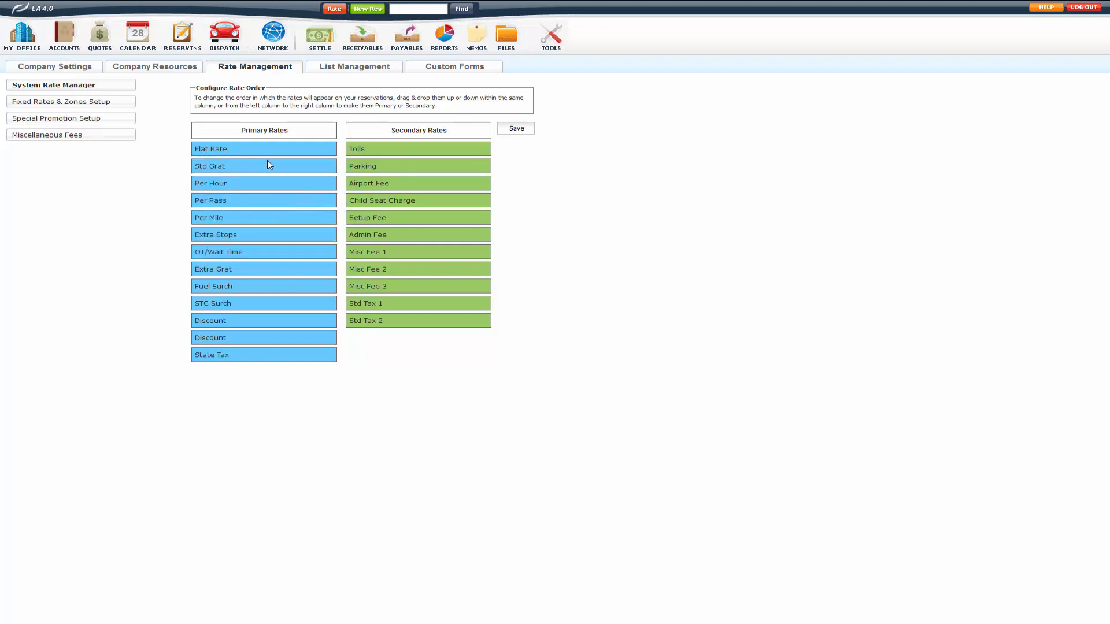
mouse_move(507, 149)
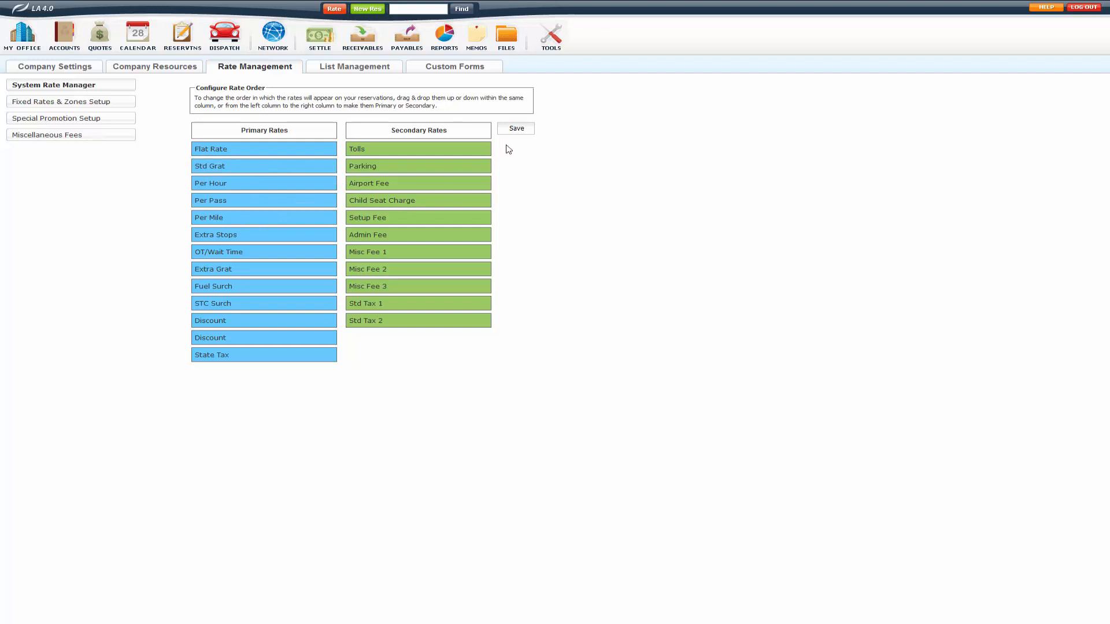
mouse_move(522, 174)
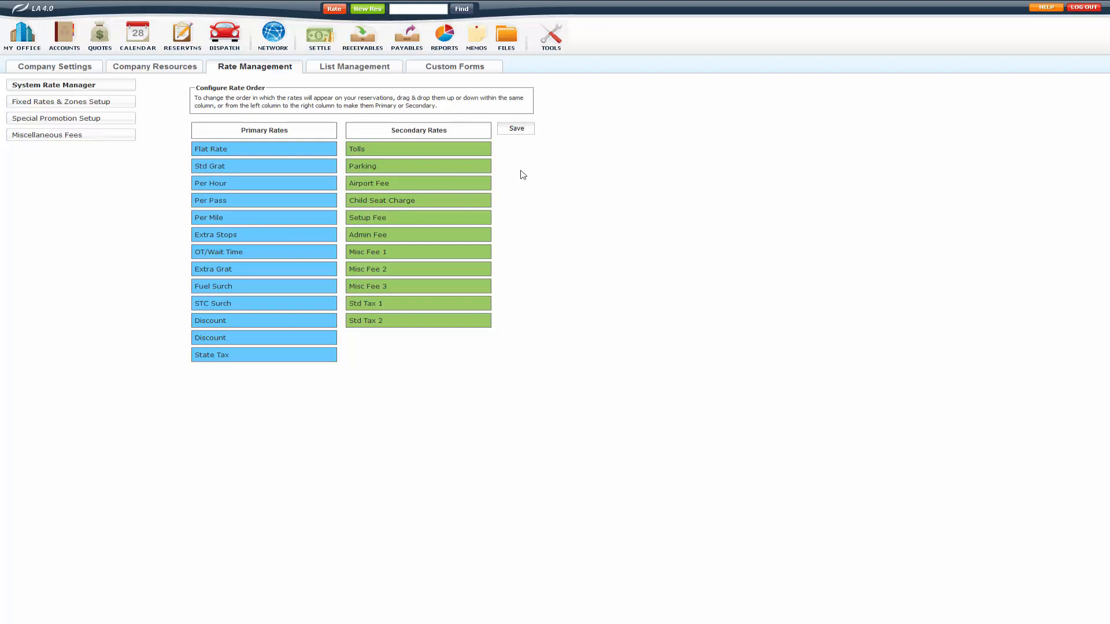
mouse_move(515, 172)
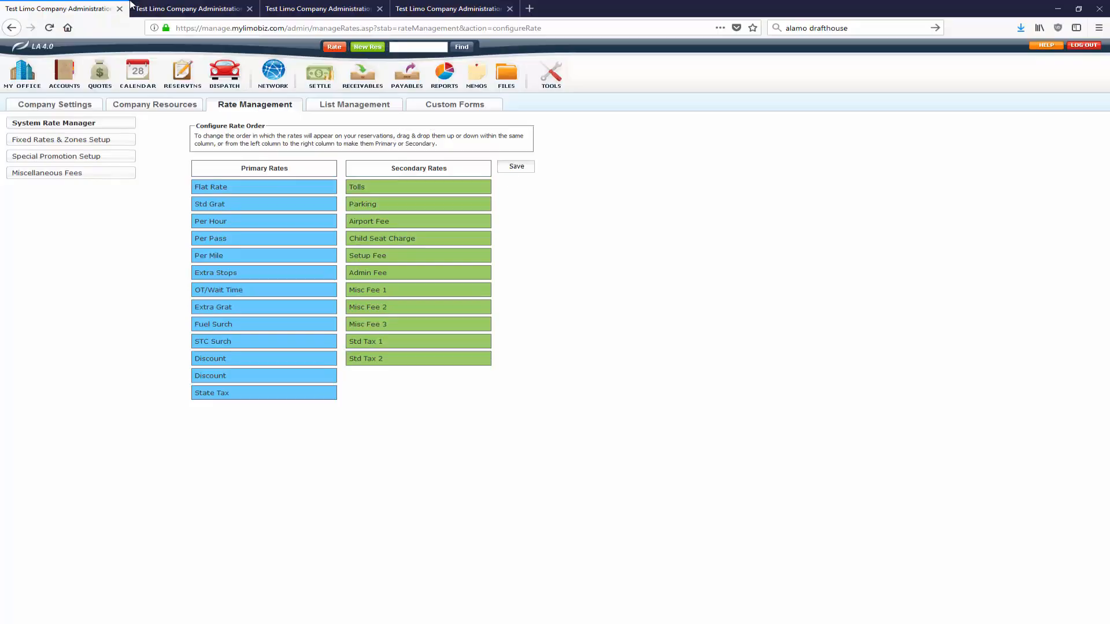
- Reload the reservation tab and check the Secondary and Primary rate tabs for the new rate order
click(366, 46)
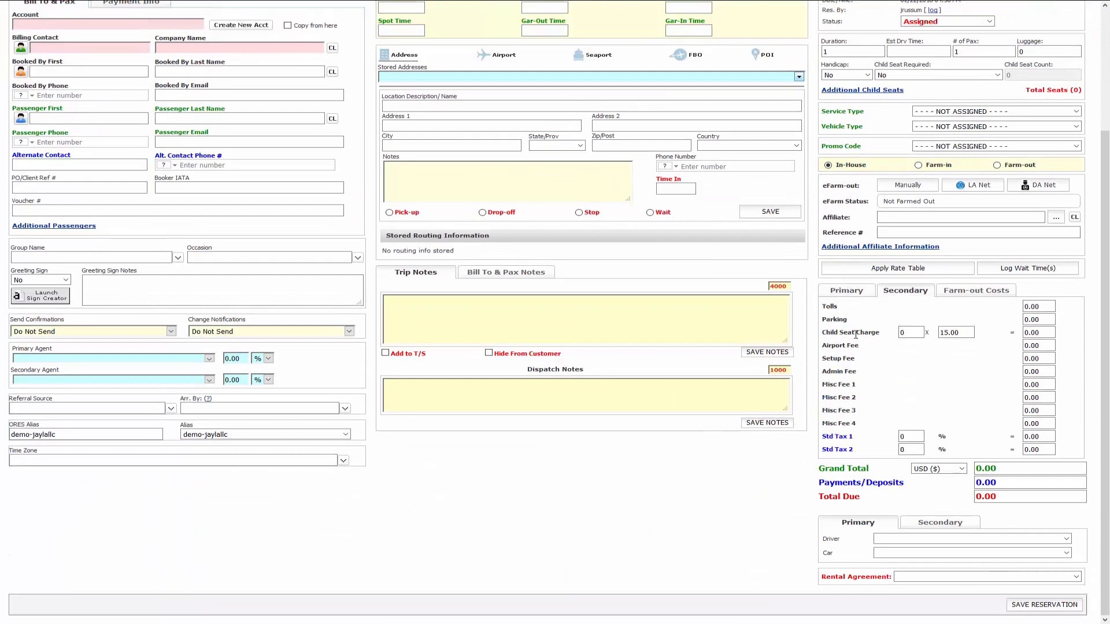
scroll(up, 3)
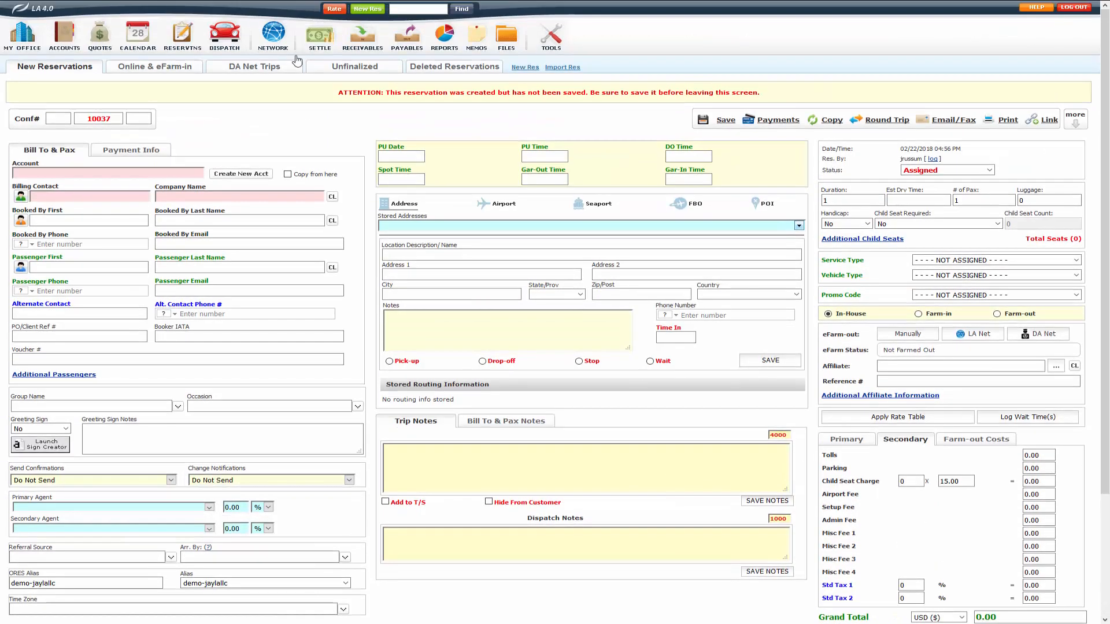
click(367, 8)
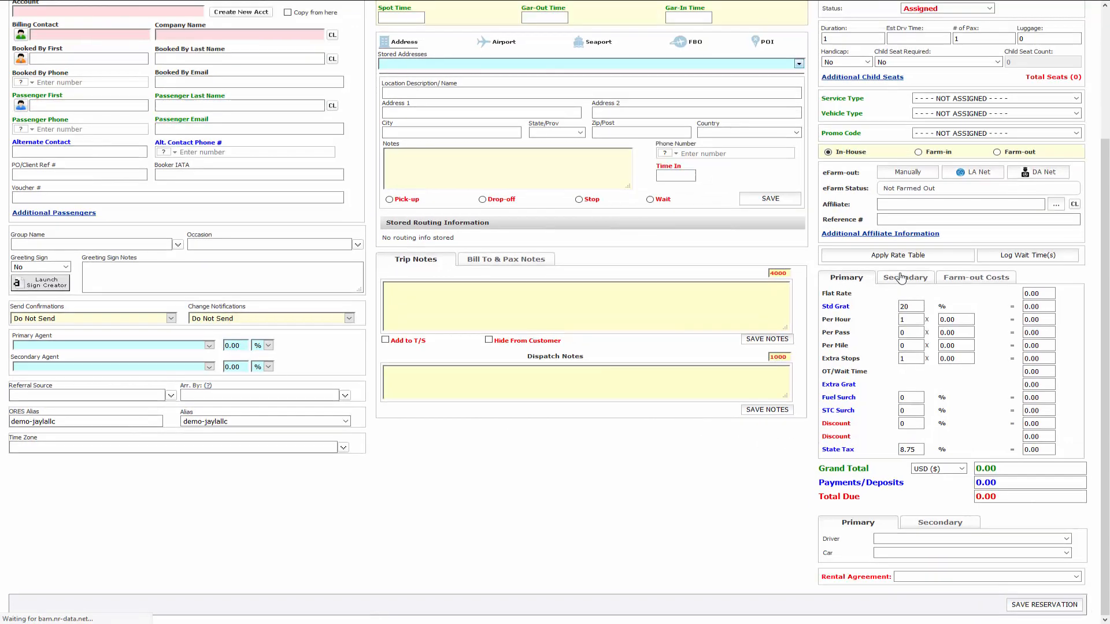
click(904, 276)
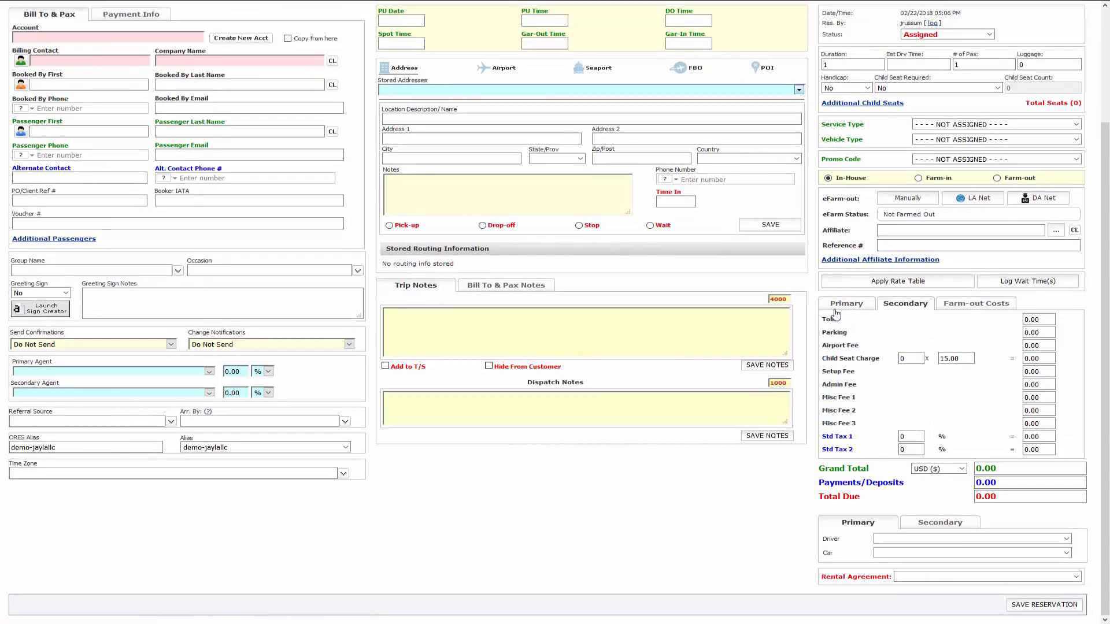
click(845, 303)
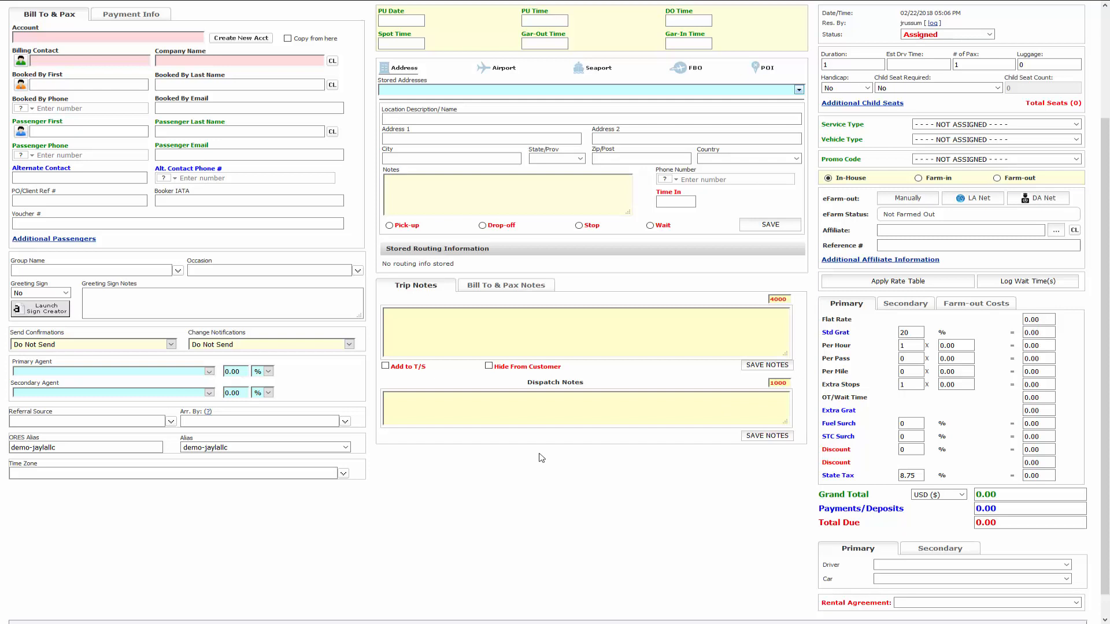
mouse_move(1085, 304)
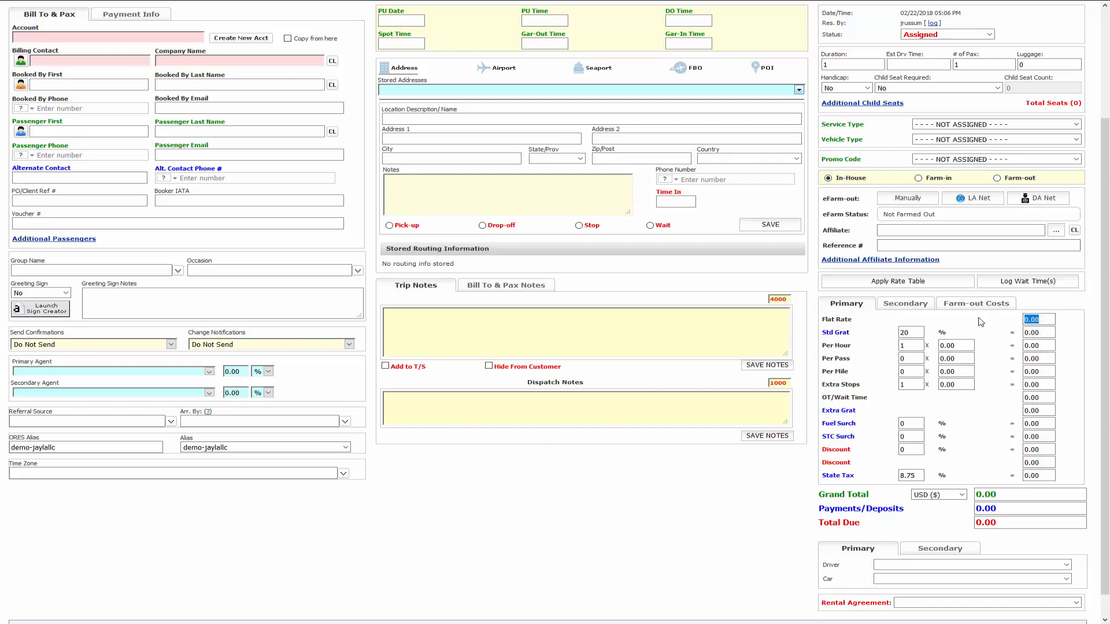
- Enter a 100.00 Flat Rate and a 10.00 Airport Fee in the reservation's rate table
text(100.00)
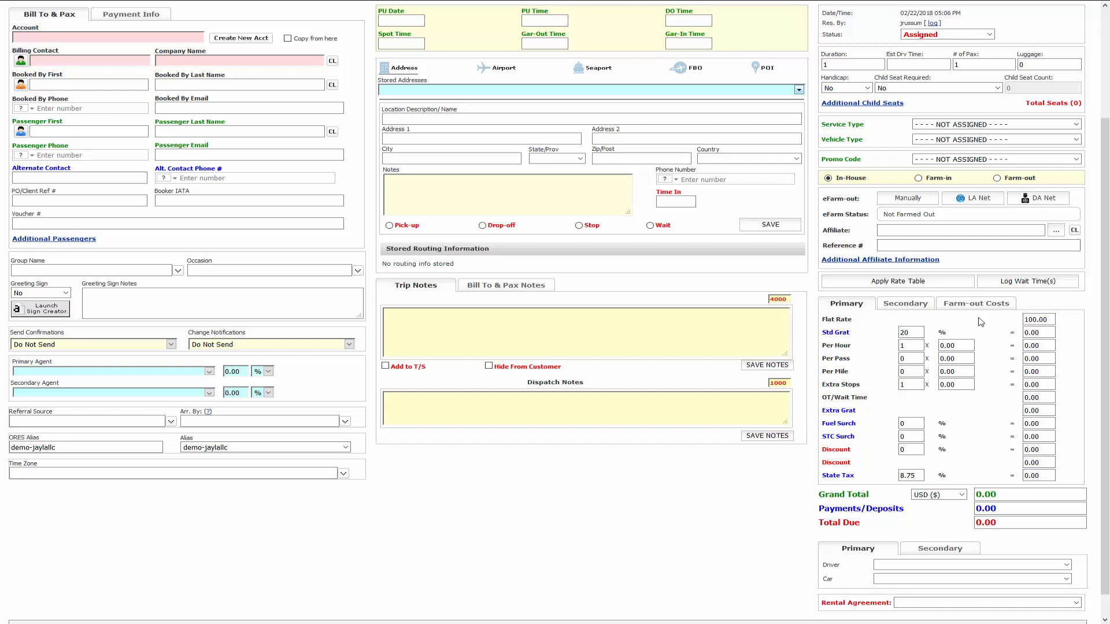
click(896, 281)
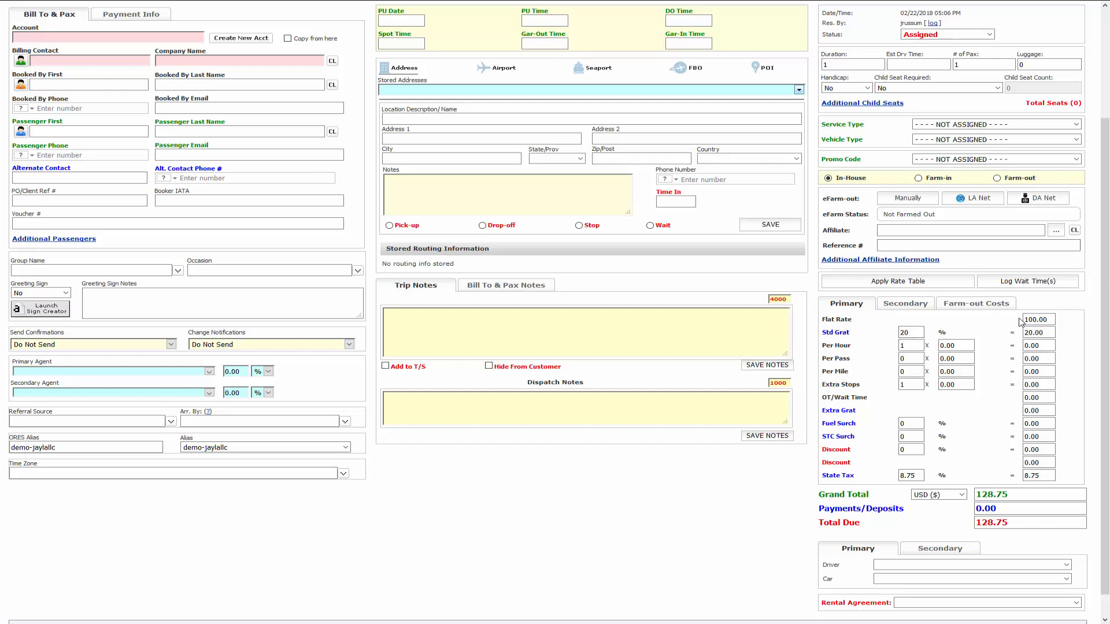
mouse_move(855, 486)
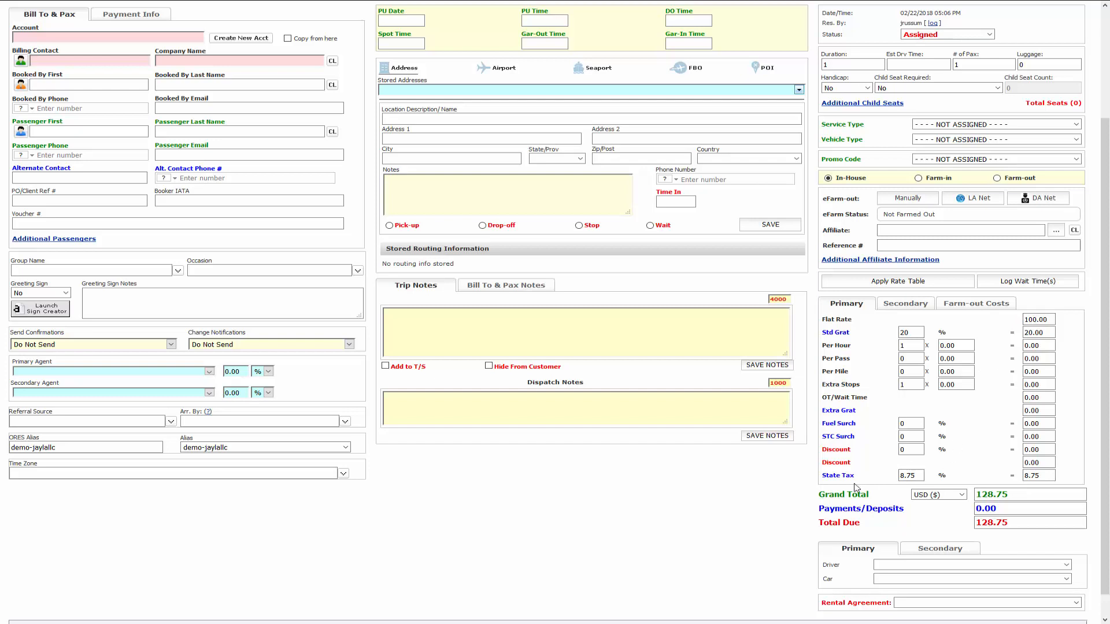
click(909, 475)
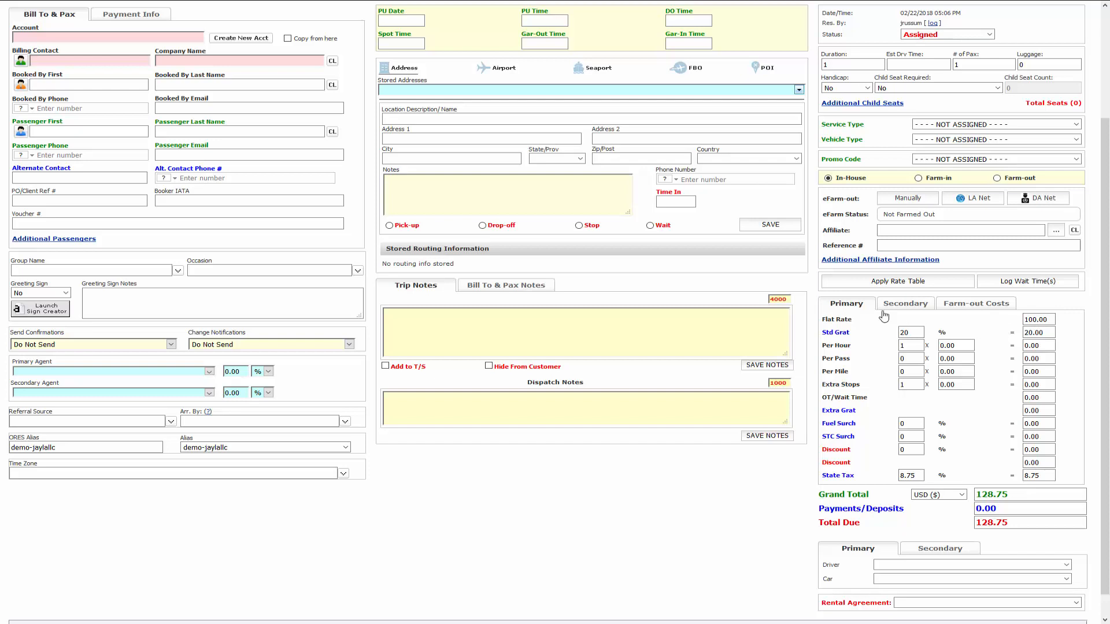
click(904, 302)
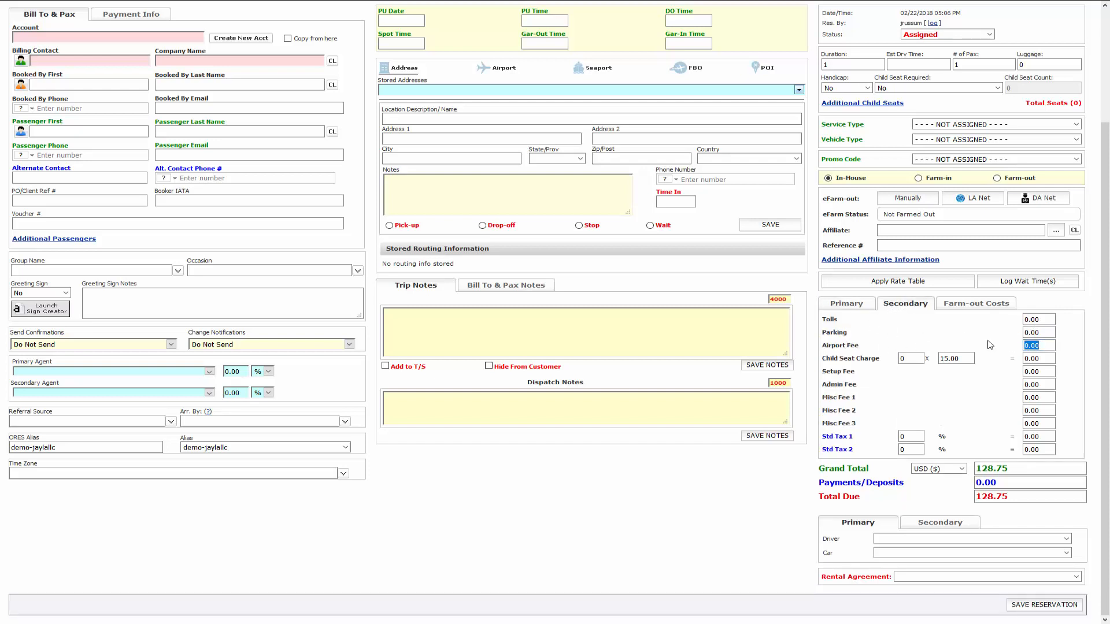
text(10.00)
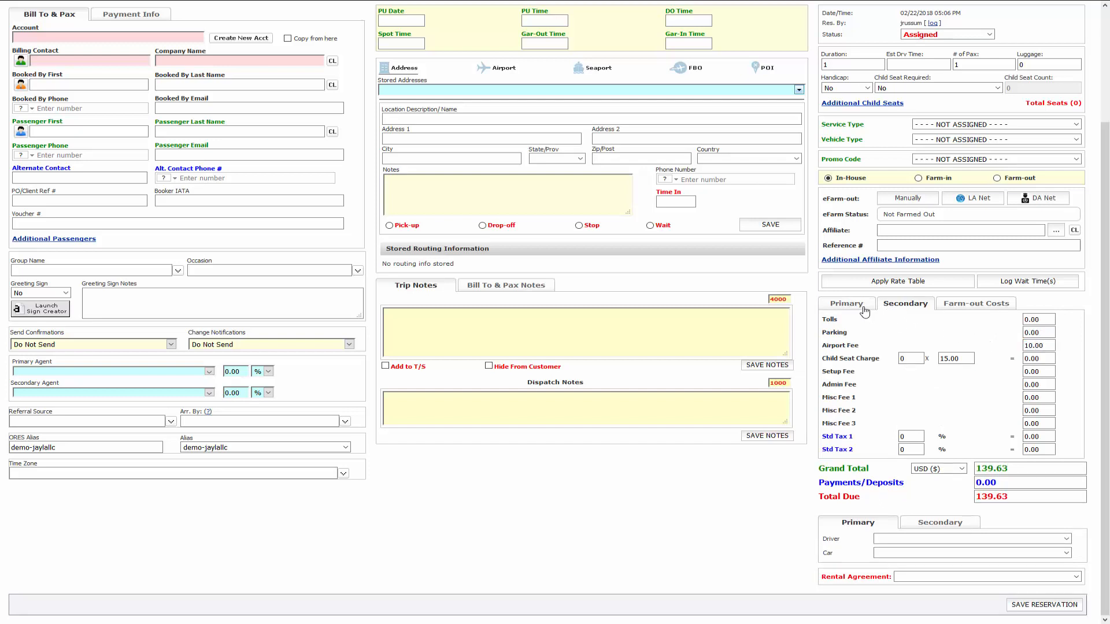
click(846, 303)
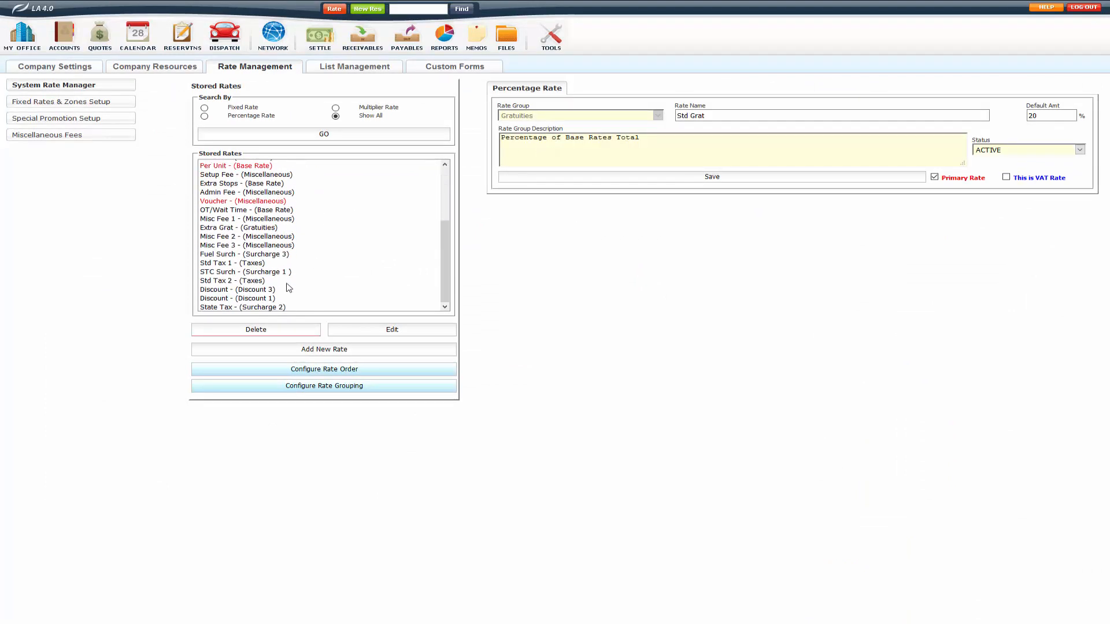
- Select State Tax in the System Rate Manager's Stored Rates list
click(242, 306)
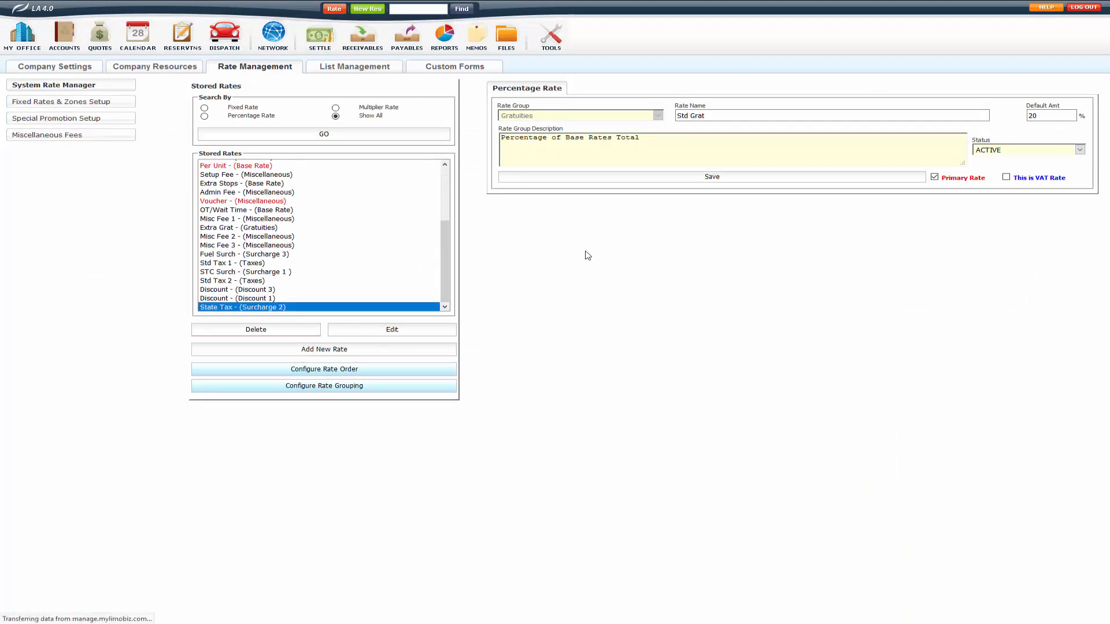